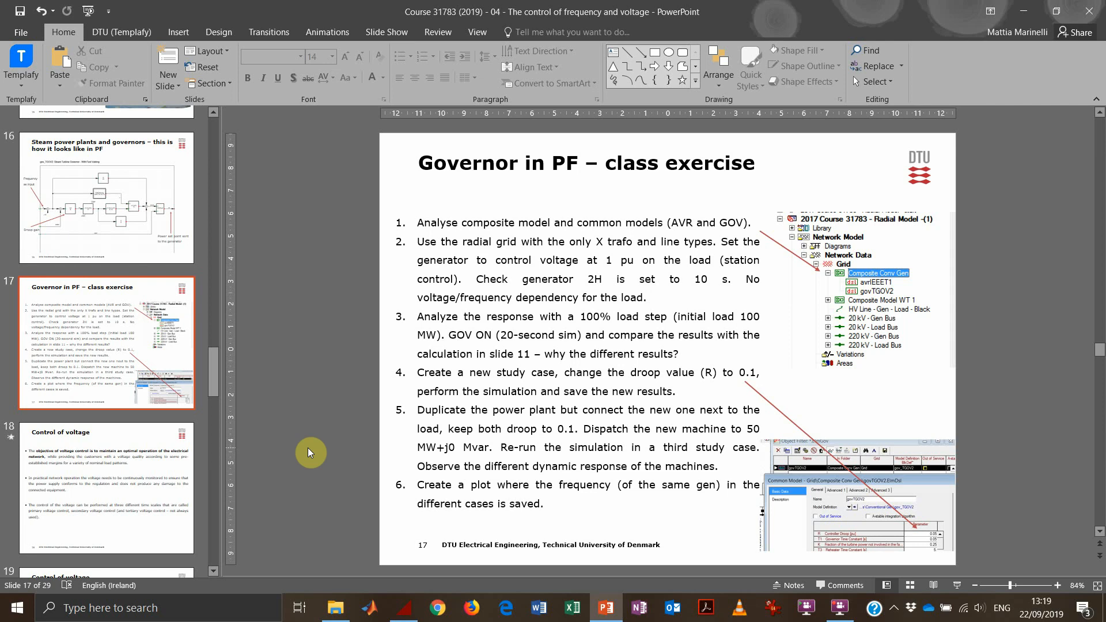
pyautogui.moveTo(306, 449)
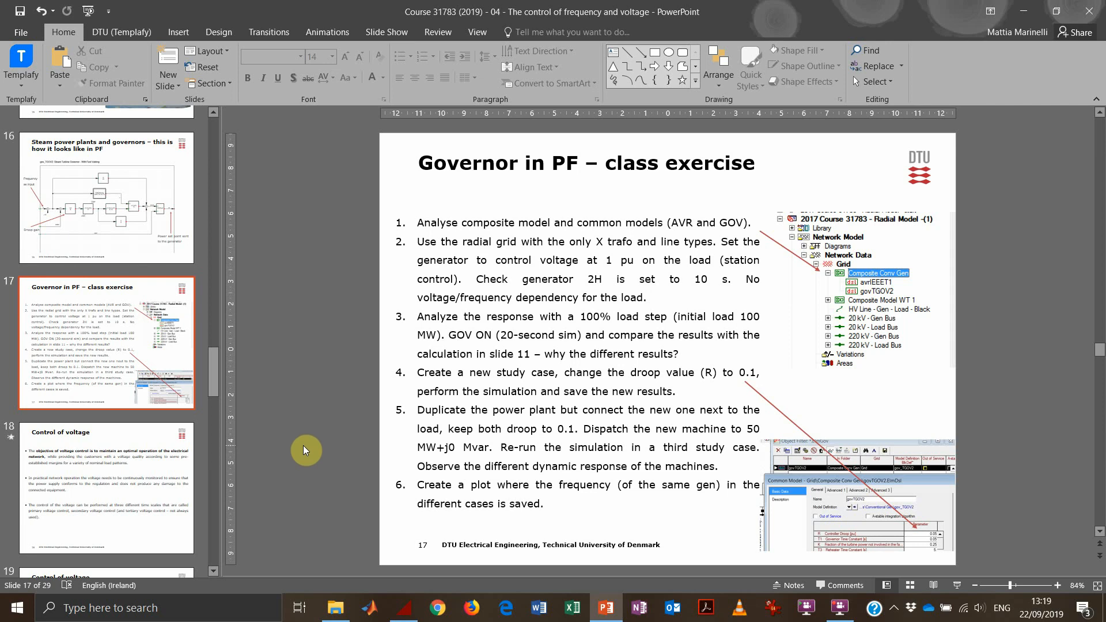
pyautogui.moveTo(306, 442)
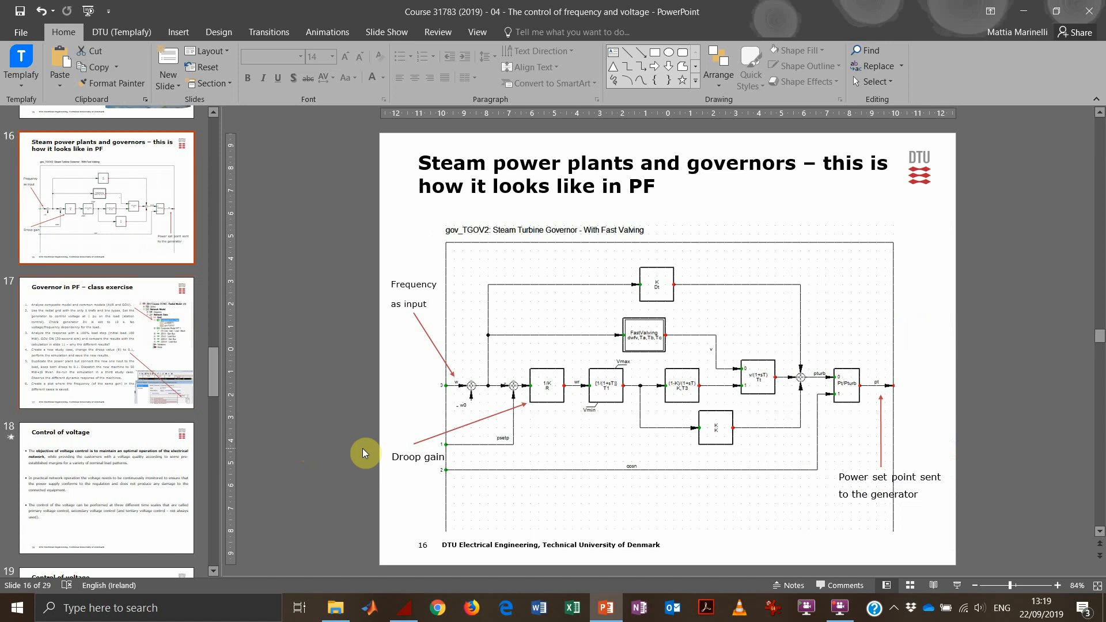
pyautogui.moveTo(382, 432)
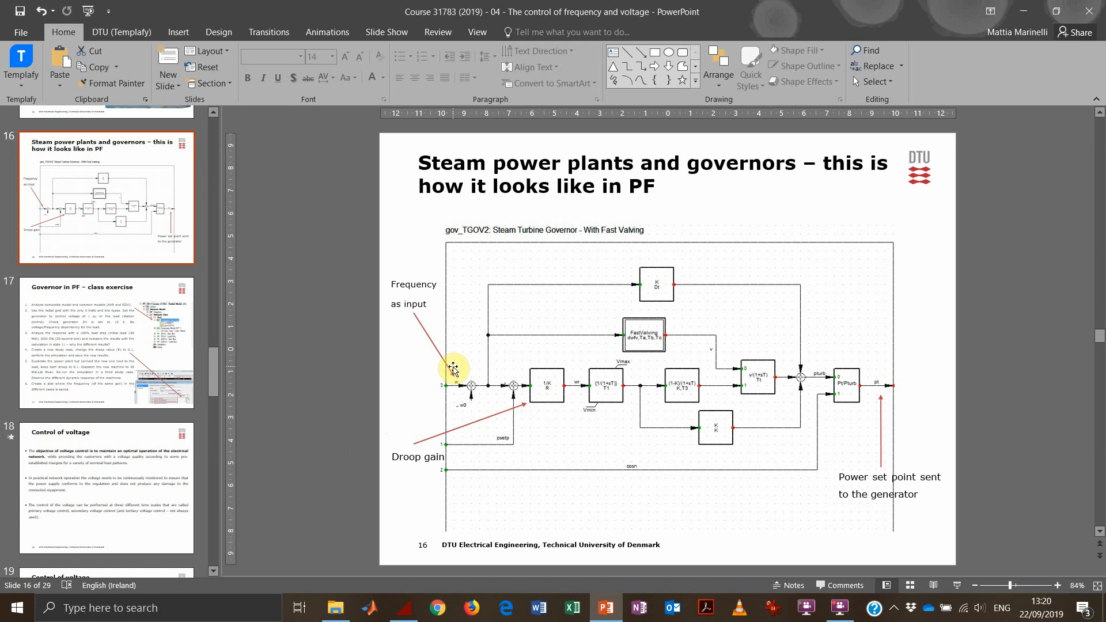
pyautogui.moveTo(474, 405)
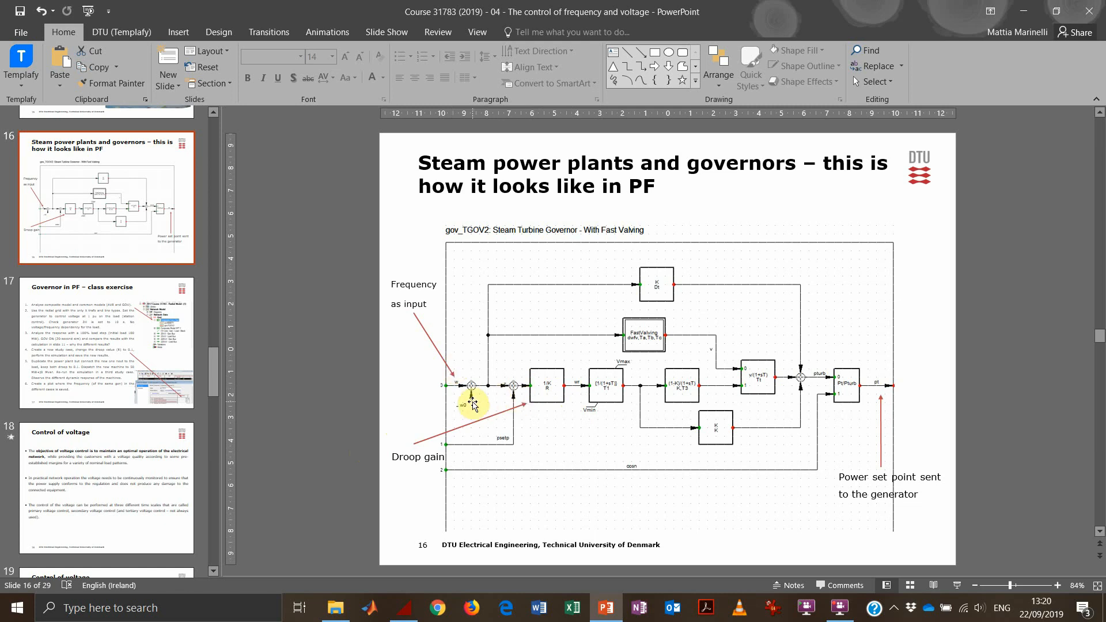
pyautogui.moveTo(539, 406)
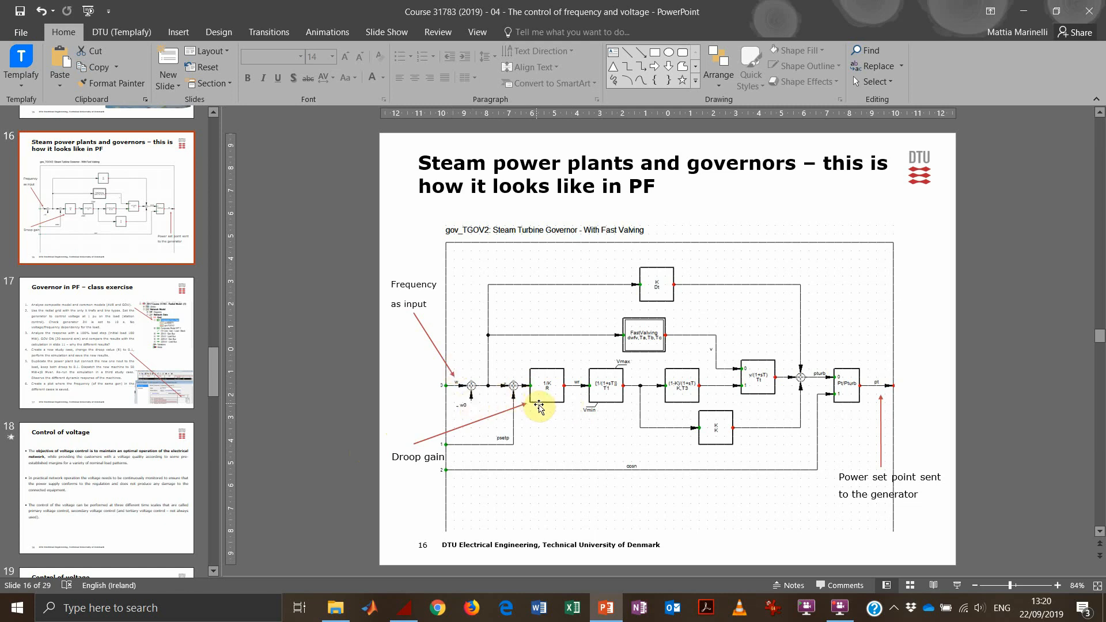
pyautogui.moveTo(545, 408)
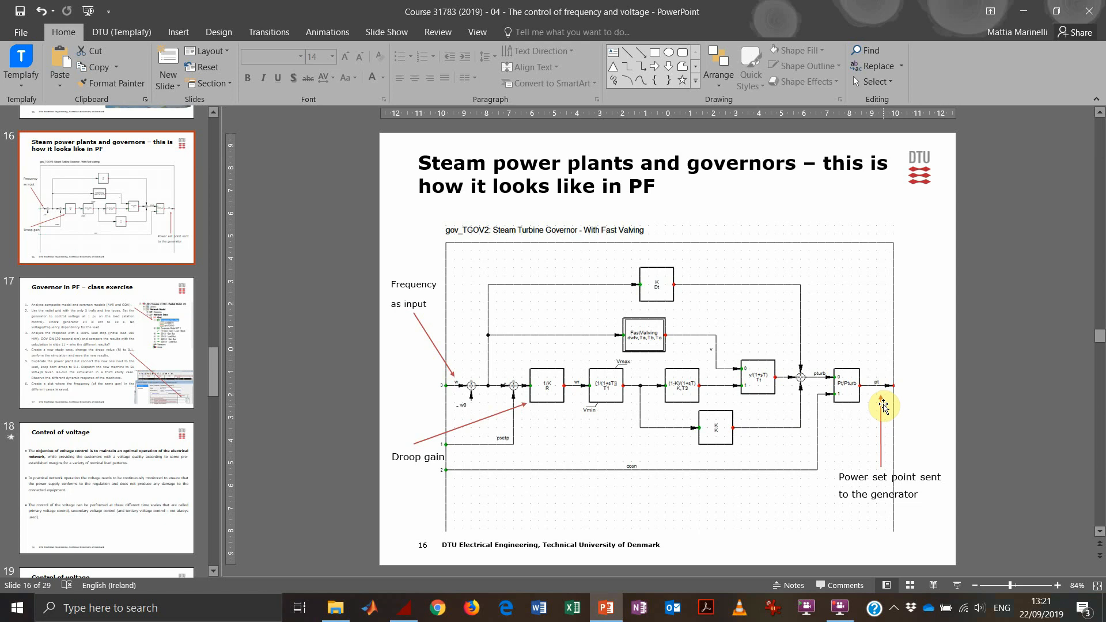
pyautogui.moveTo(857, 416)
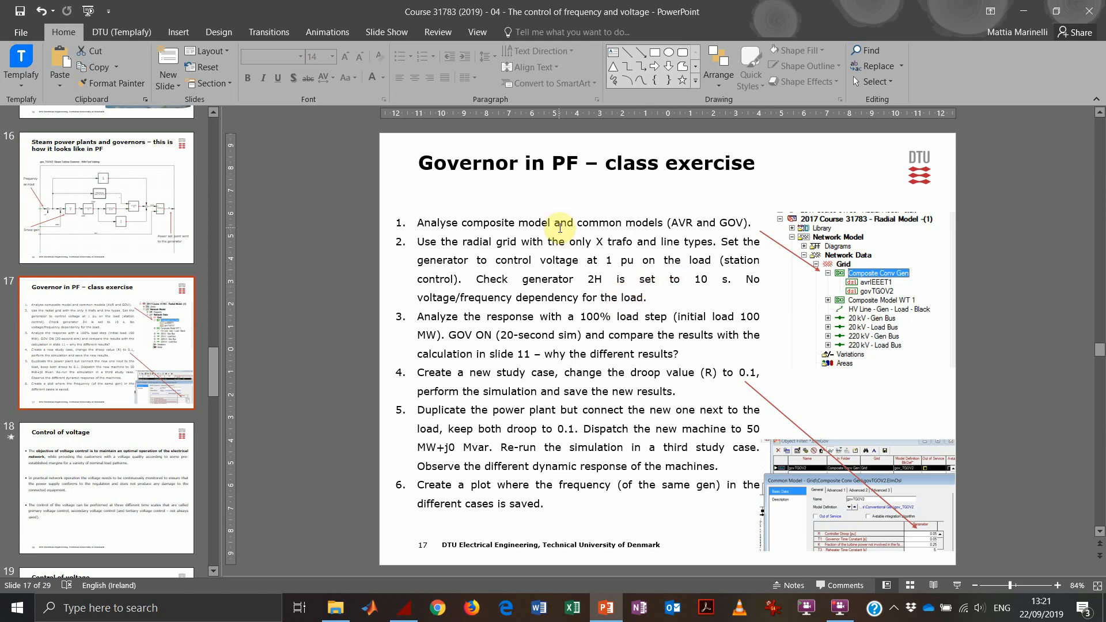
pyautogui.moveTo(578, 254)
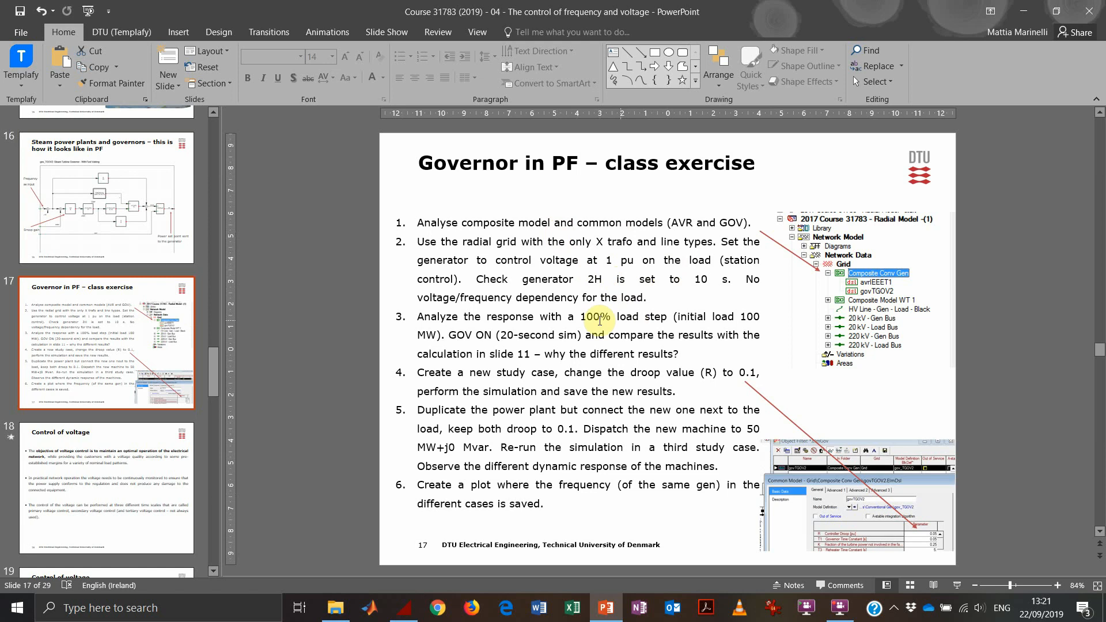
# Highlight the 100% load step value in the class exercise text on the slide
pyautogui.click(600, 317)
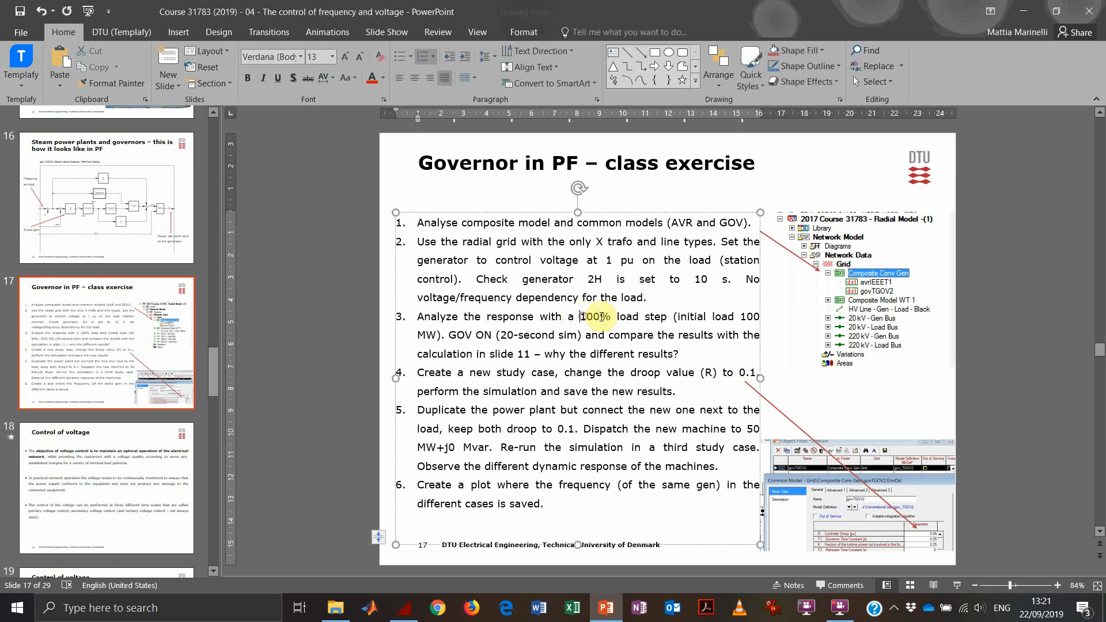
pyautogui.doubleClick(597, 316)
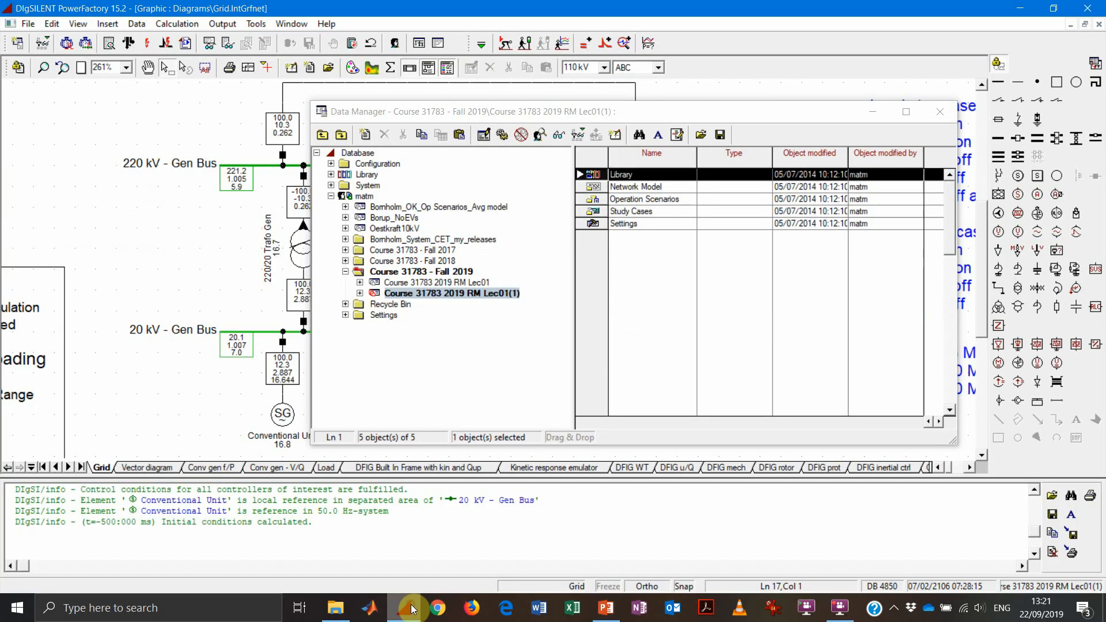
# Set the Load Event's active power step to 100% in the simulation events list
pyautogui.click(906, 112)
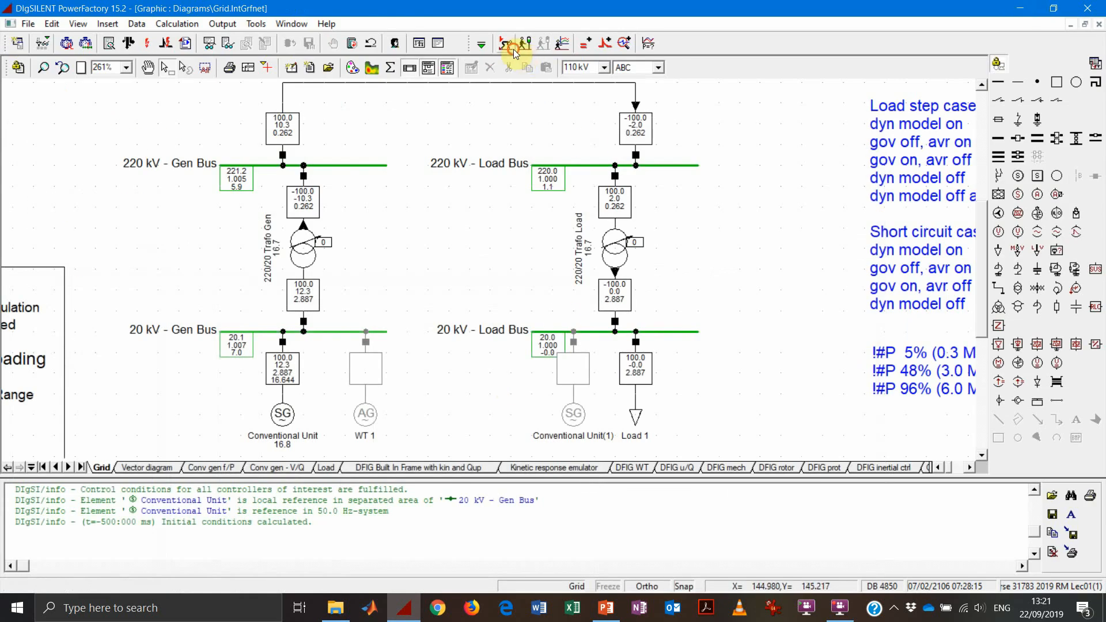
pyautogui.click(505, 44)
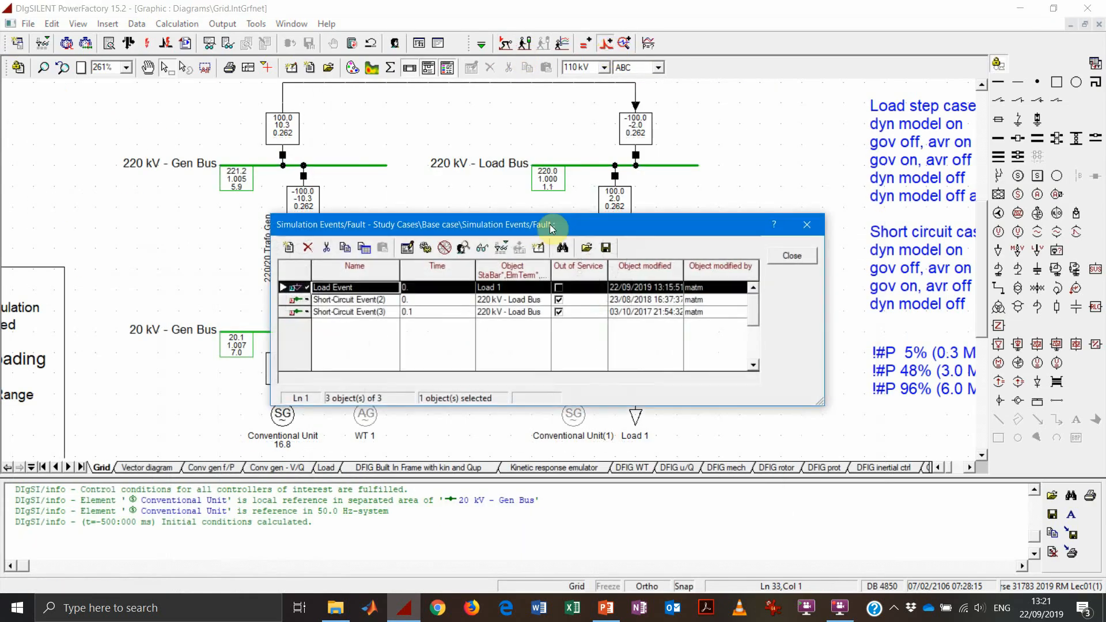
pyautogui.doubleClick(333, 287)
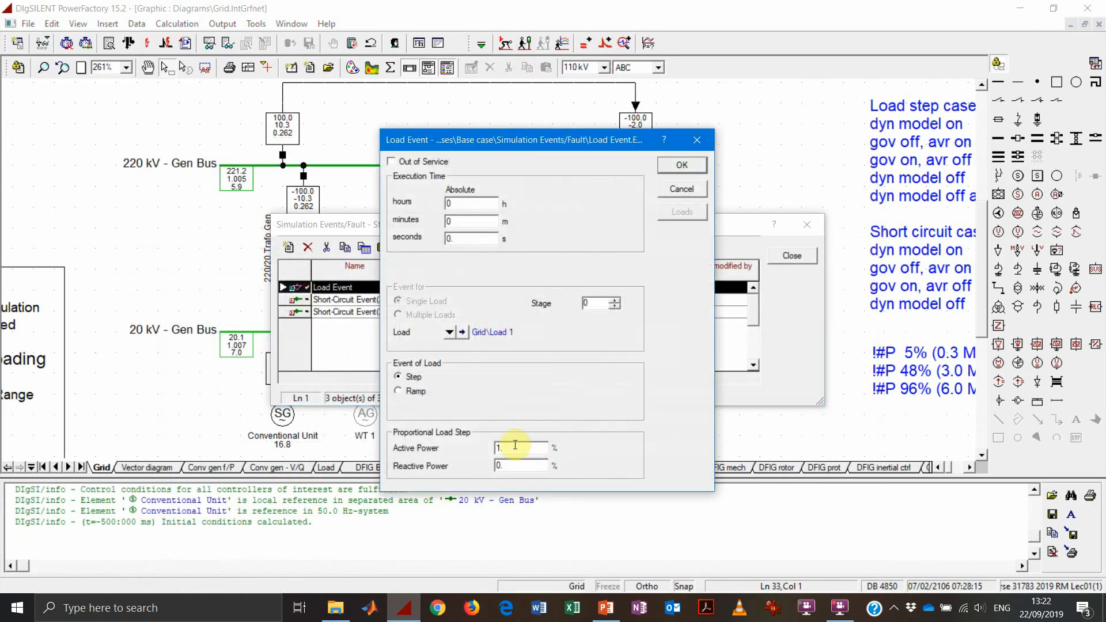
pyautogui.write('100')
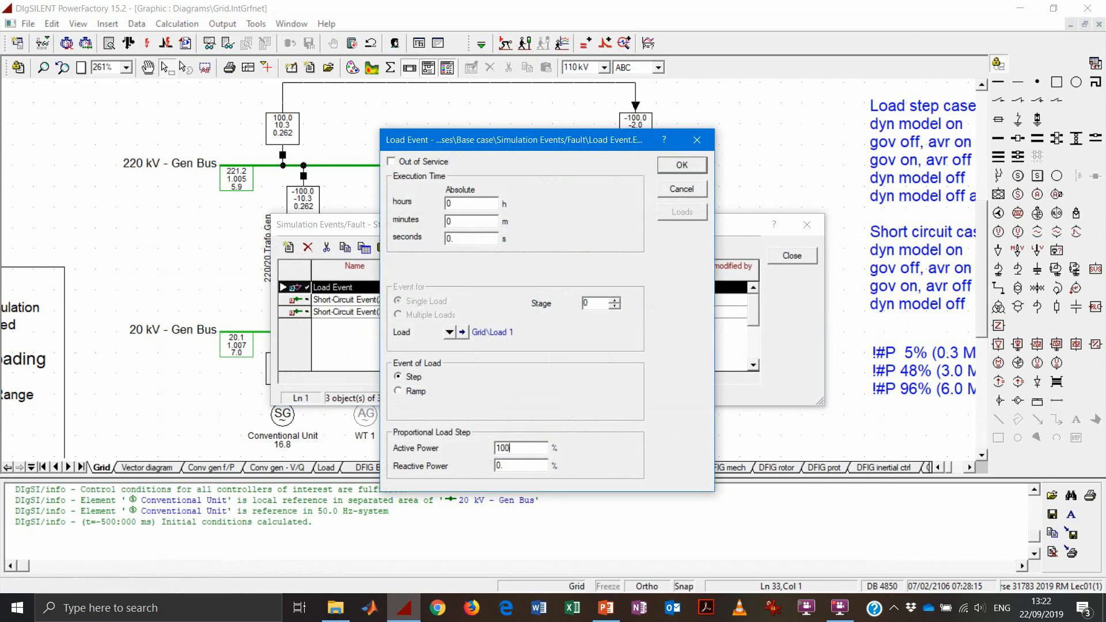
pyautogui.click(791, 256)
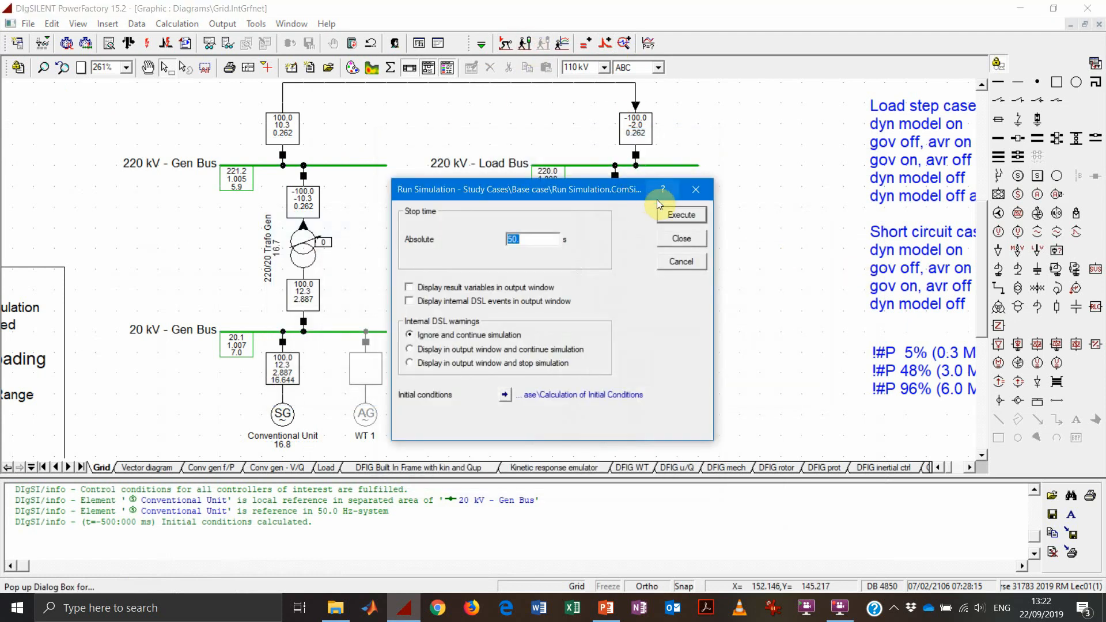
# Run the RMS simulation with a 20-second stop time
pyautogui.write('2')
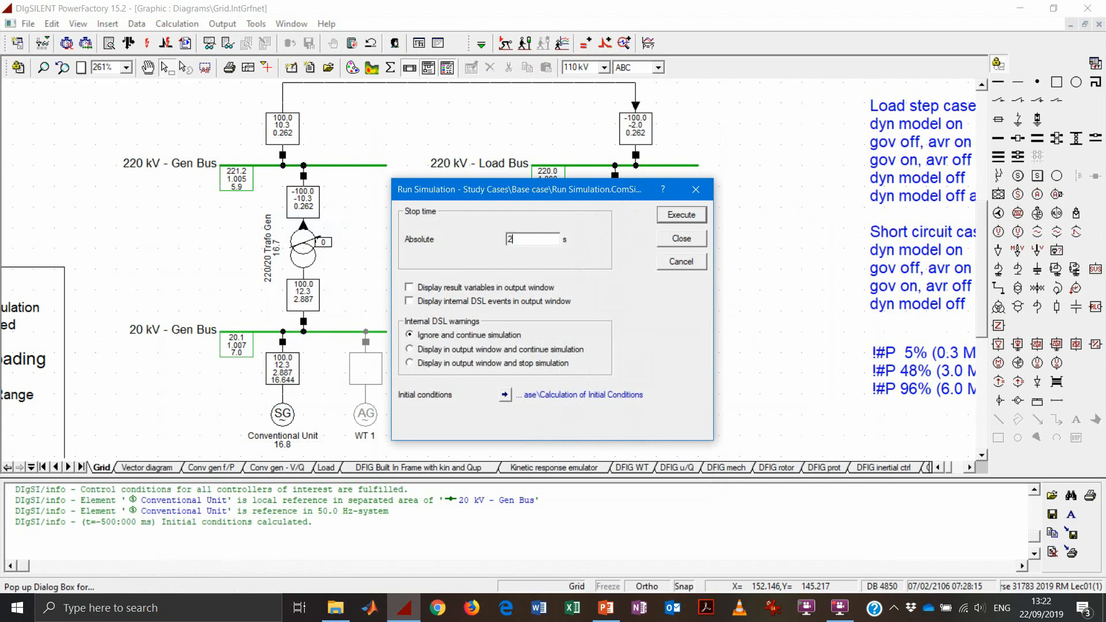
pyautogui.click(682, 214)
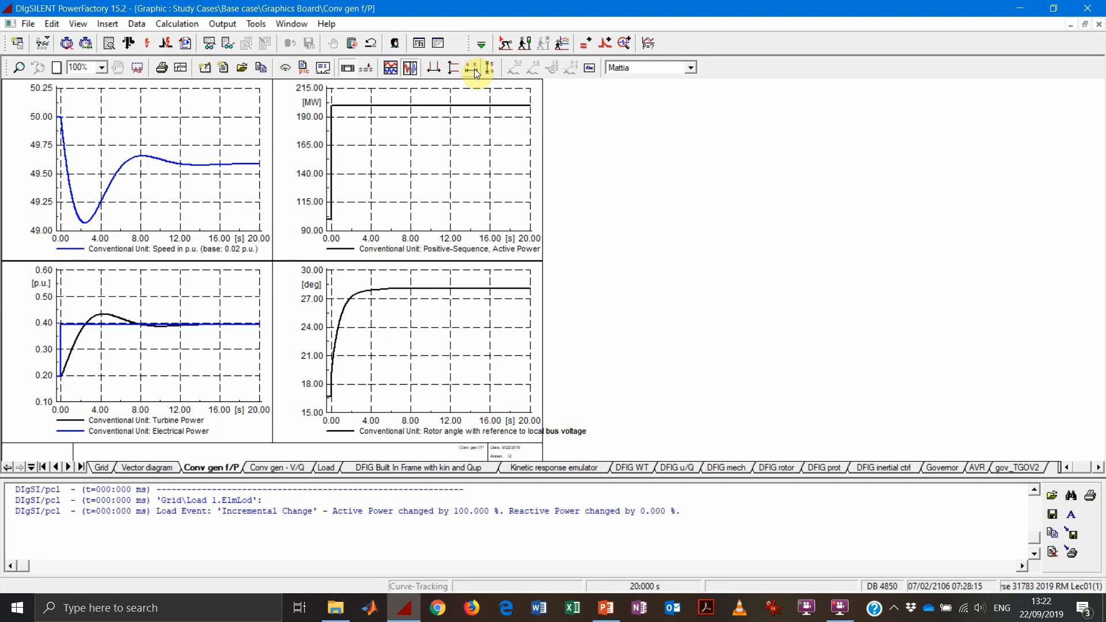
pyautogui.moveTo(250, 171)
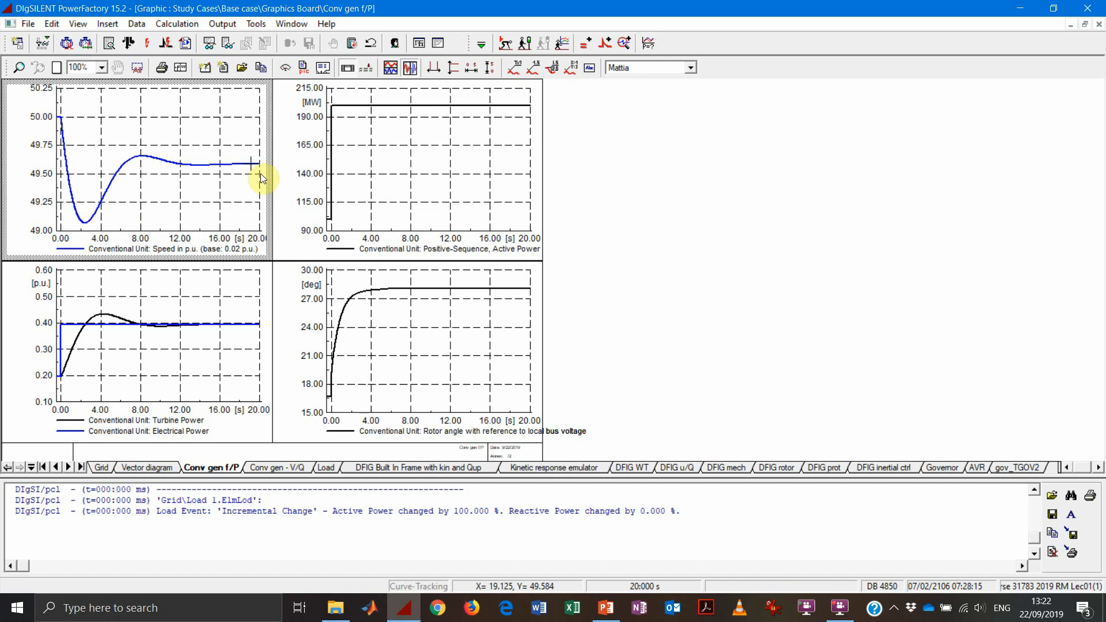
pyautogui.moveTo(254, 171)
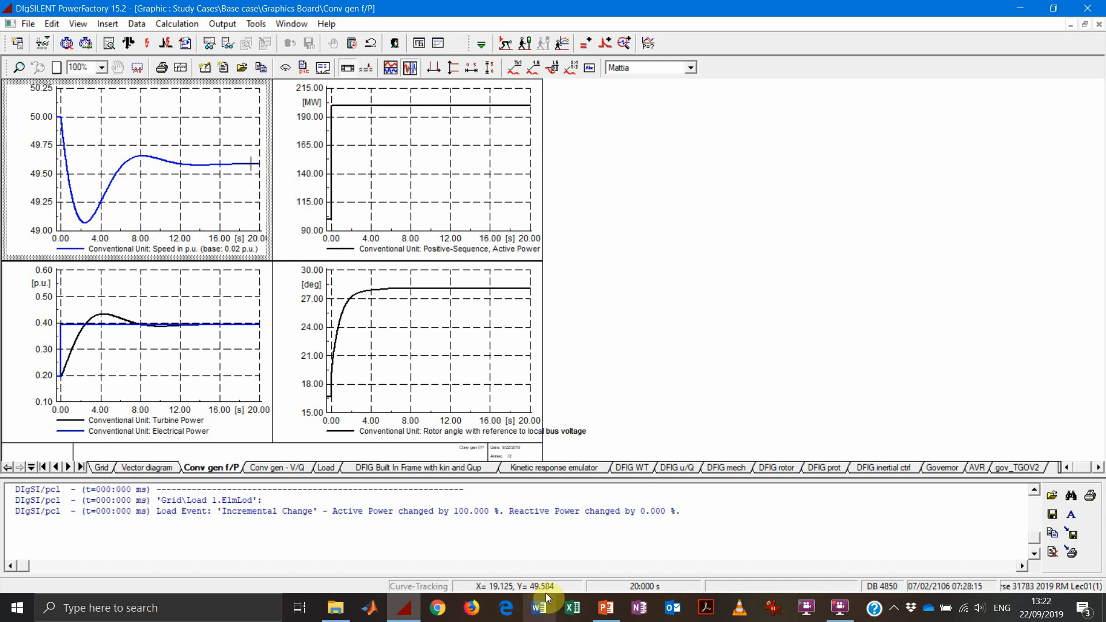
# Continue the simulation to an absolute stop time of 50 s and rescale the X-axis to the full 50 s
pyautogui.click(506, 44)
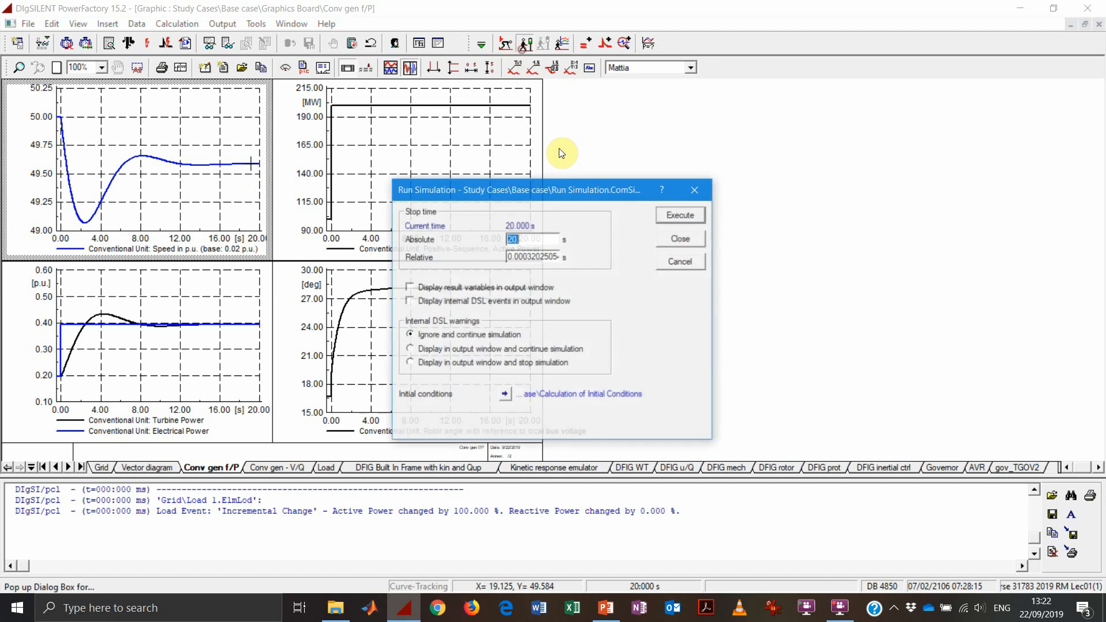
pyautogui.write('50')
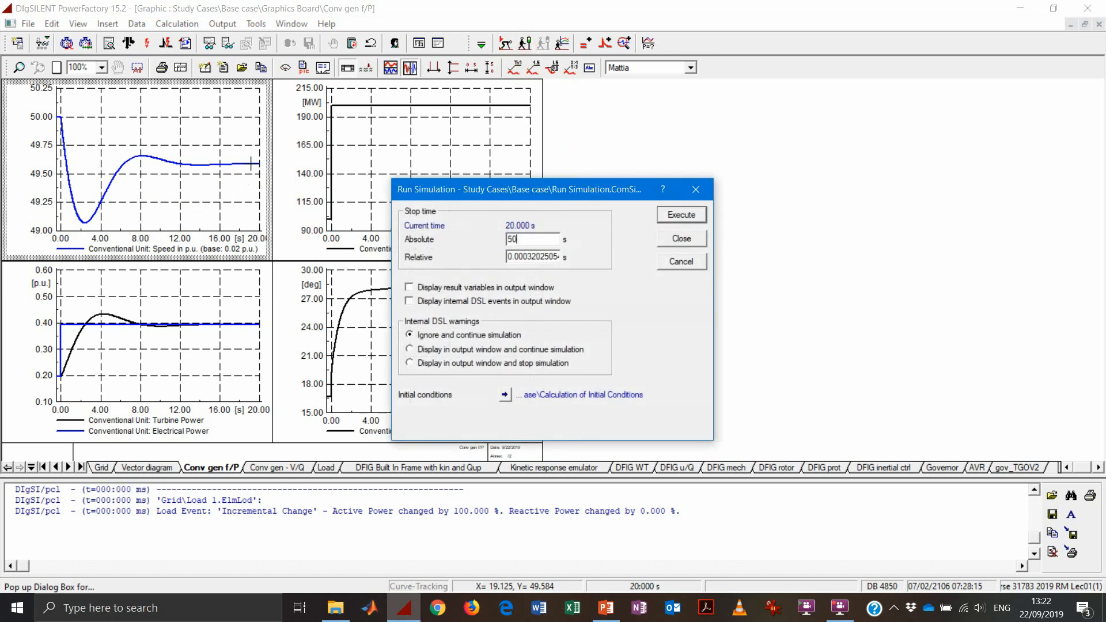
pyautogui.click(682, 214)
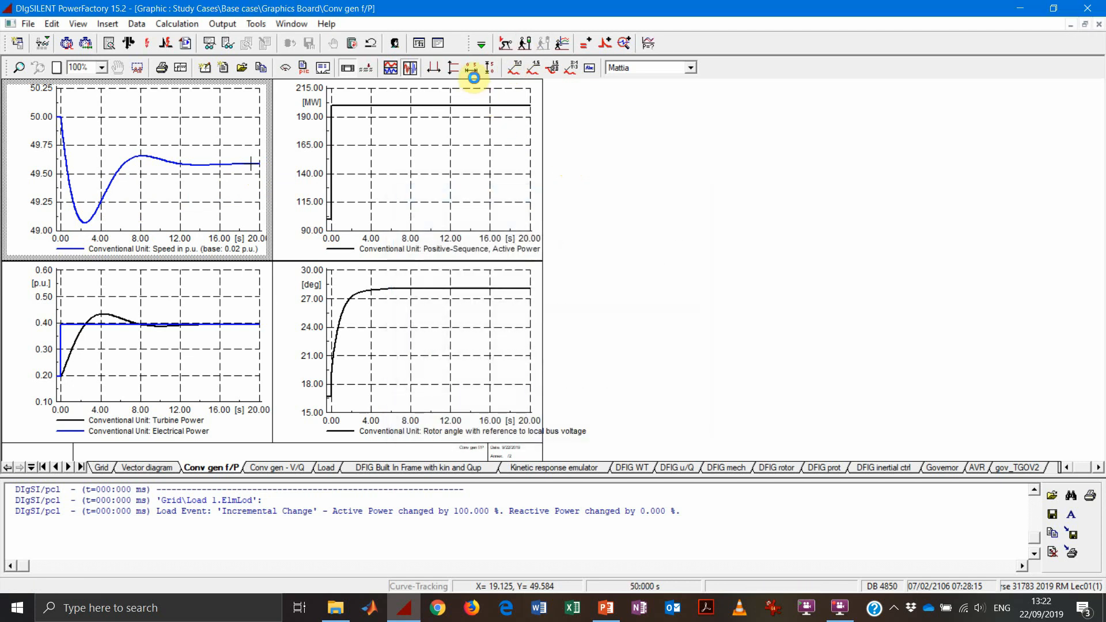
pyautogui.click(489, 66)
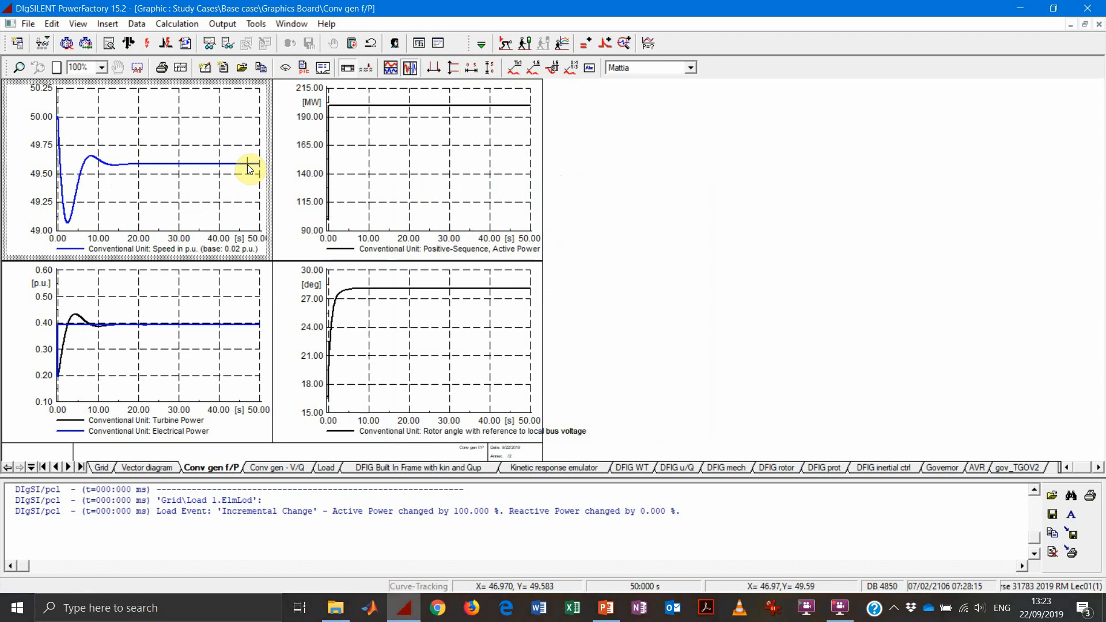
pyautogui.moveTo(544, 596)
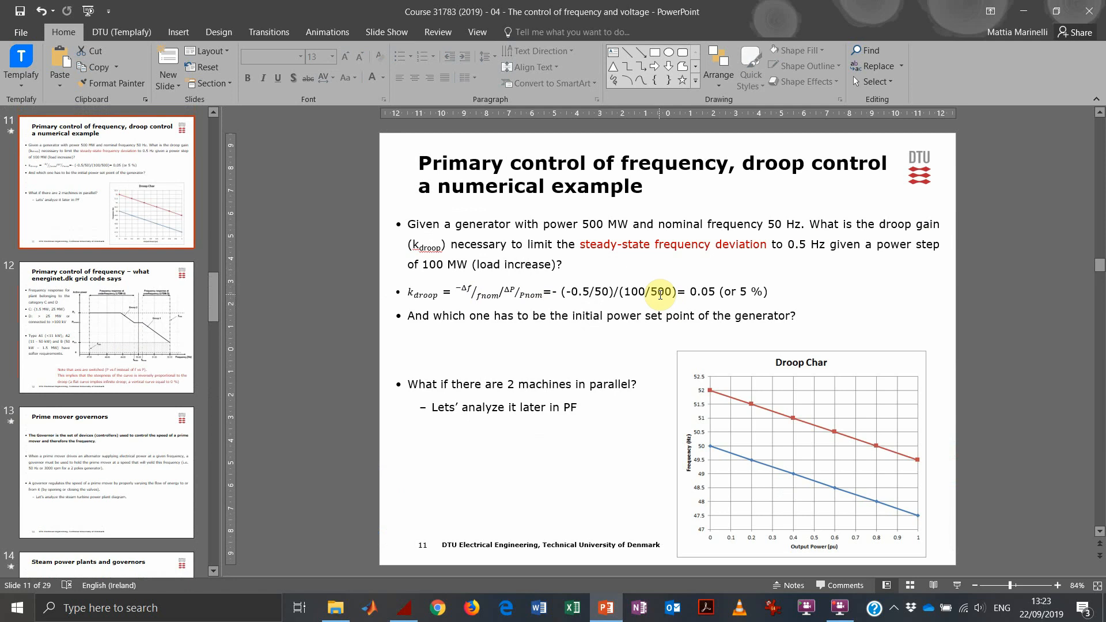
# Highlight the 500 in the droop formula, then return to PowerFactory from the taskbar
pyautogui.doubleClick(660, 292)
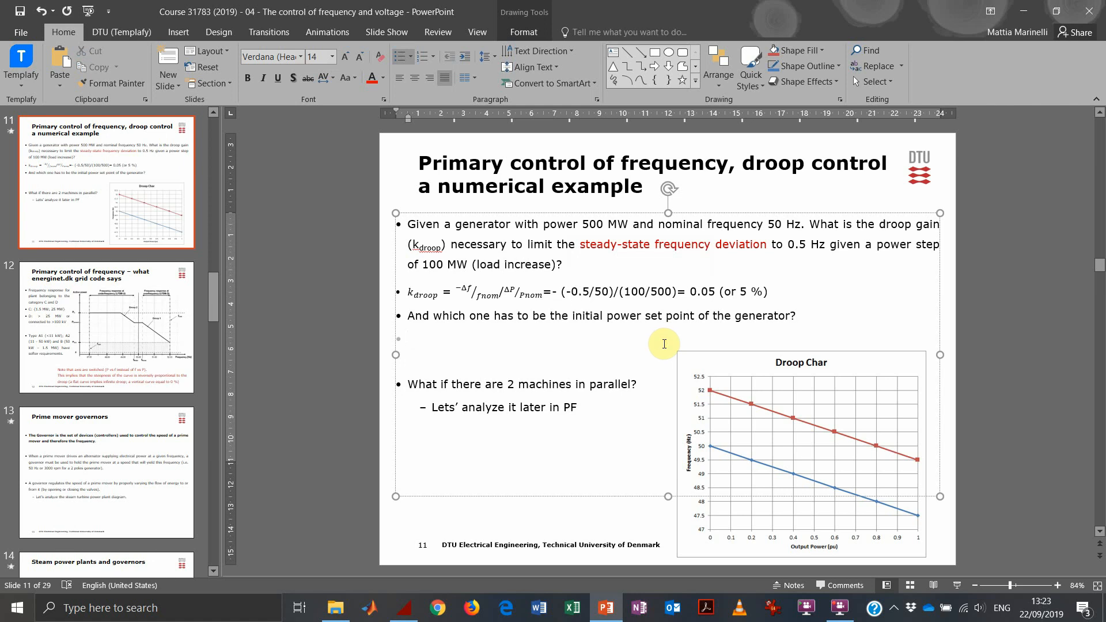
pyautogui.click(404, 609)
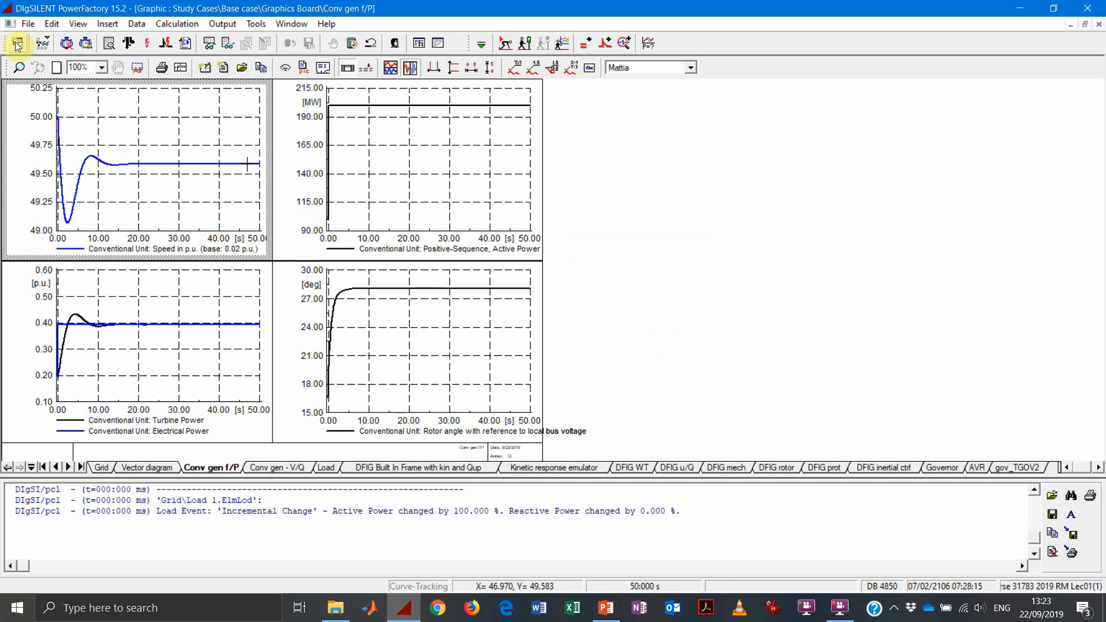
# Expand the Library's Conventional Gen user-defined models in the Data Manager and open gov_TGOV2
pyautogui.click(12, 36)
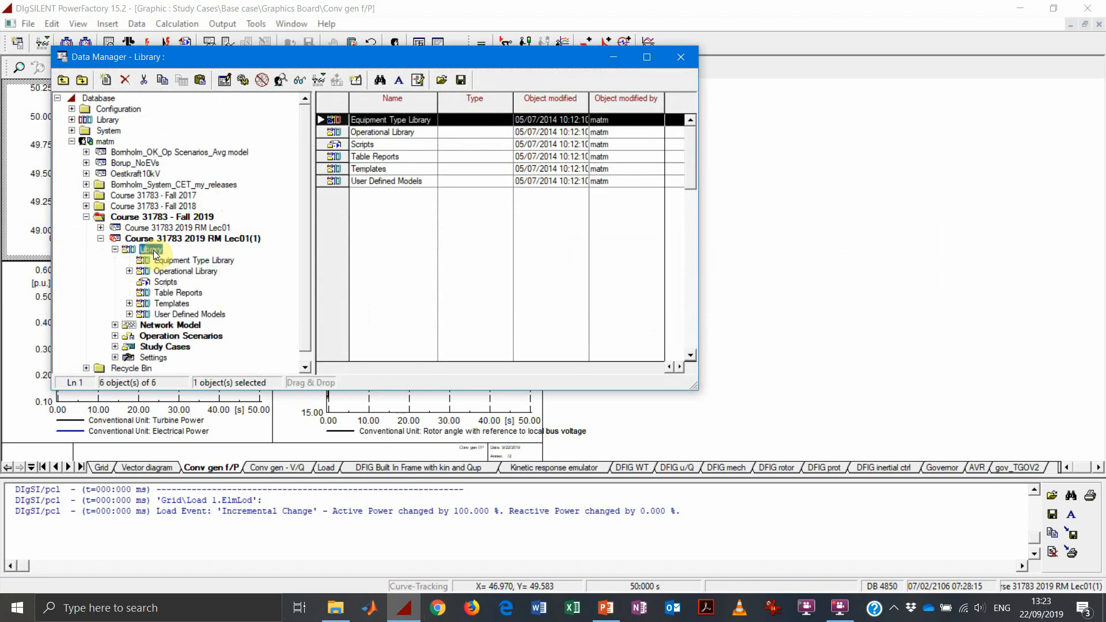
pyautogui.click(189, 314)
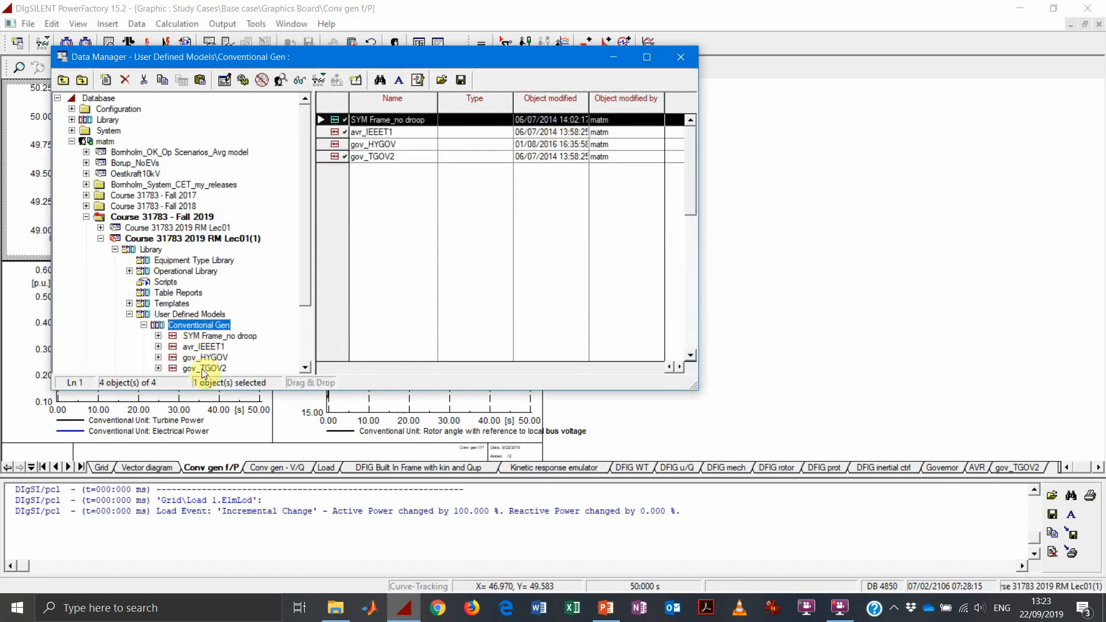
pyautogui.doubleClick(204, 369)
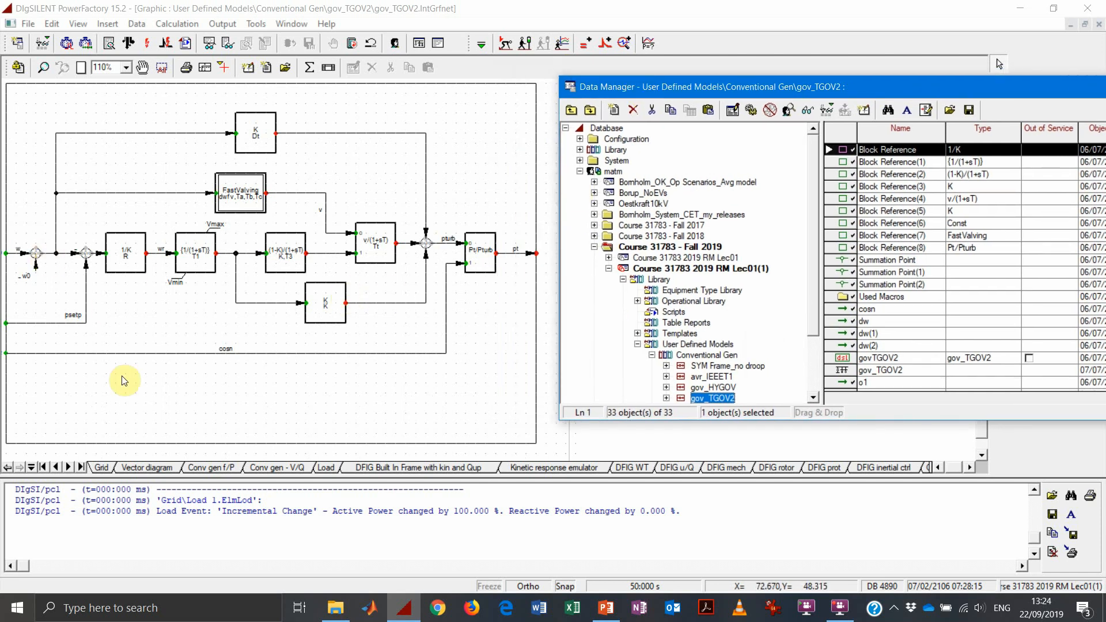
pyautogui.moveTo(200, 286)
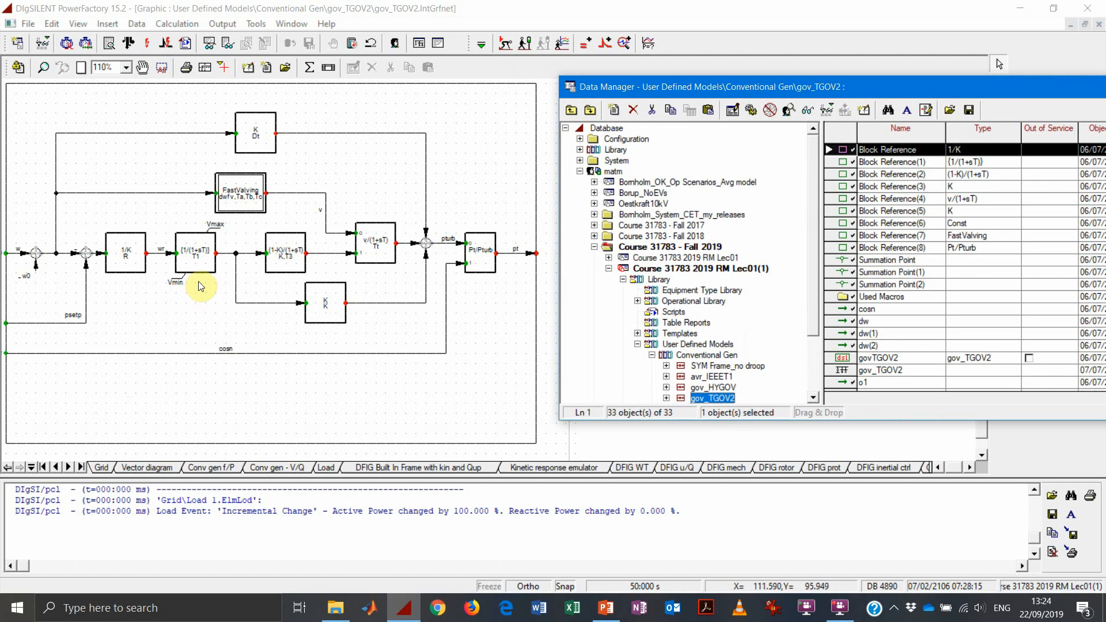
pyautogui.moveTo(221, 287)
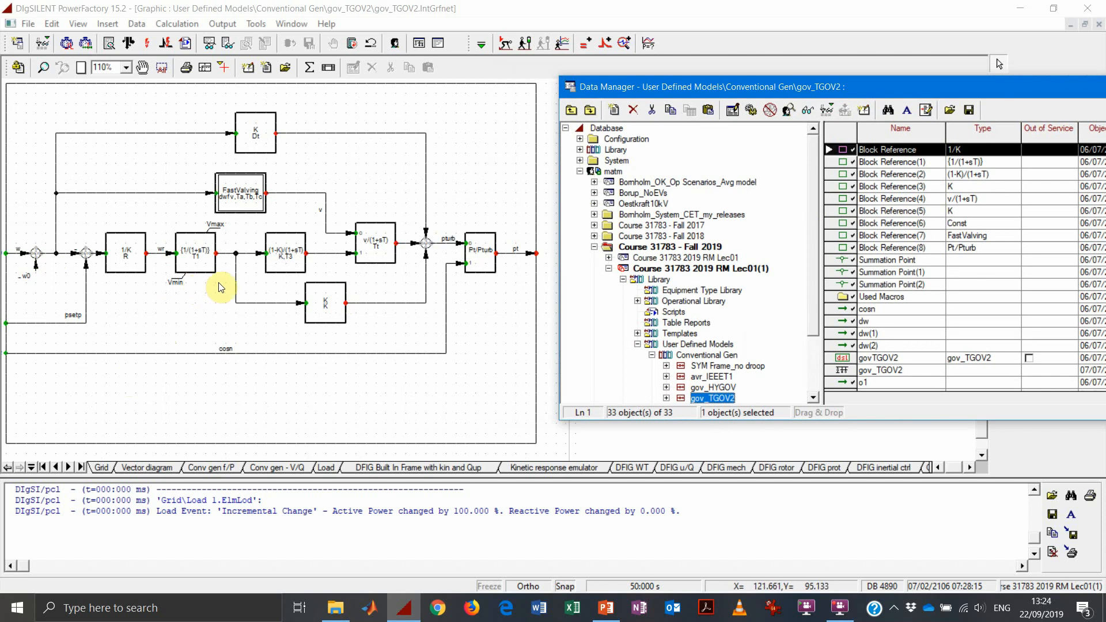
pyautogui.moveTo(523, 266)
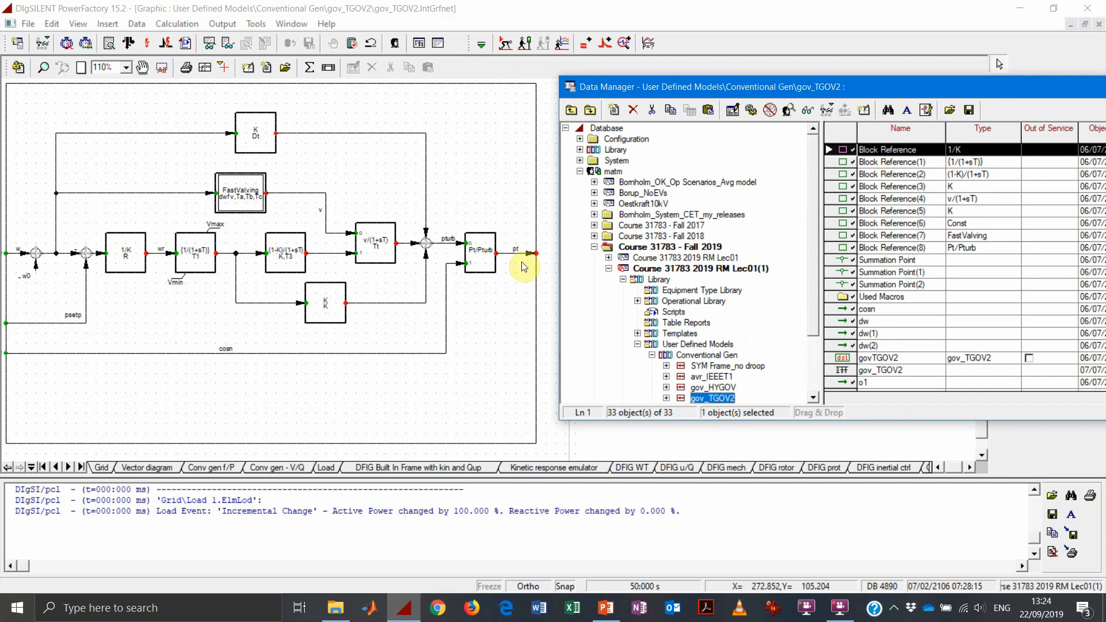
pyautogui.moveTo(520, 258)
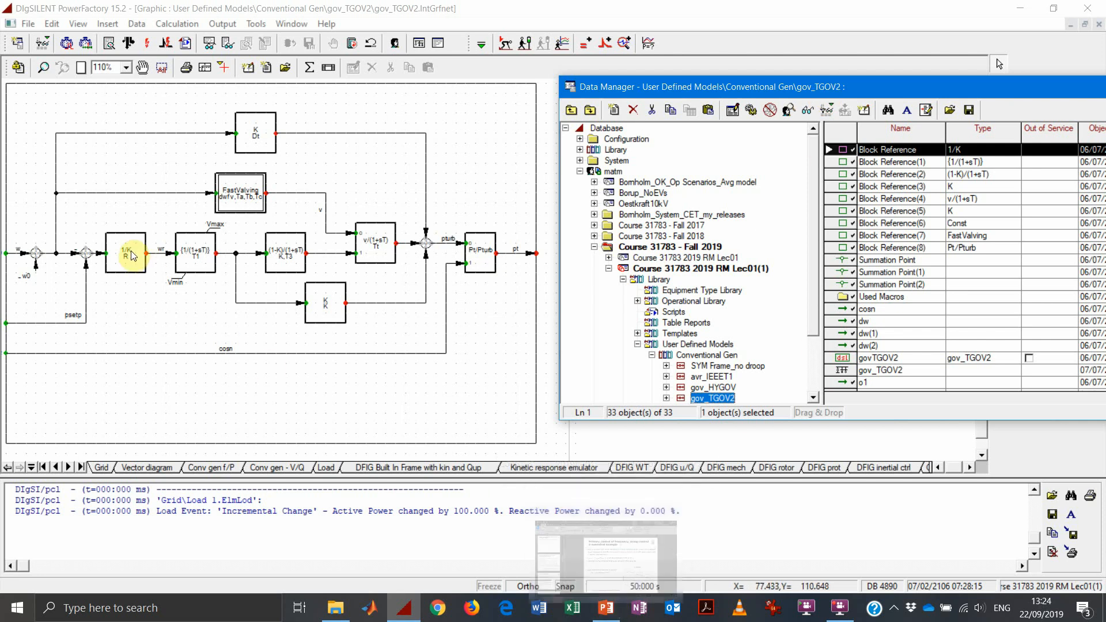
# Point out the droop gain block 1/K, then open the Load Event settings showing a 120% step
pyautogui.click(605, 608)
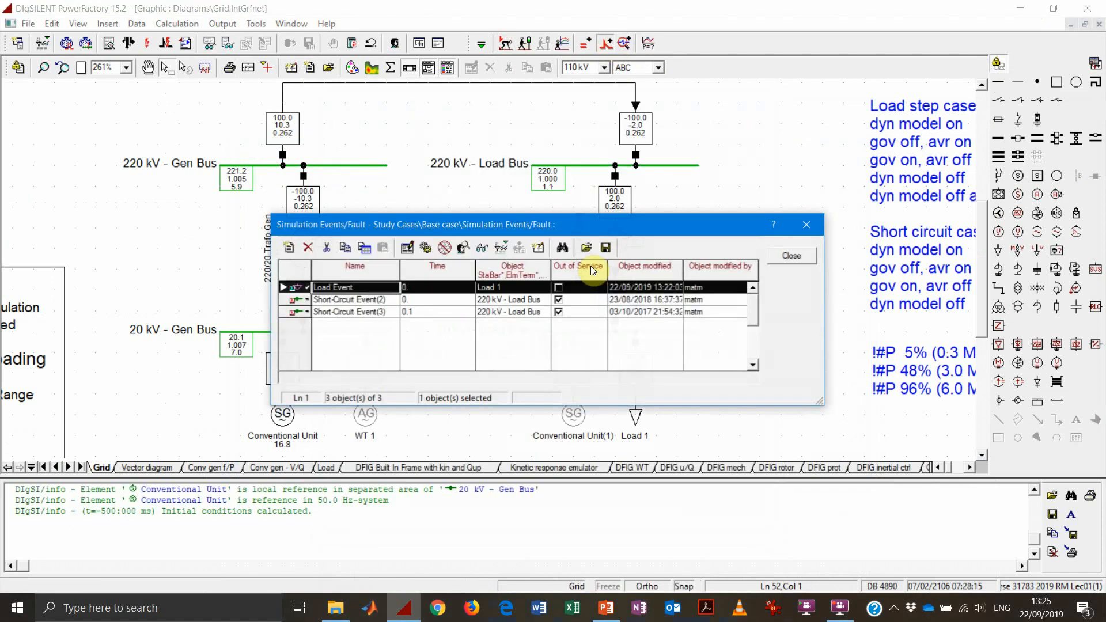
pyautogui.doubleClick(355, 286)
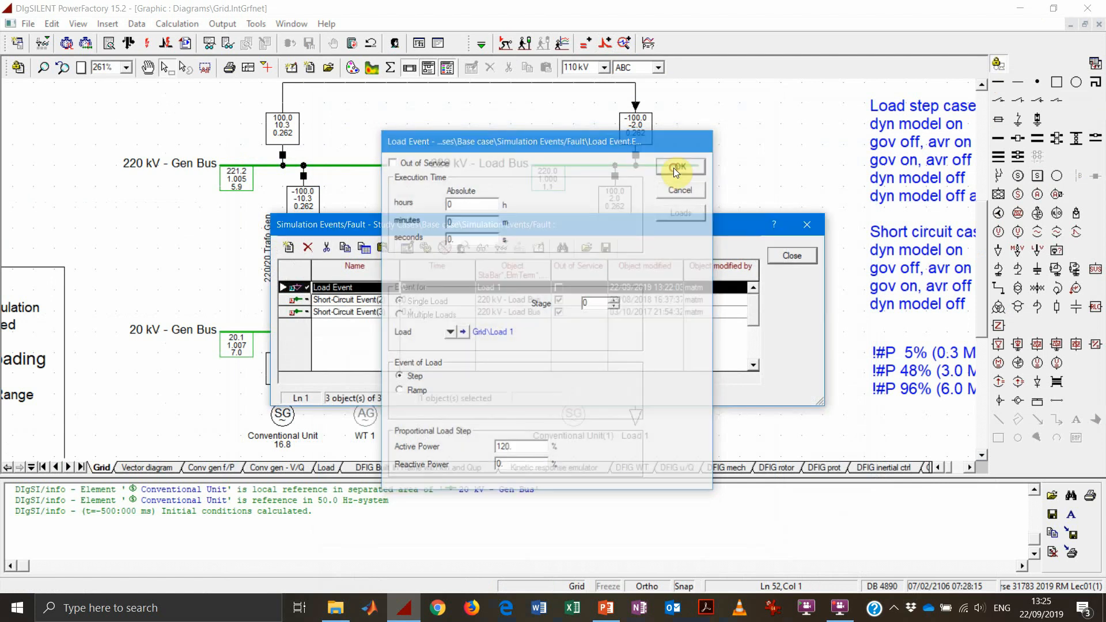
# Confirm the Load Event with its 120% active power step
pyautogui.click(680, 166)
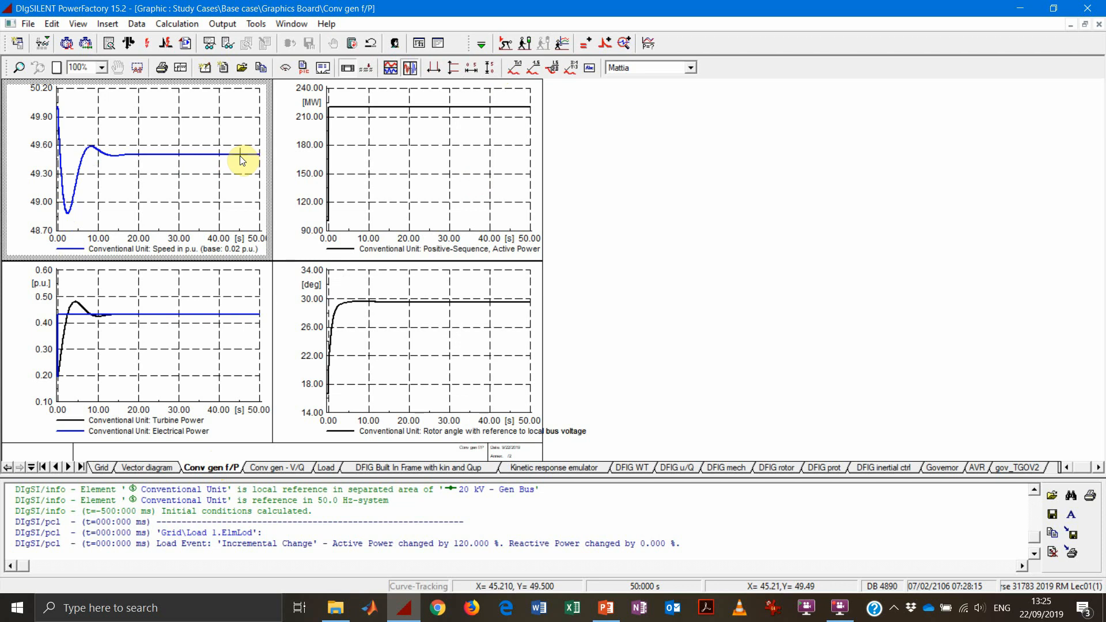
pyautogui.moveTo(517, 374)
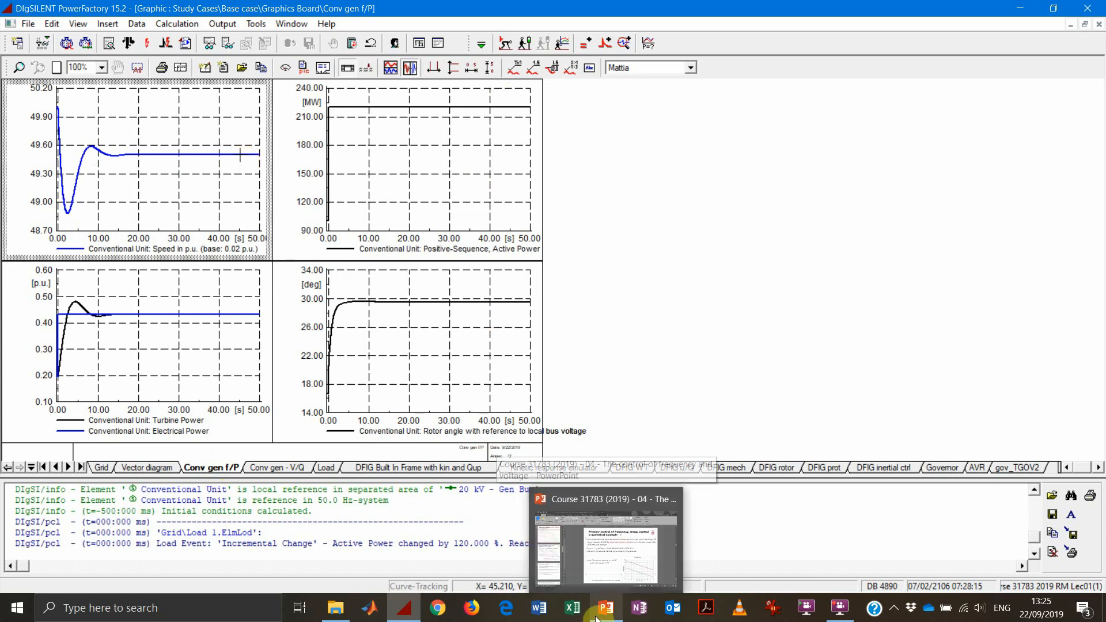
# Scroll to exercise slide 17 and highlight 'new study case' in step 4
pyautogui.click(606, 499)
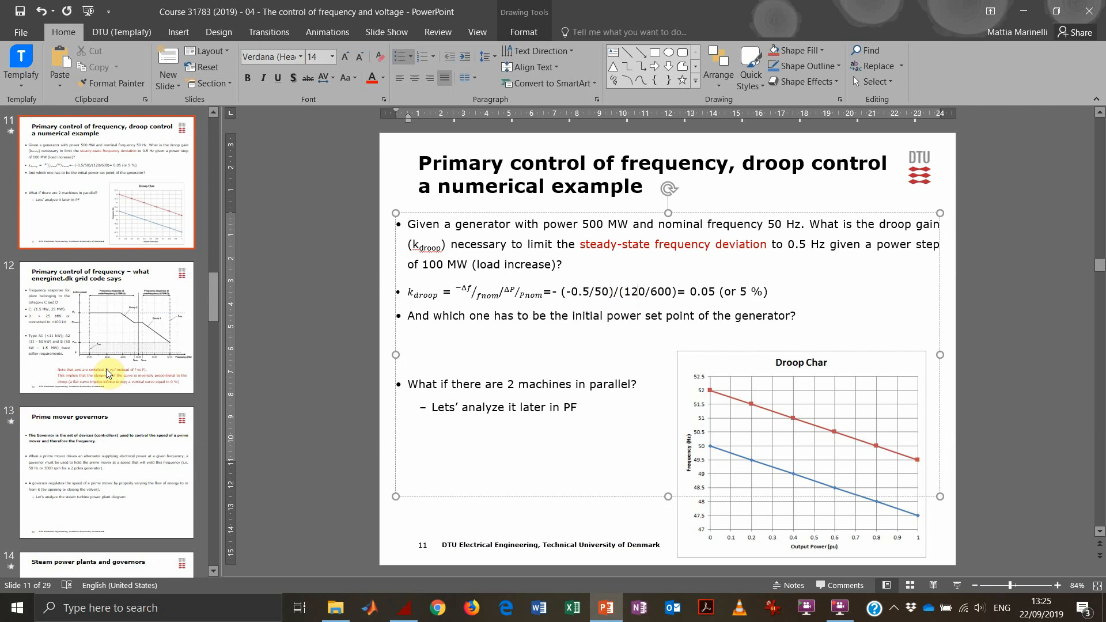
pyautogui.scroll(-3)
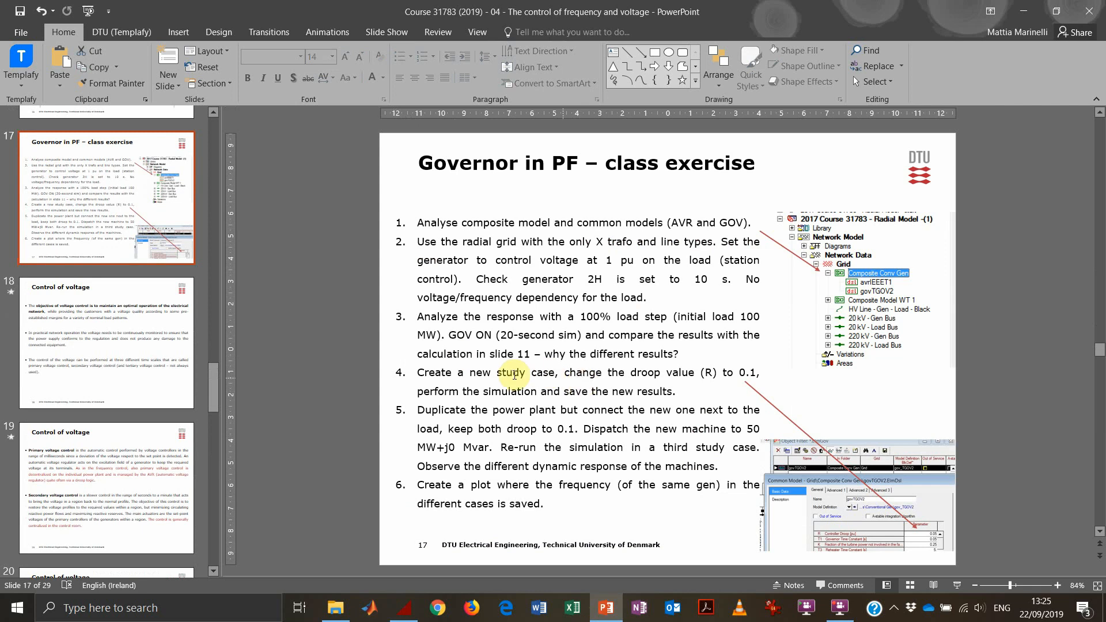
pyautogui.doubleClick(514, 373)
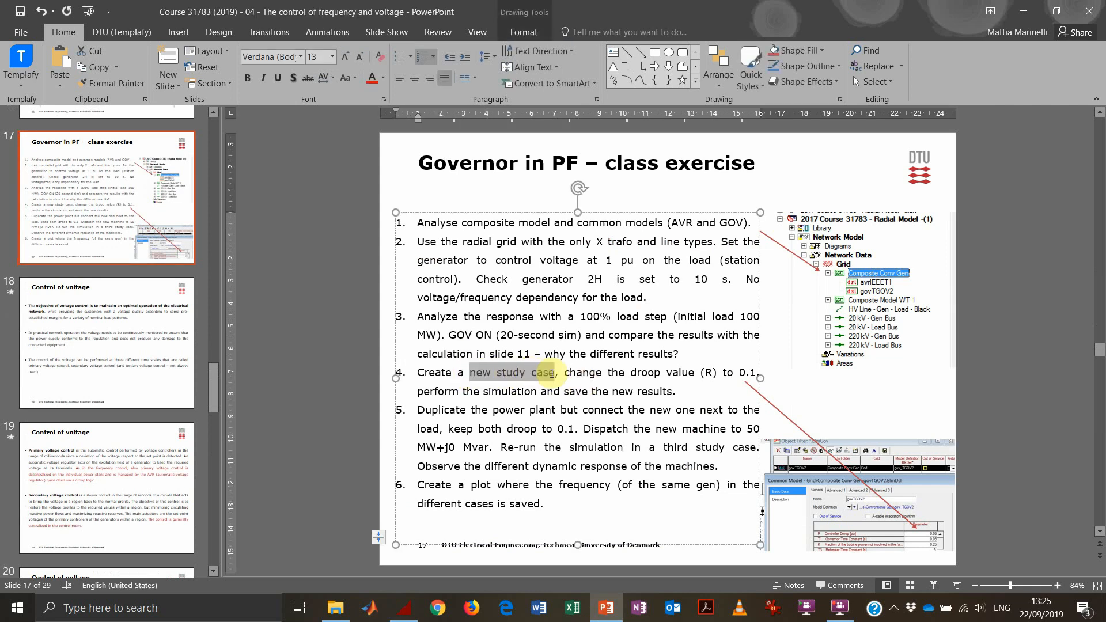
pyautogui.doubleClick(652, 391)
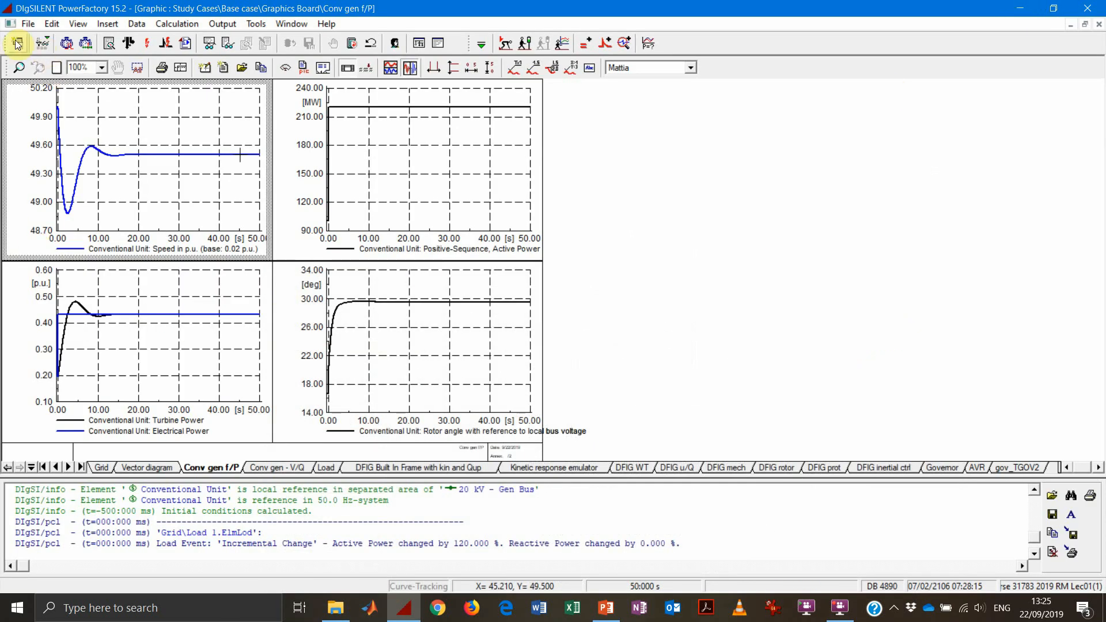
# Paste a copy of the base case into the Study Cases folder in the Data Manager
pyautogui.click(16, 41)
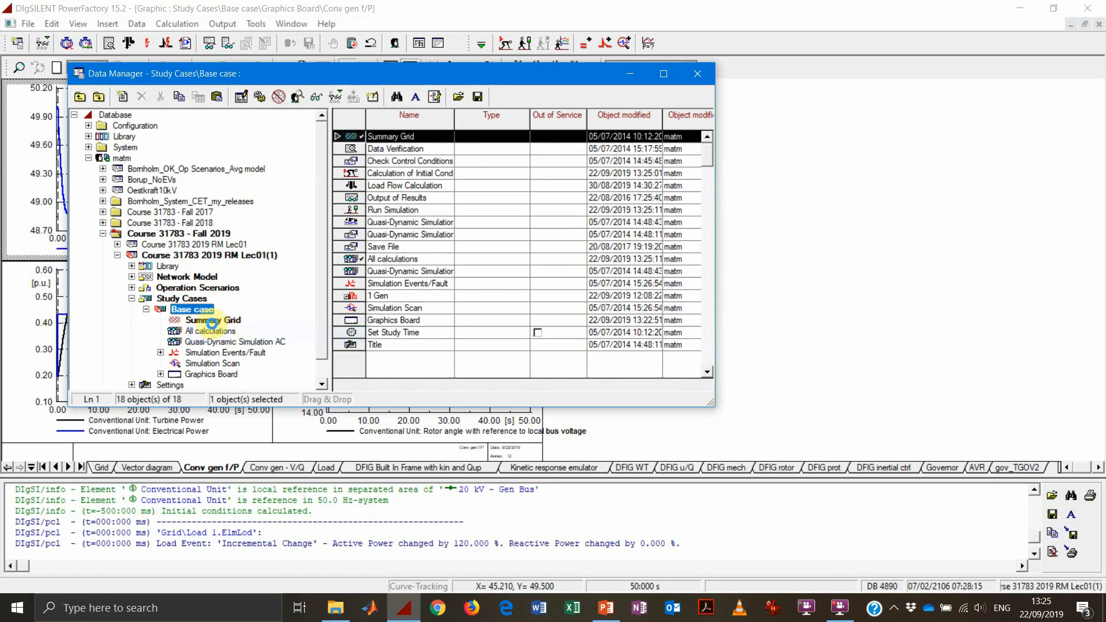
pyautogui.rightClick(192, 309)
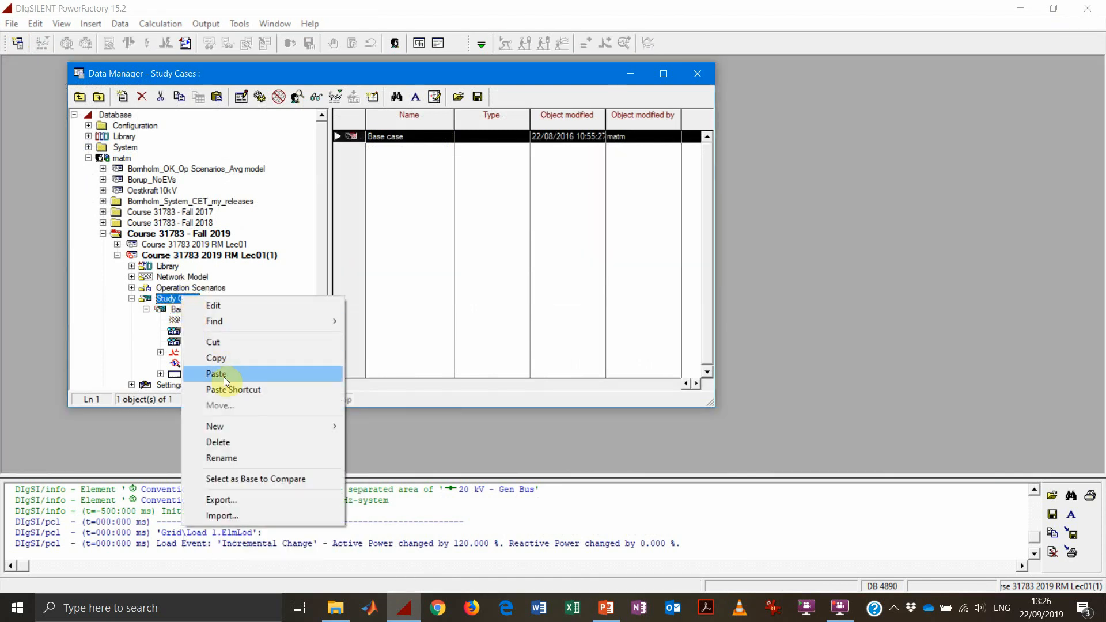
pyautogui.click(217, 374)
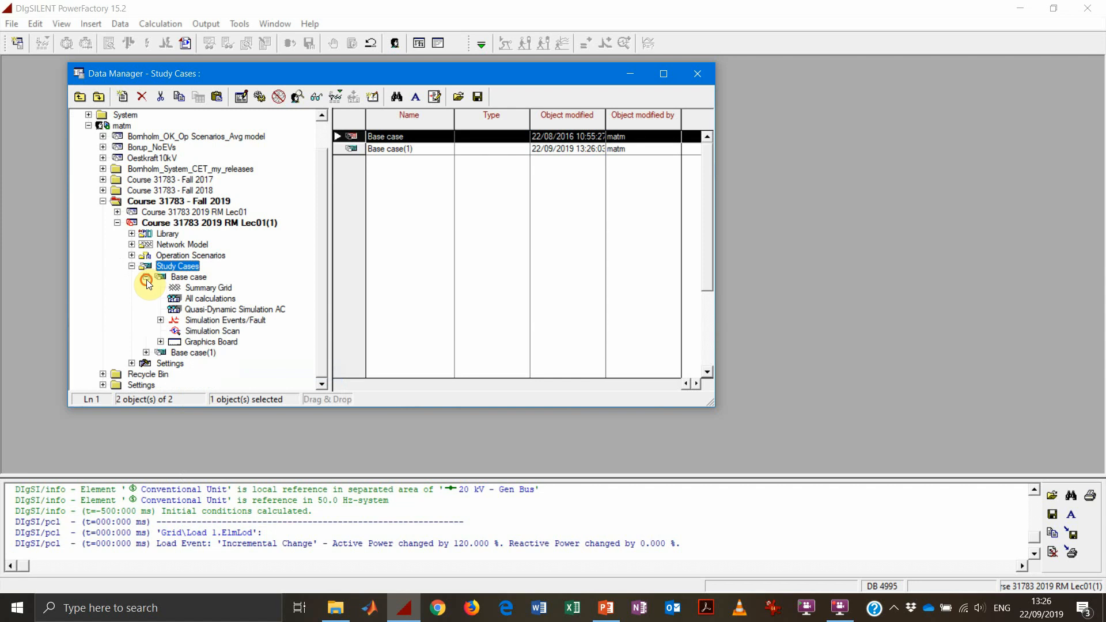
# Rename the copied study case to 'Case R01' through its Edit dialog
pyautogui.rightClick(194, 321)
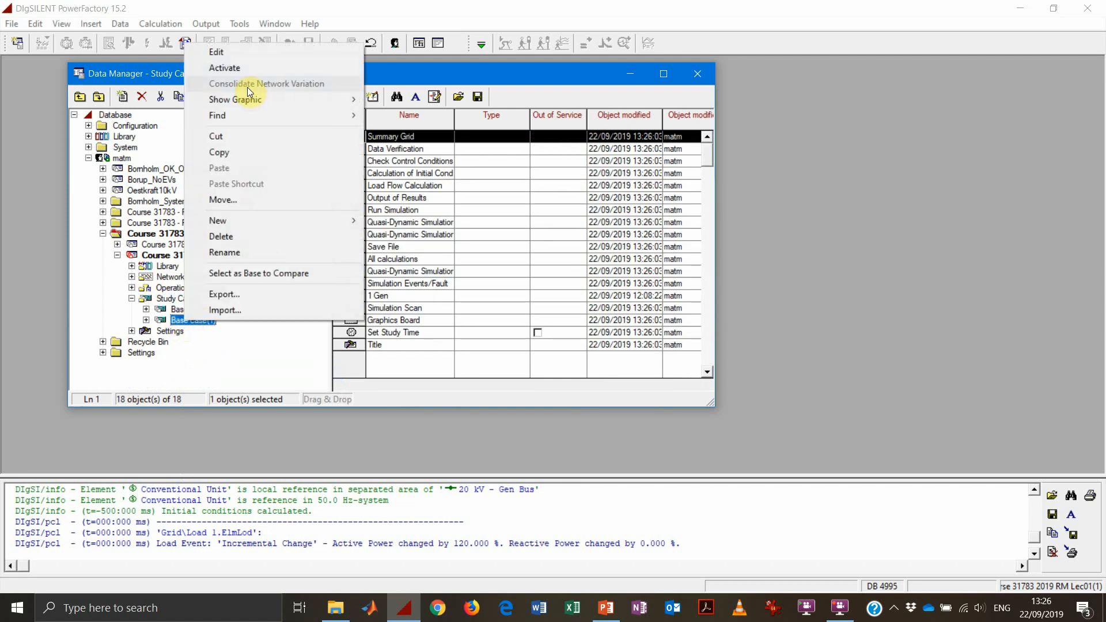
pyautogui.click(217, 51)
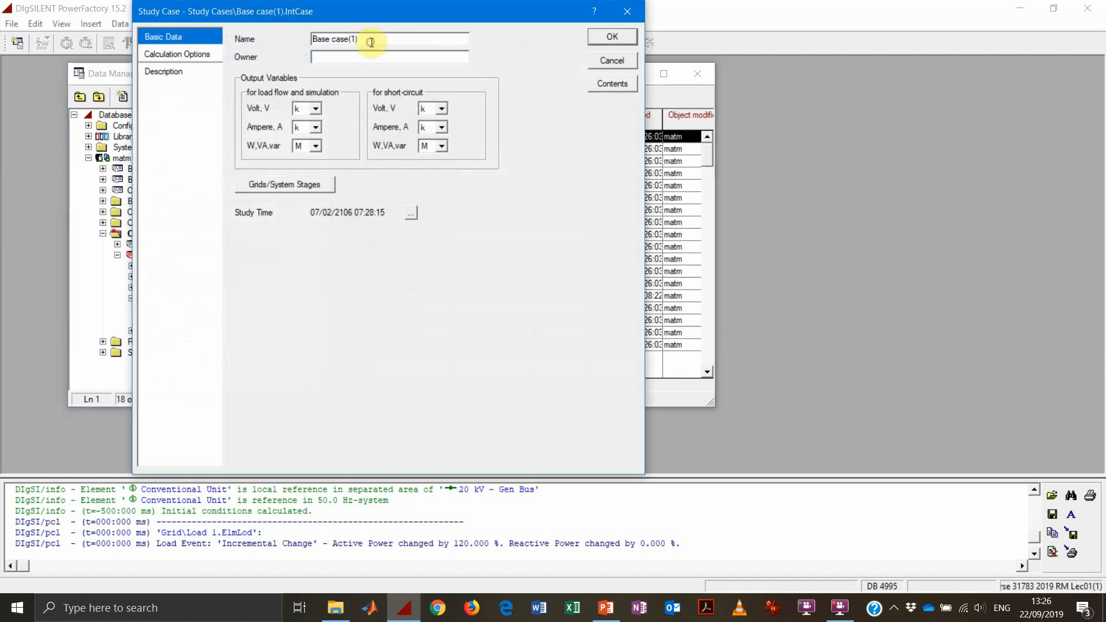
pyautogui.write('C')
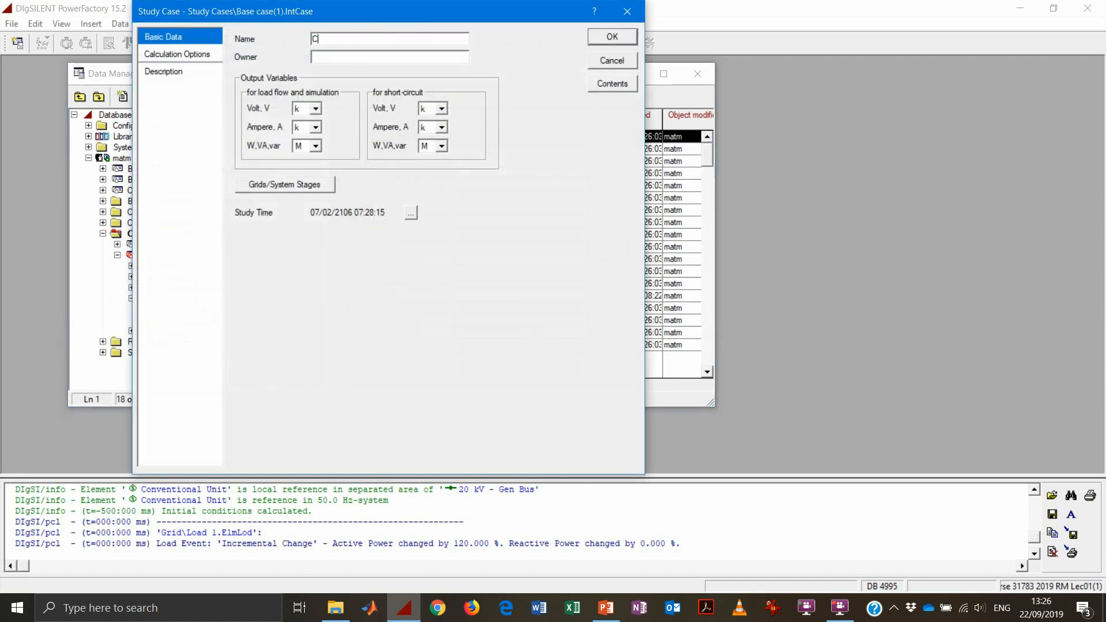
pyautogui.write('ase R01')
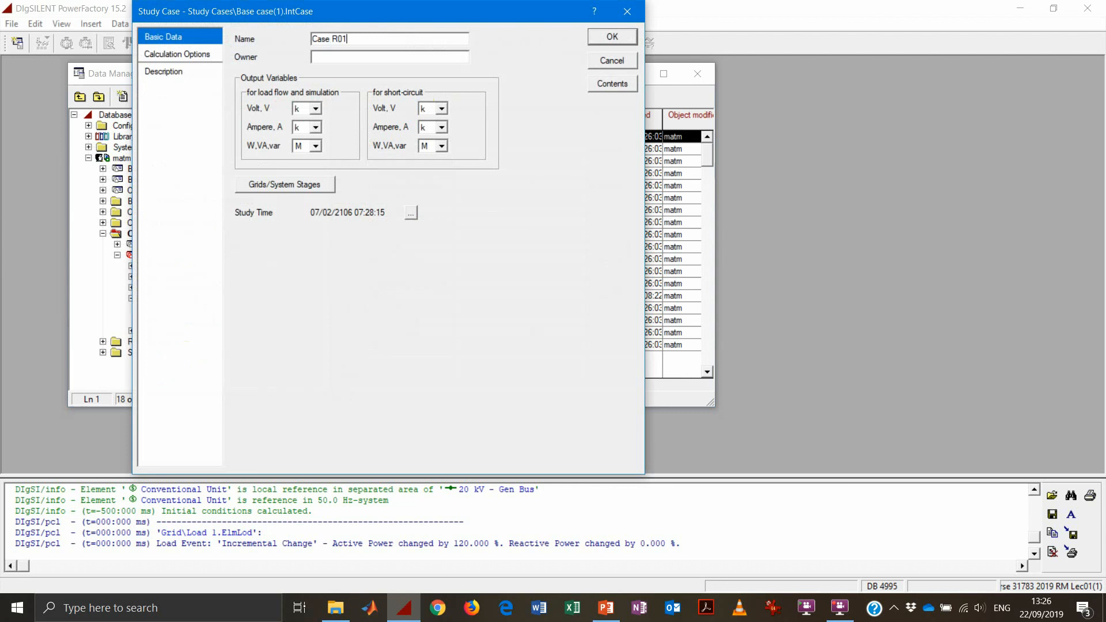
pyautogui.click(613, 36)
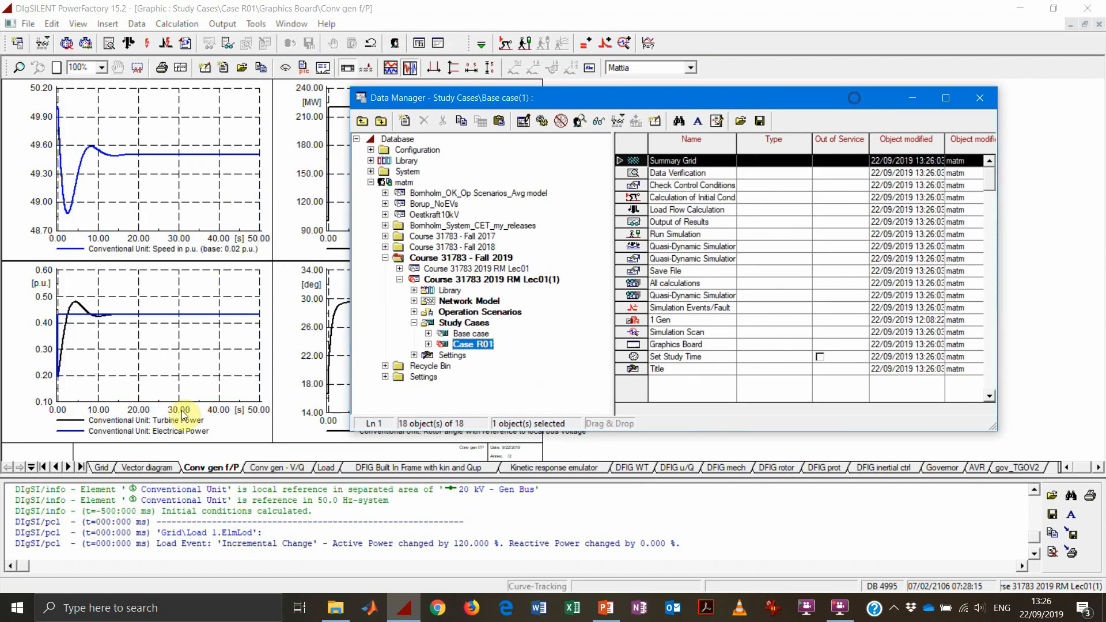
pyautogui.moveTo(747, 483)
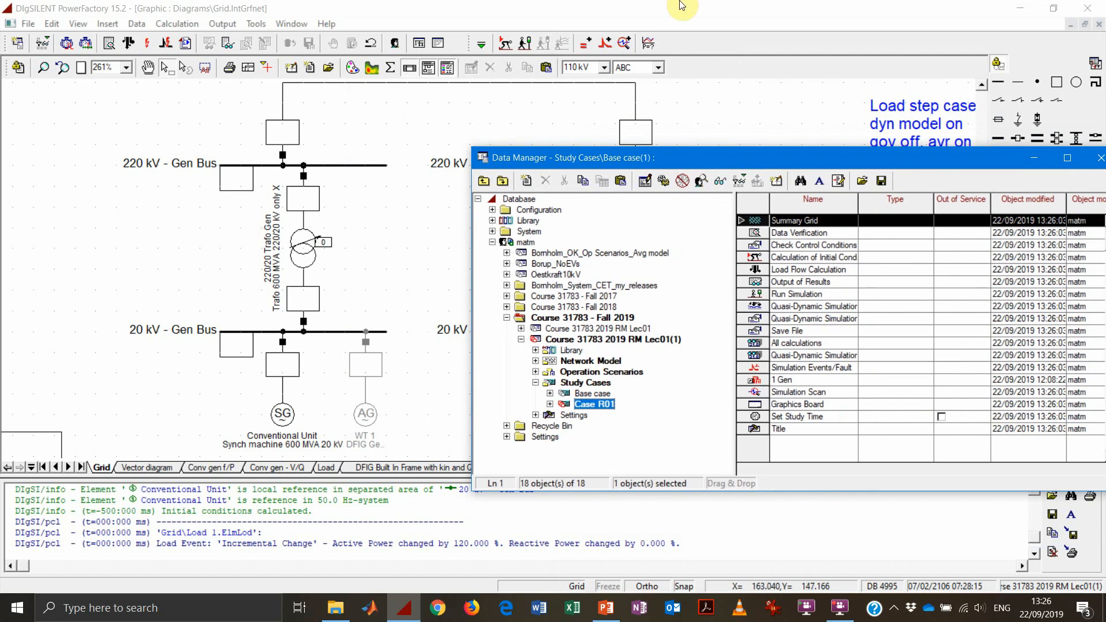
pyautogui.moveTo(1034, 159)
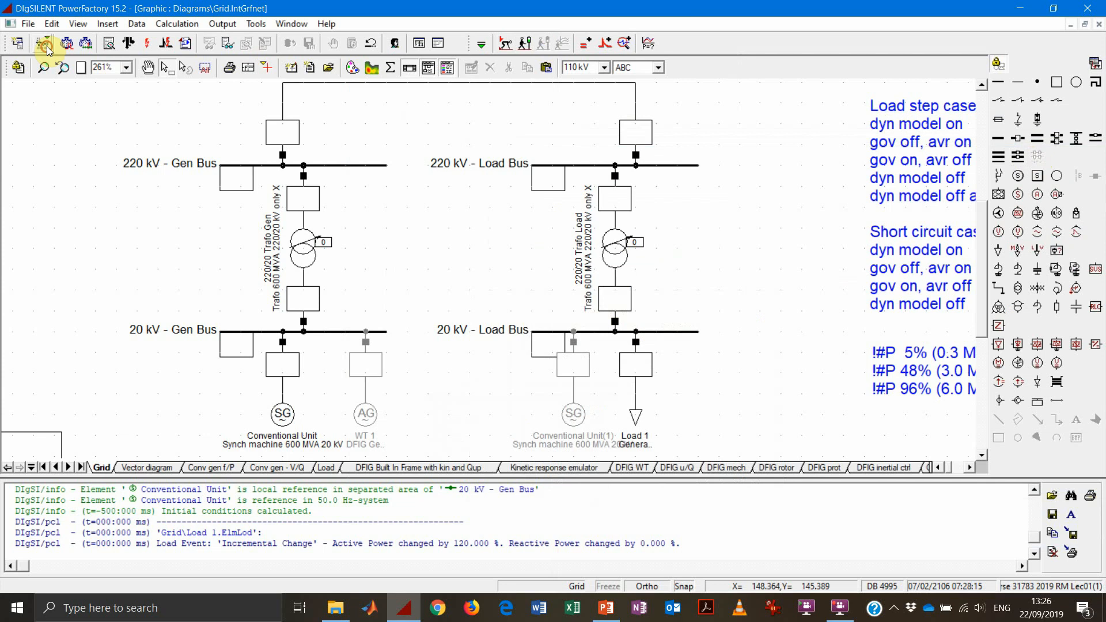
# Enter 0.1 in the governor element list for Case R01
pyautogui.click(38, 44)
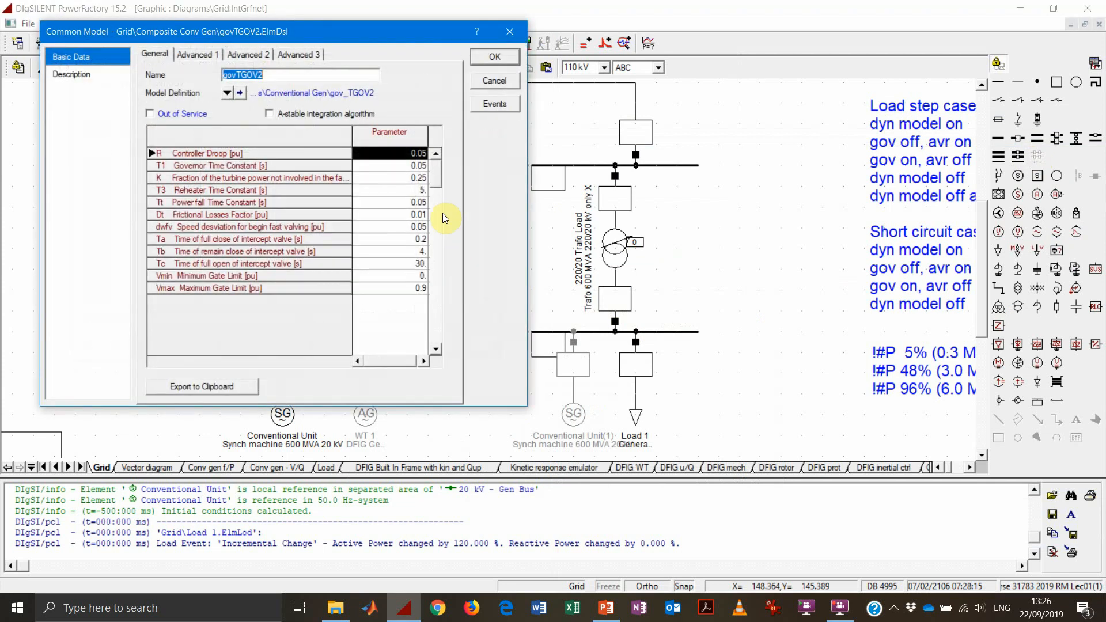
pyautogui.write('0.1')
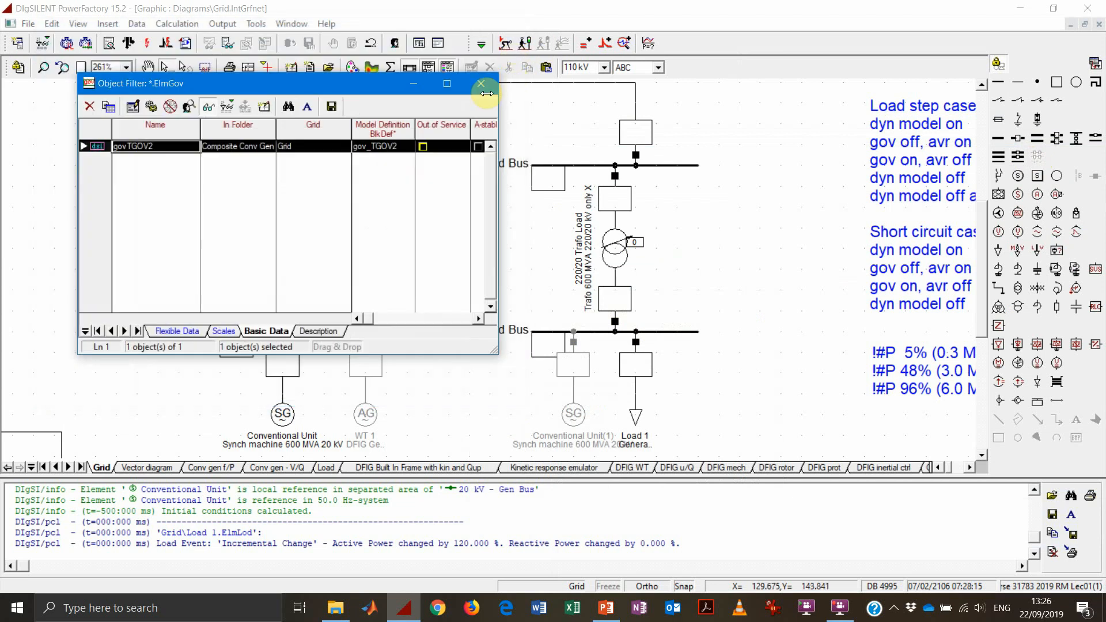
pyautogui.moveTo(480, 84)
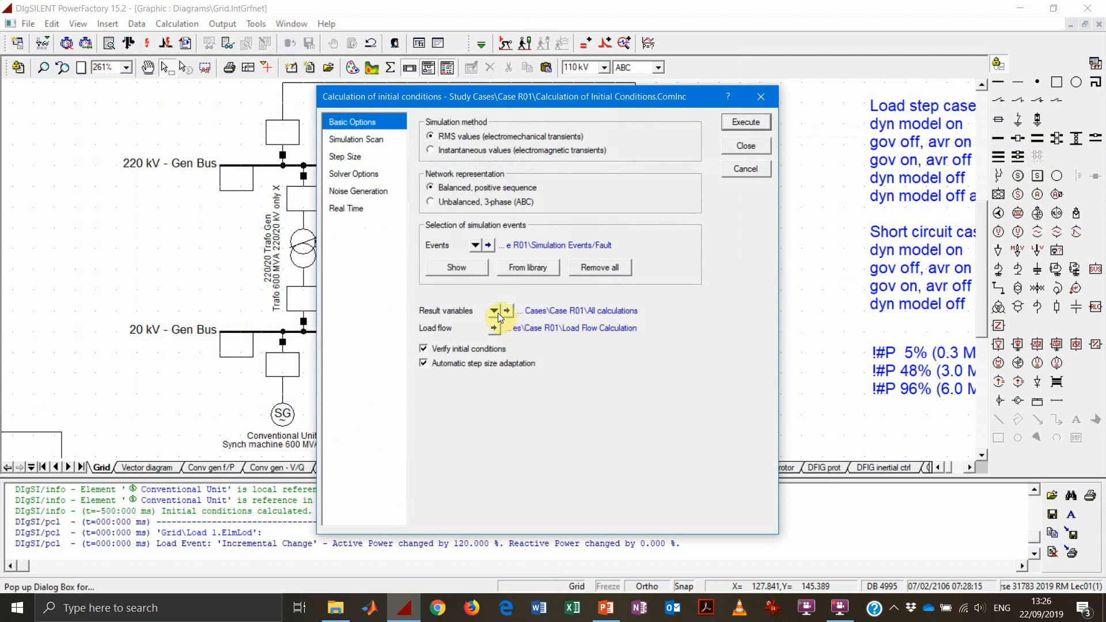
# Select All calculations as the result variables and calculate the initial conditions for Case R01
pyautogui.click(493, 311)
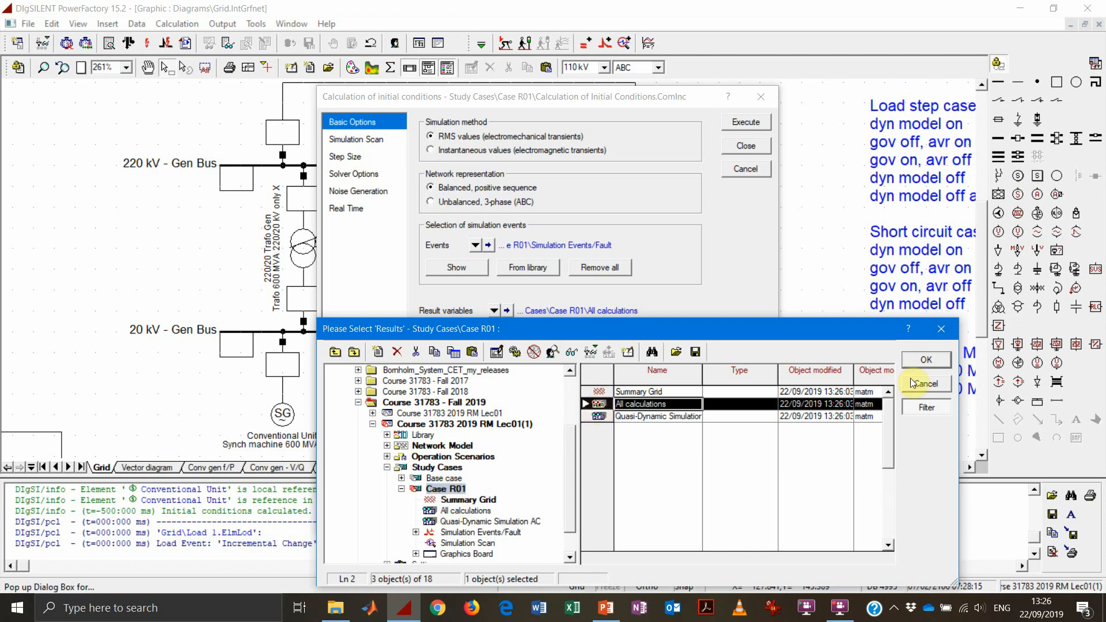
pyautogui.click(926, 360)
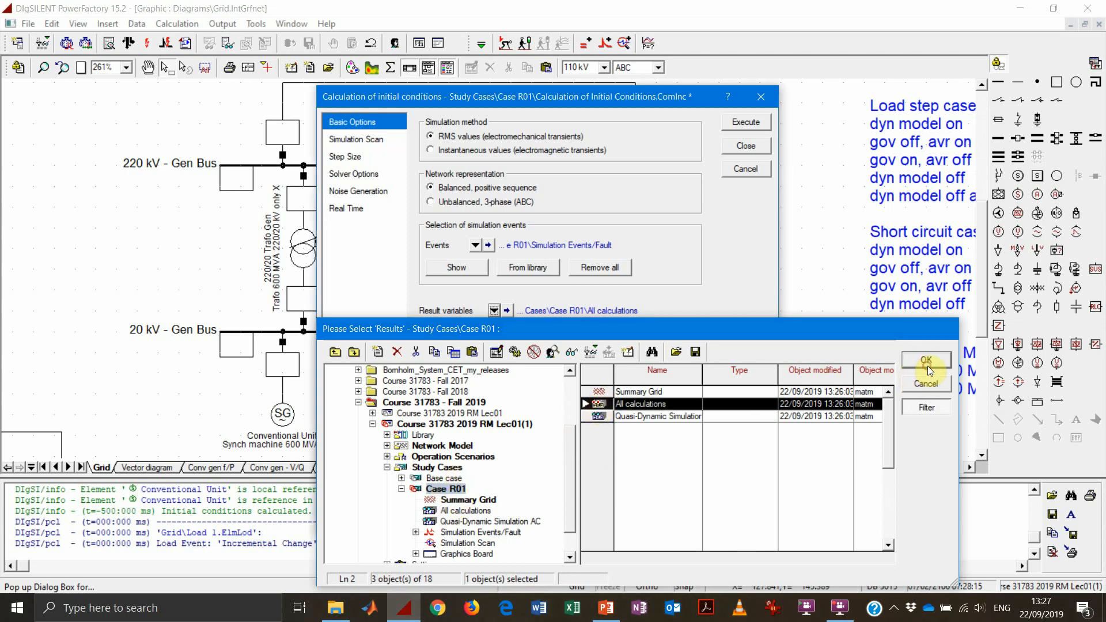
pyautogui.click(926, 360)
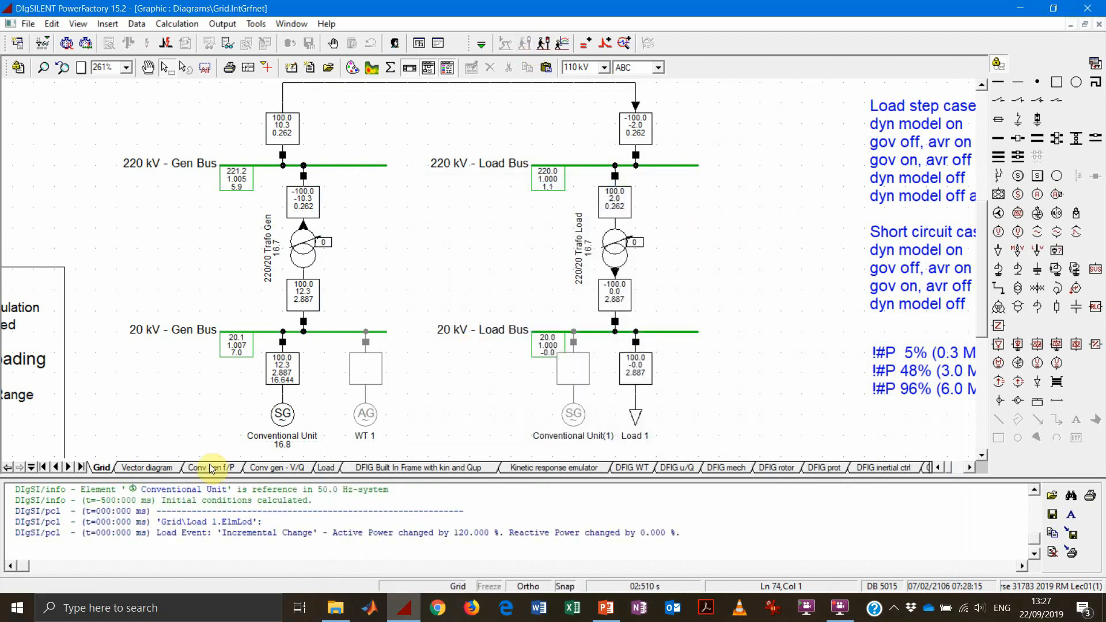
# Inspect Case R01's 50 s speed and power plots, then bring up the Data Manager
pyautogui.click(212, 468)
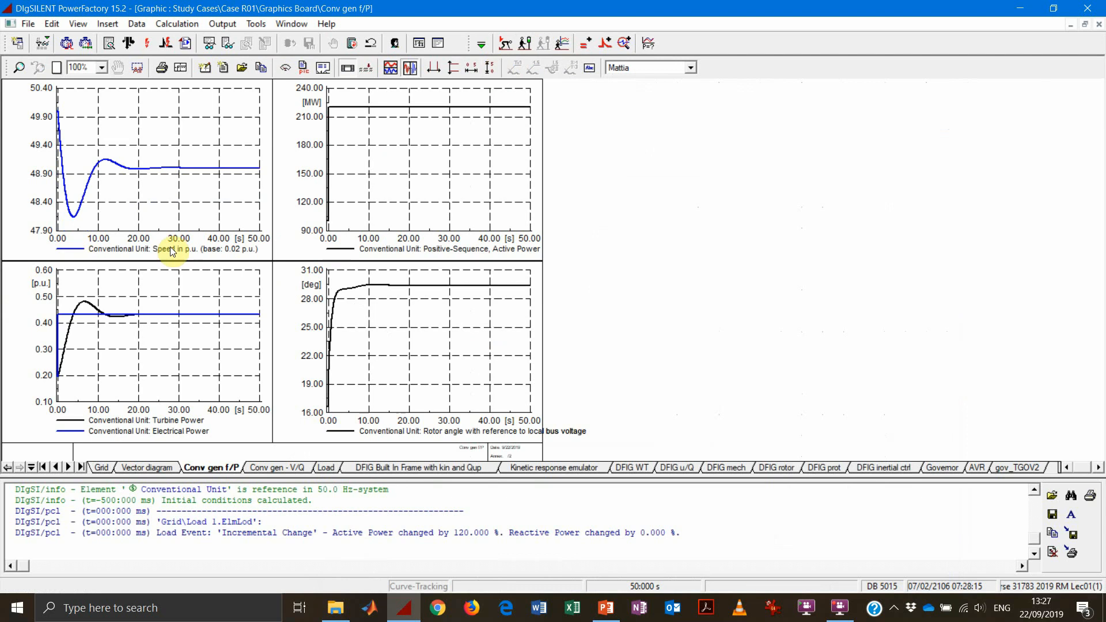
pyautogui.moveTo(229, 173)
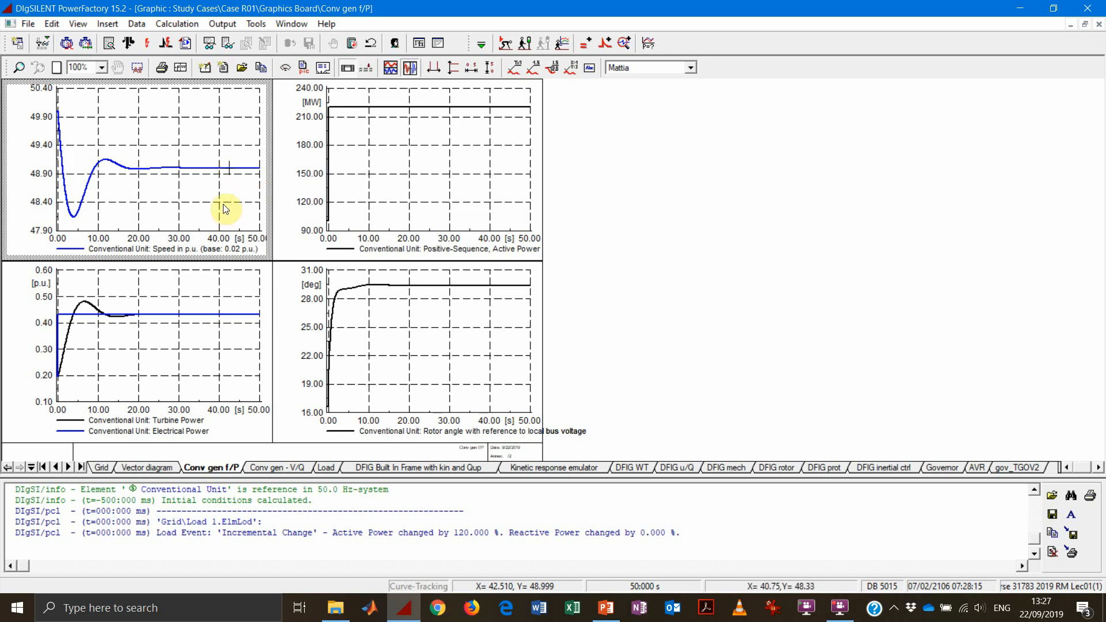
pyautogui.moveTo(272, 195)
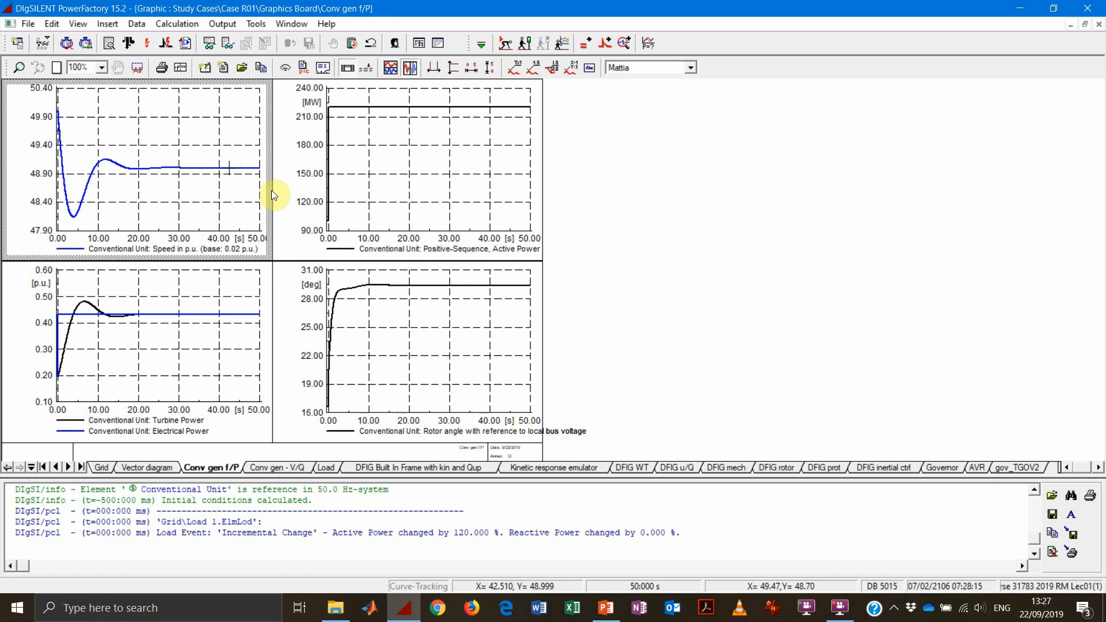
pyautogui.moveTo(711, 489)
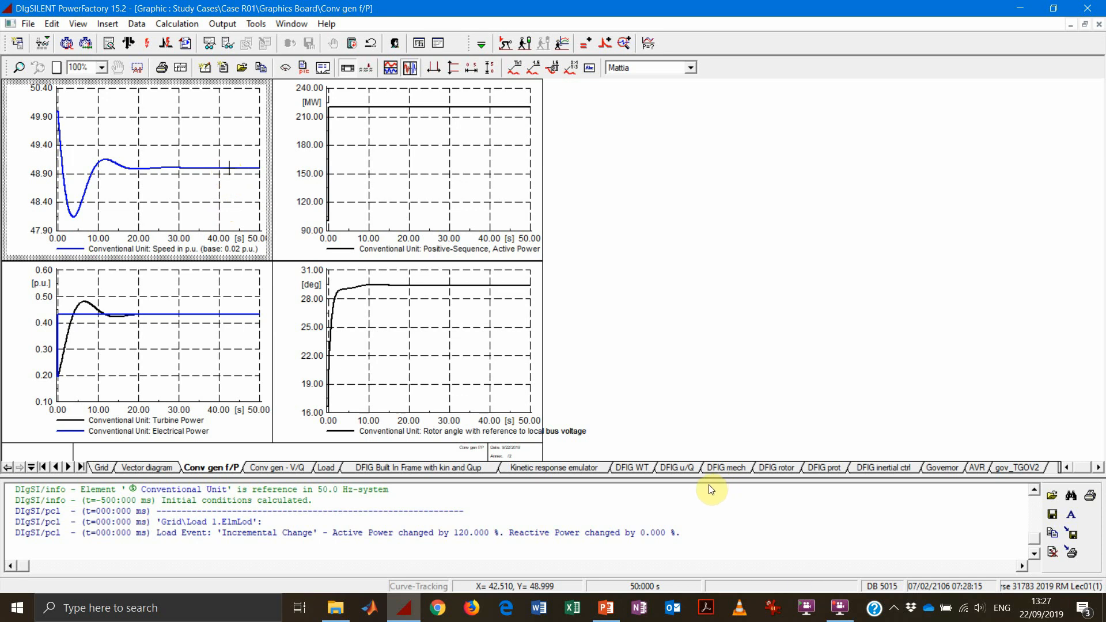
pyautogui.click(606, 609)
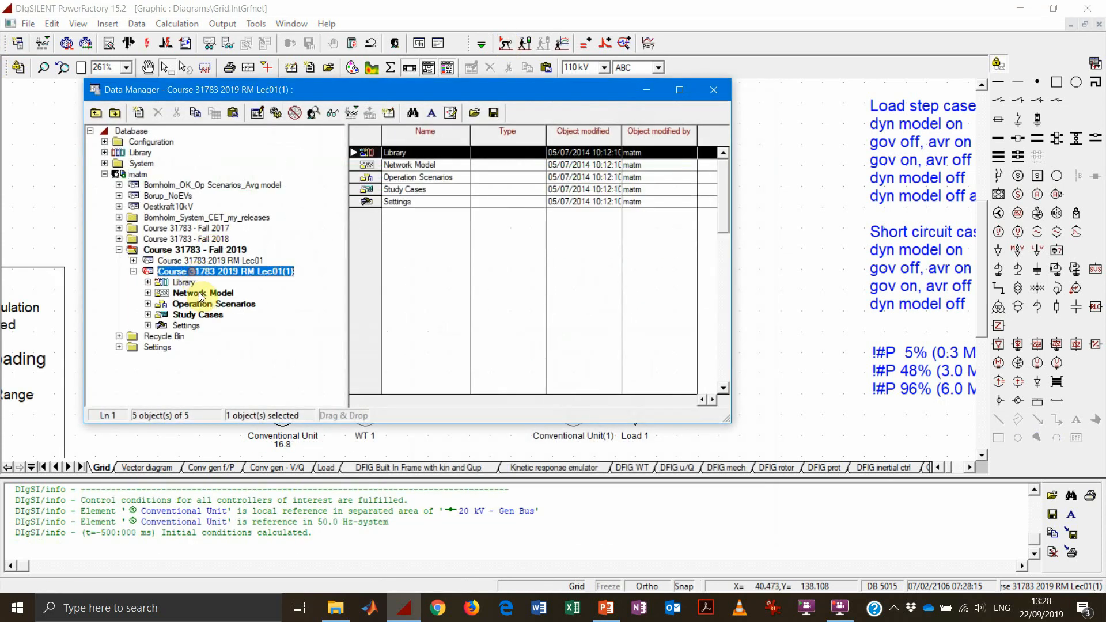
# Copy study case Case R01 as 'Case R01 2 gen' and return to the grid diagram
pyautogui.click(212, 336)
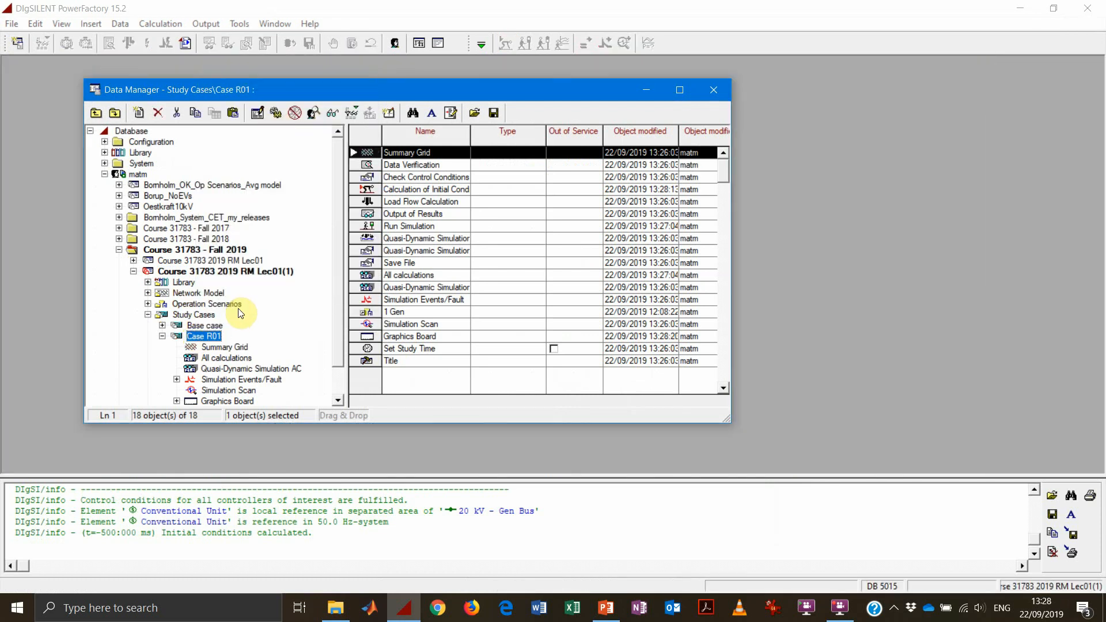
pyautogui.rightClick(203, 336)
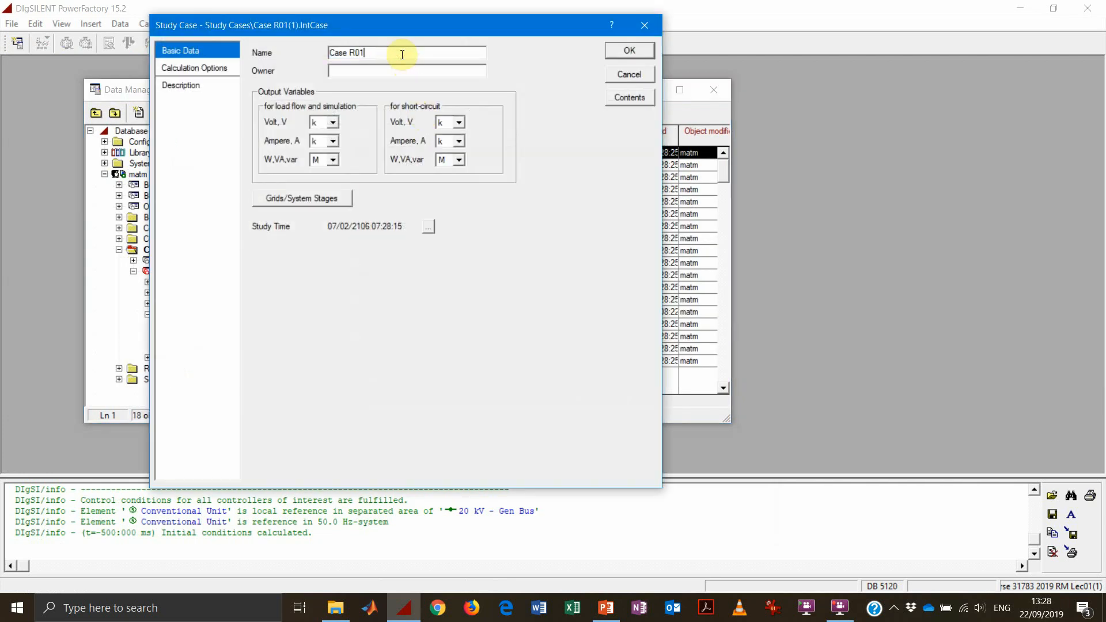
pyautogui.write('2 gen')
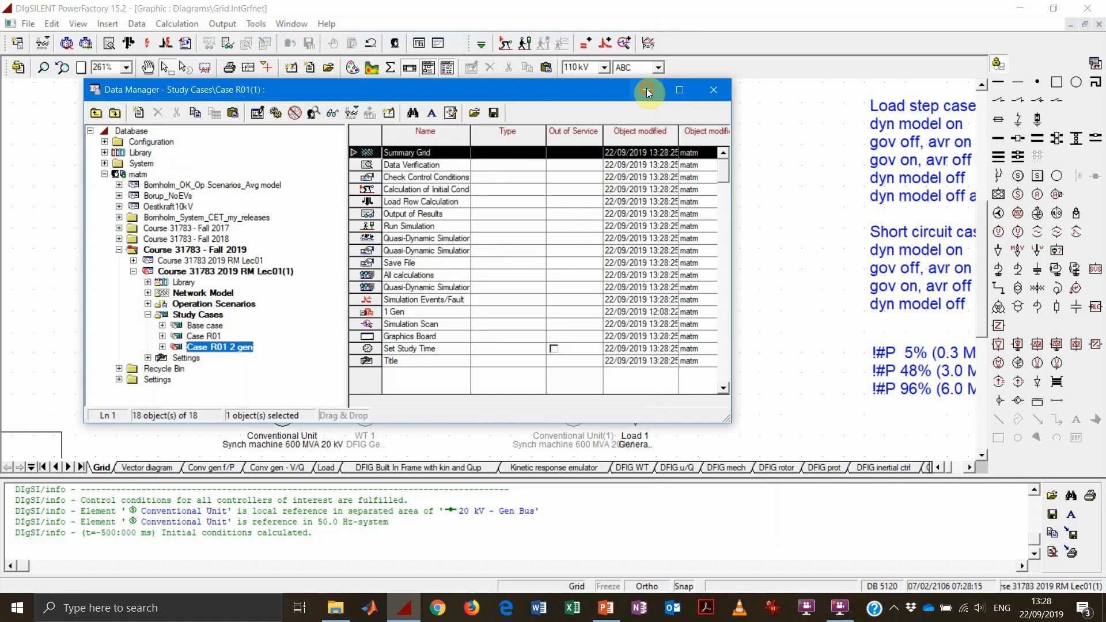
pyautogui.click(715, 89)
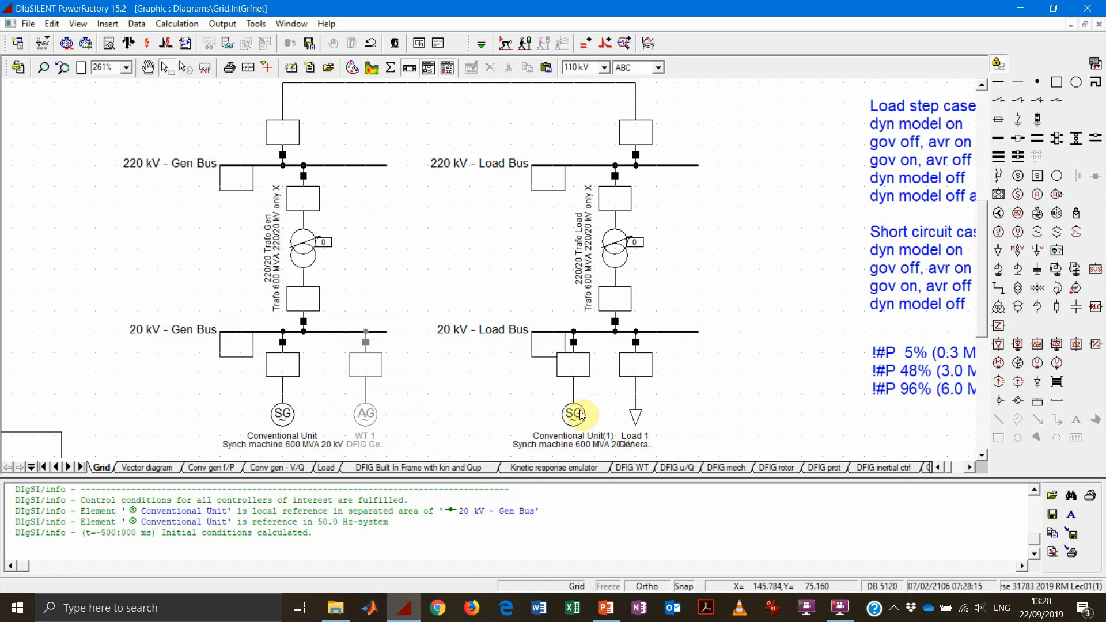
# Change Conventional Unit(1)'s load flow local controller to Const. Q
pyautogui.doubleClick(571, 412)
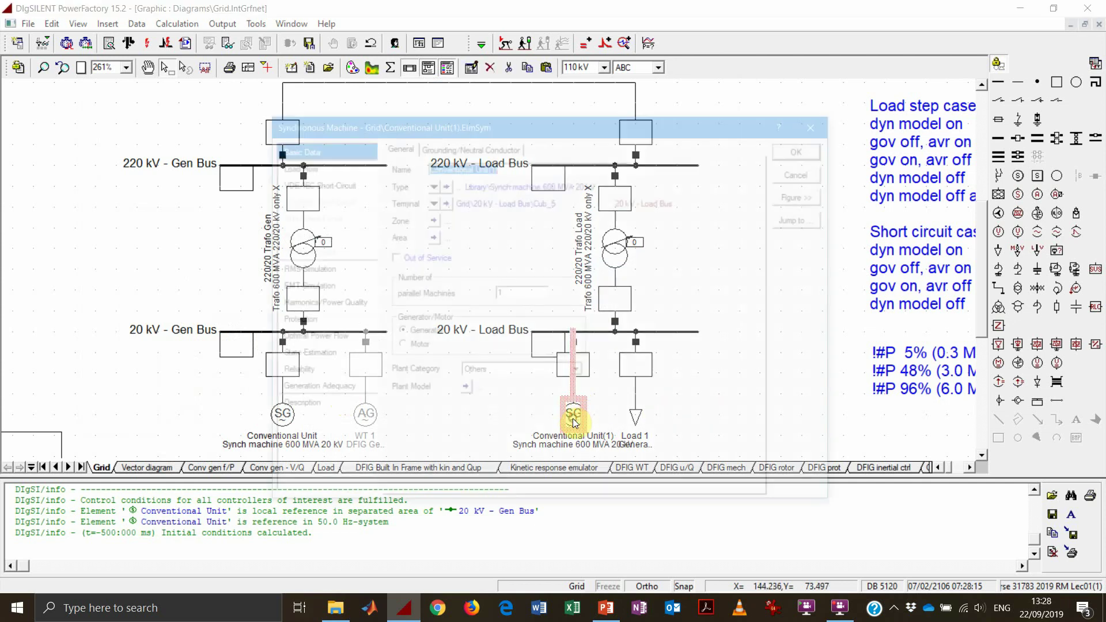
pyautogui.click(294, 166)
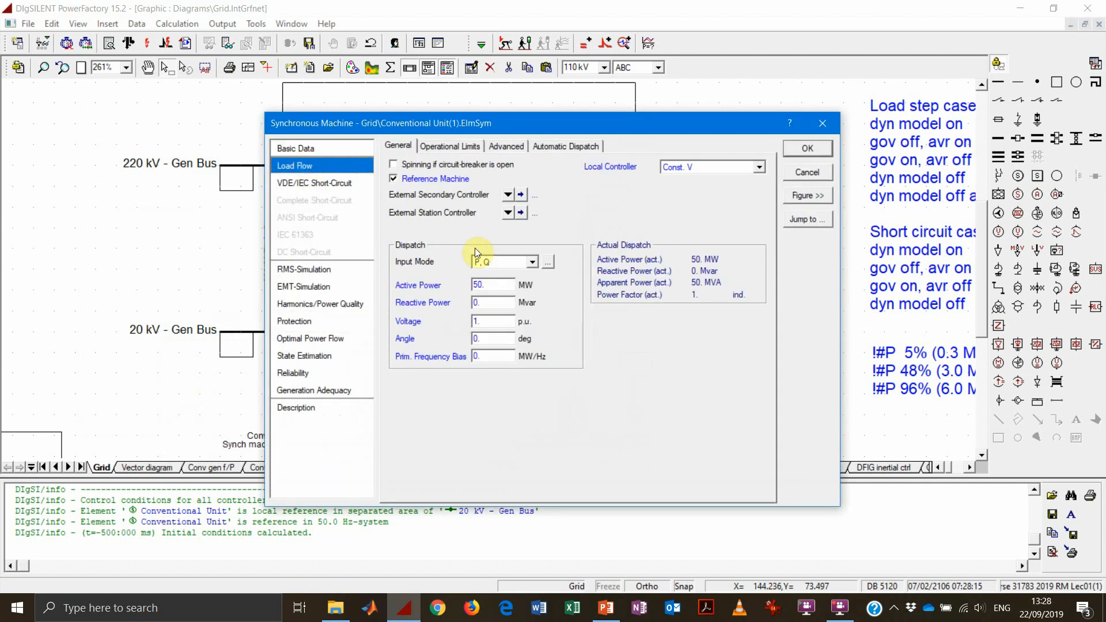
pyautogui.click(759, 167)
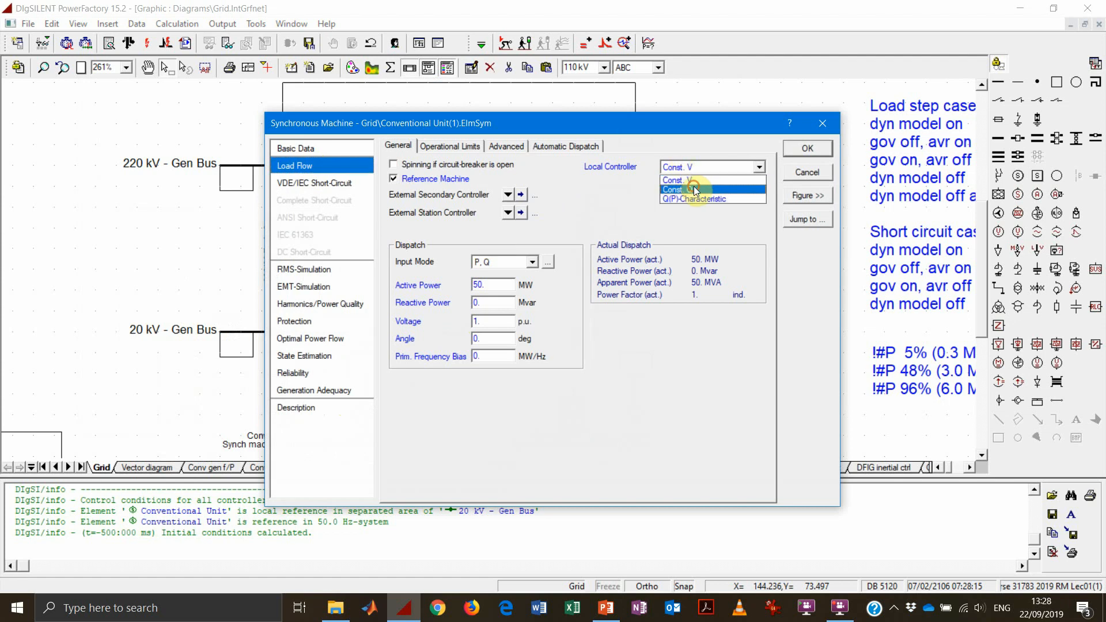
pyautogui.click(694, 189)
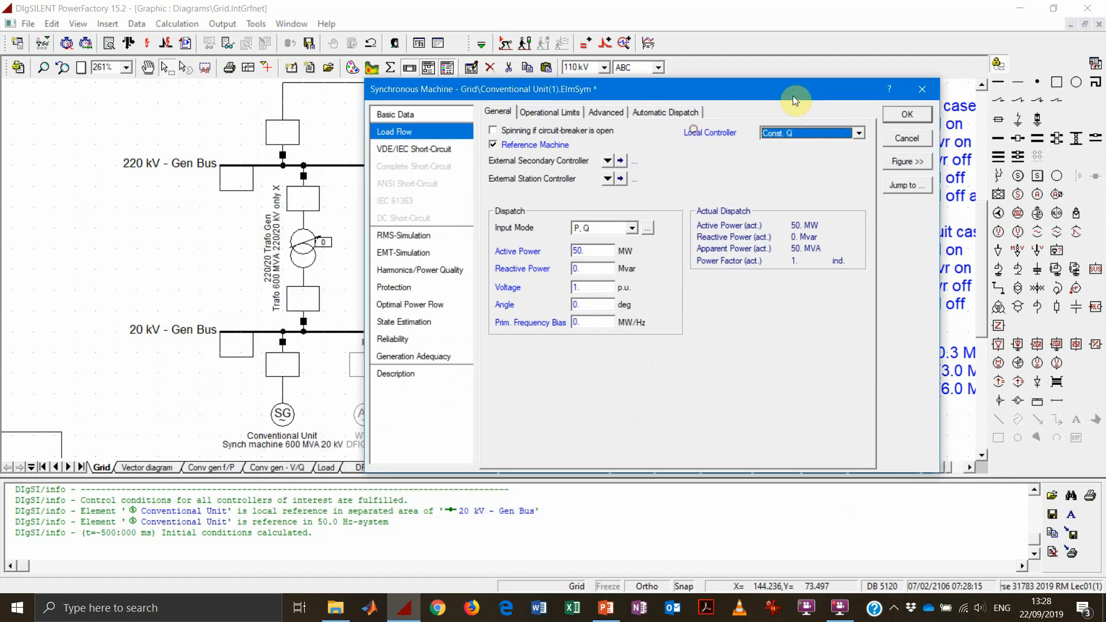
pyautogui.moveTo(417, 451)
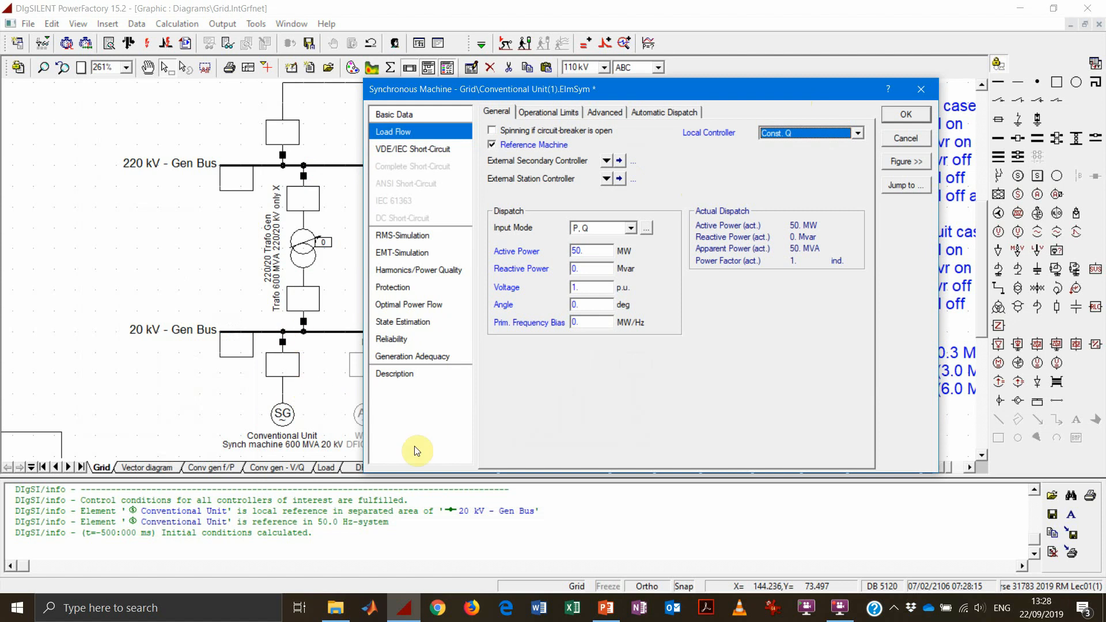
# Confirm the controller change and duplicate Composite Conv Gen with Conventional Unit(1) in its sym slot
pyautogui.click(906, 114)
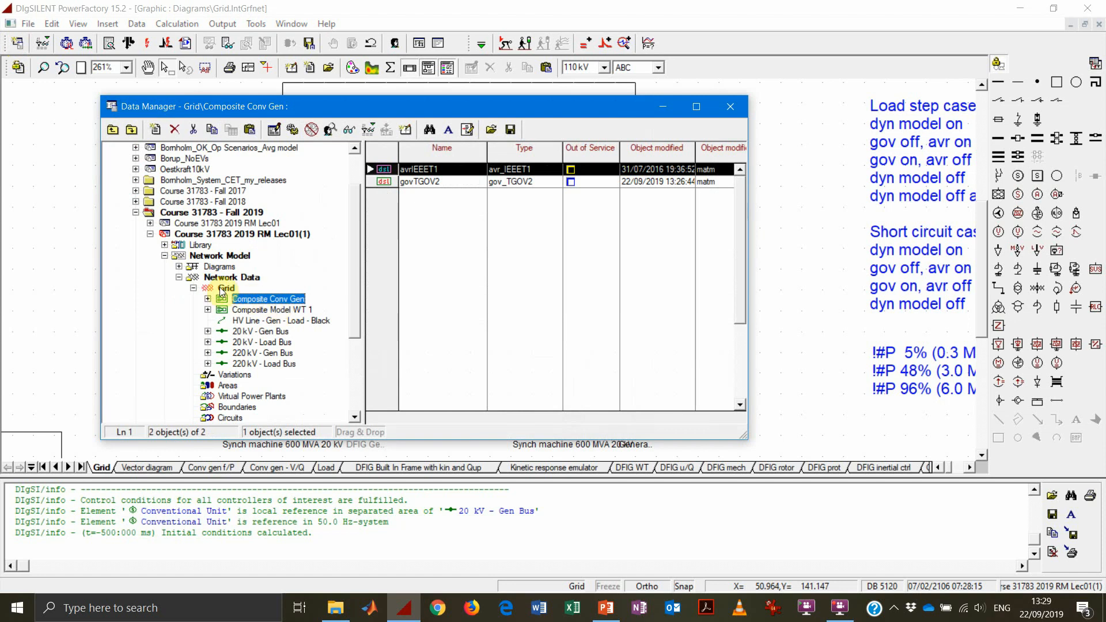
pyautogui.click(226, 289)
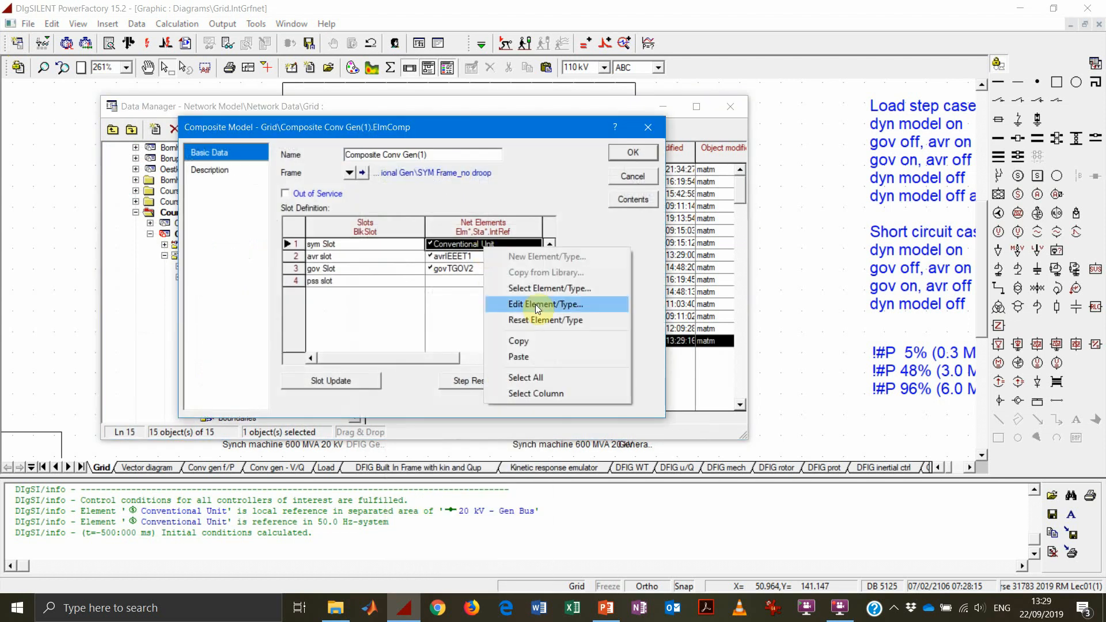
pyautogui.click(549, 288)
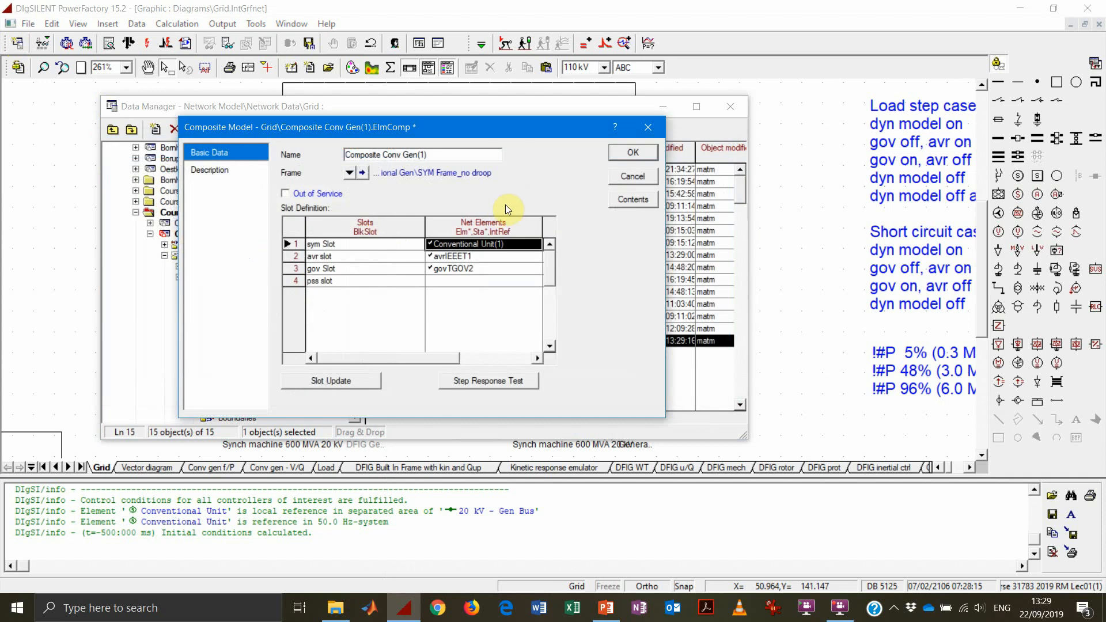
pyautogui.click(632, 152)
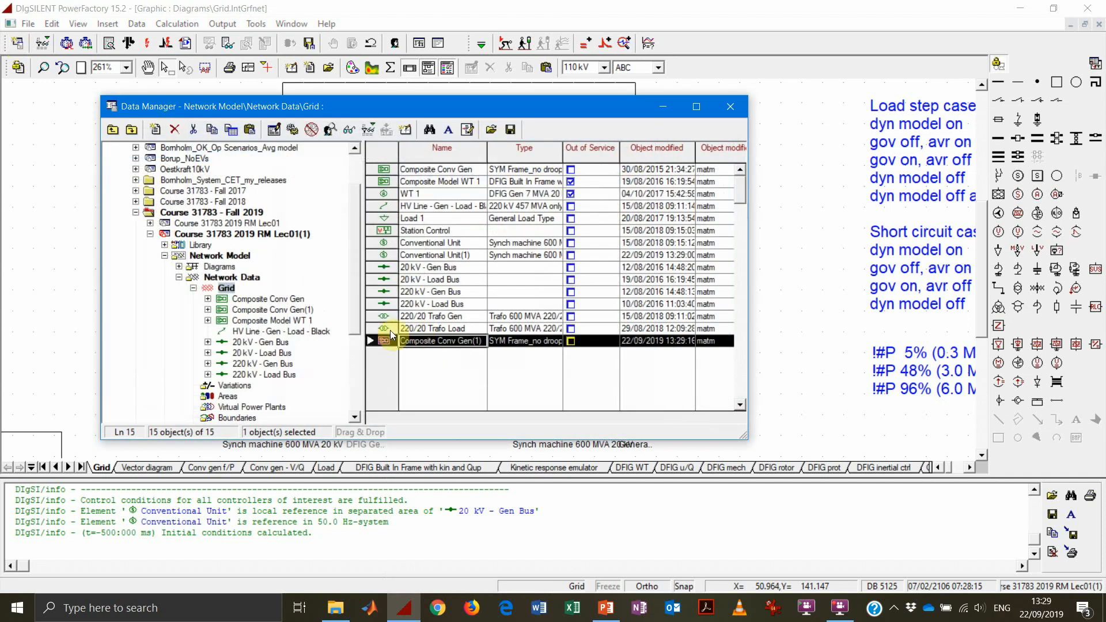
pyautogui.moveTo(680, 98)
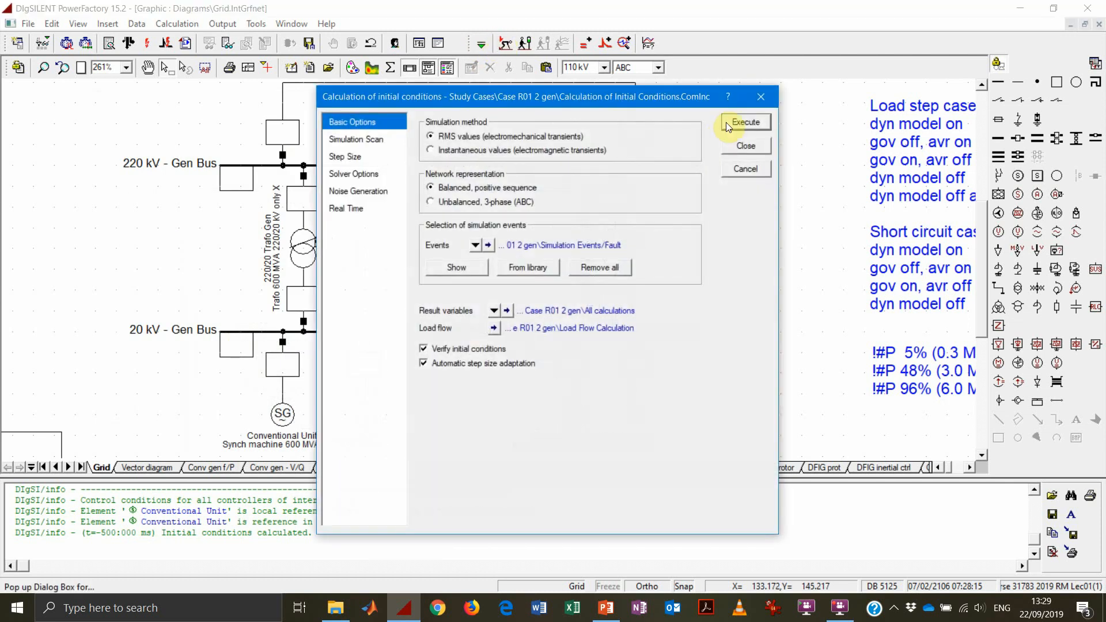
# Calculate initial conditions and simulate Case R01 2 gen with the 120% load event
pyautogui.click(744, 122)
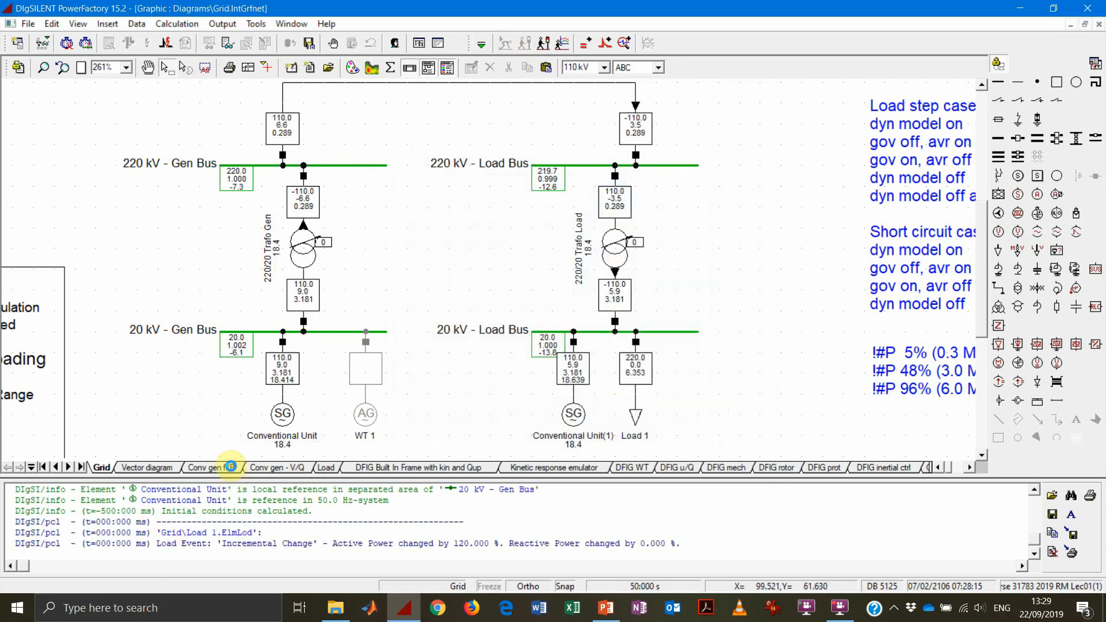
# Inspect the two-generator 50 s plots, speed settling near 49.5 Hz
pyautogui.click(207, 468)
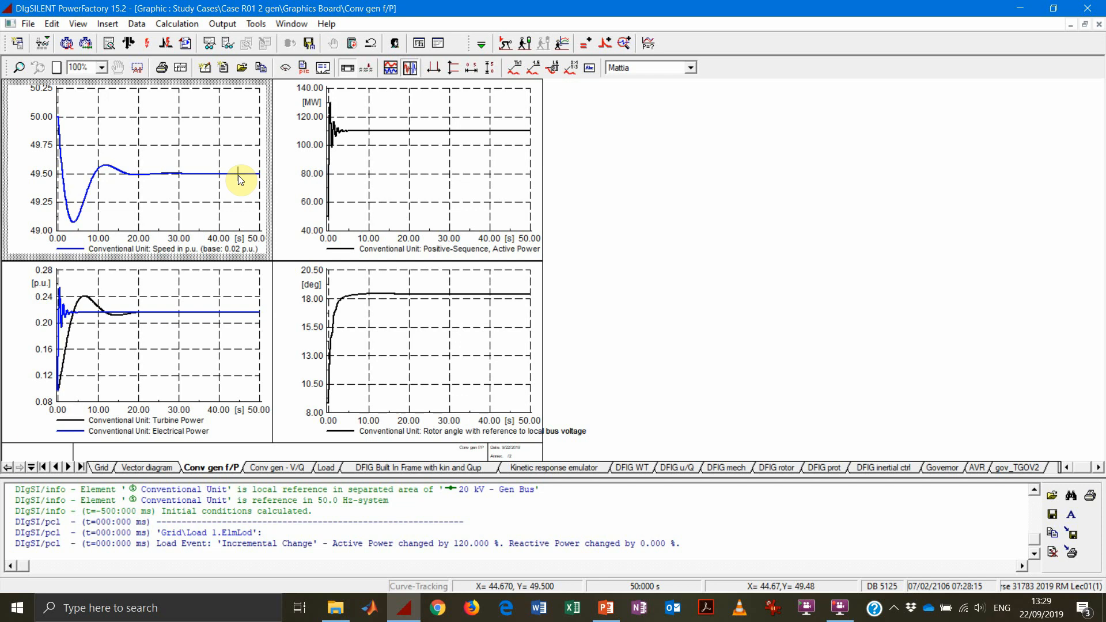
pyautogui.moveTo(348, 138)
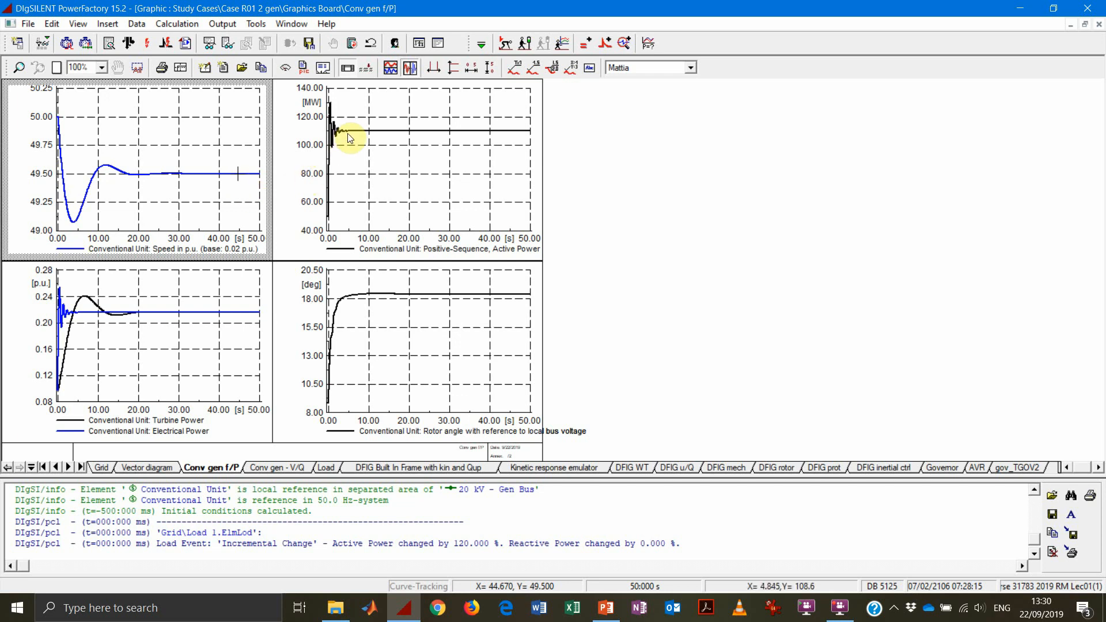
pyautogui.moveTo(340, 160)
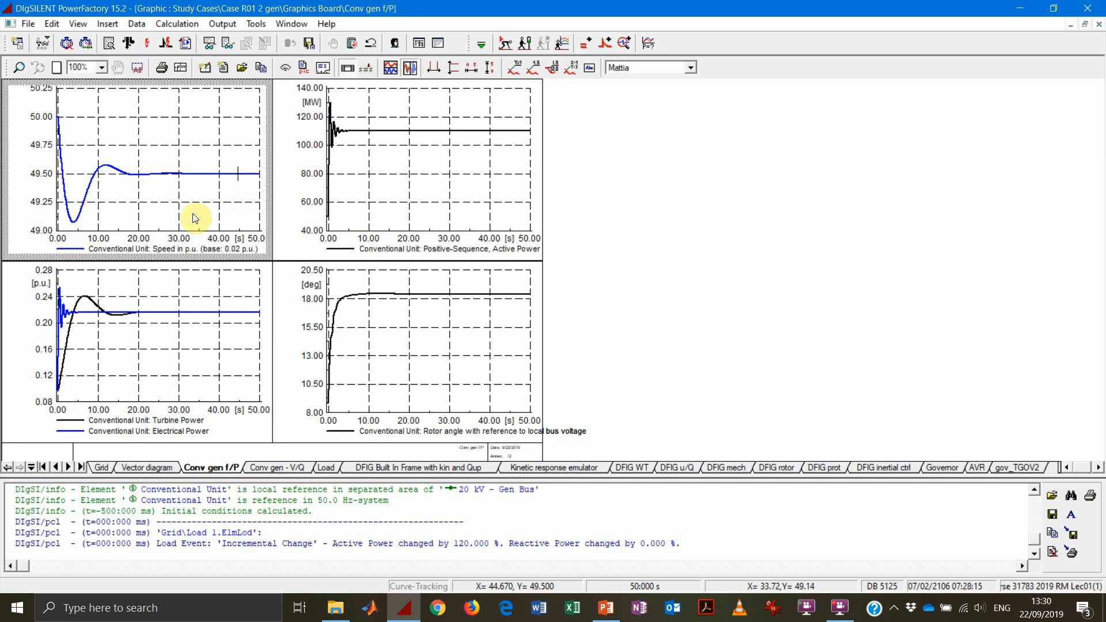
pyautogui.moveTo(185, 215)
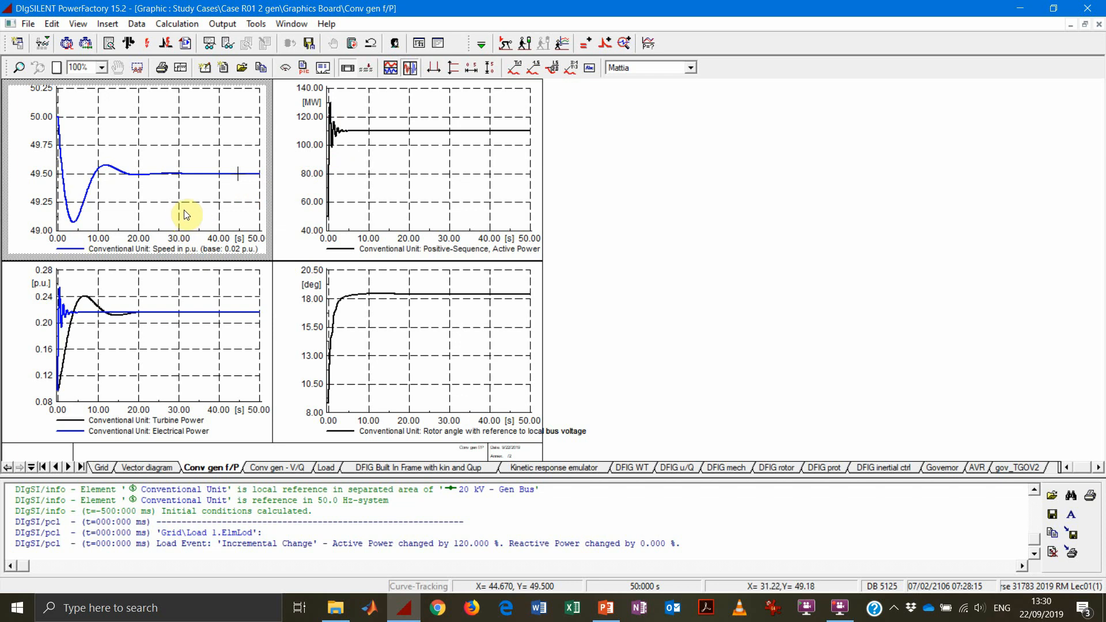
pyautogui.moveTo(263, 361)
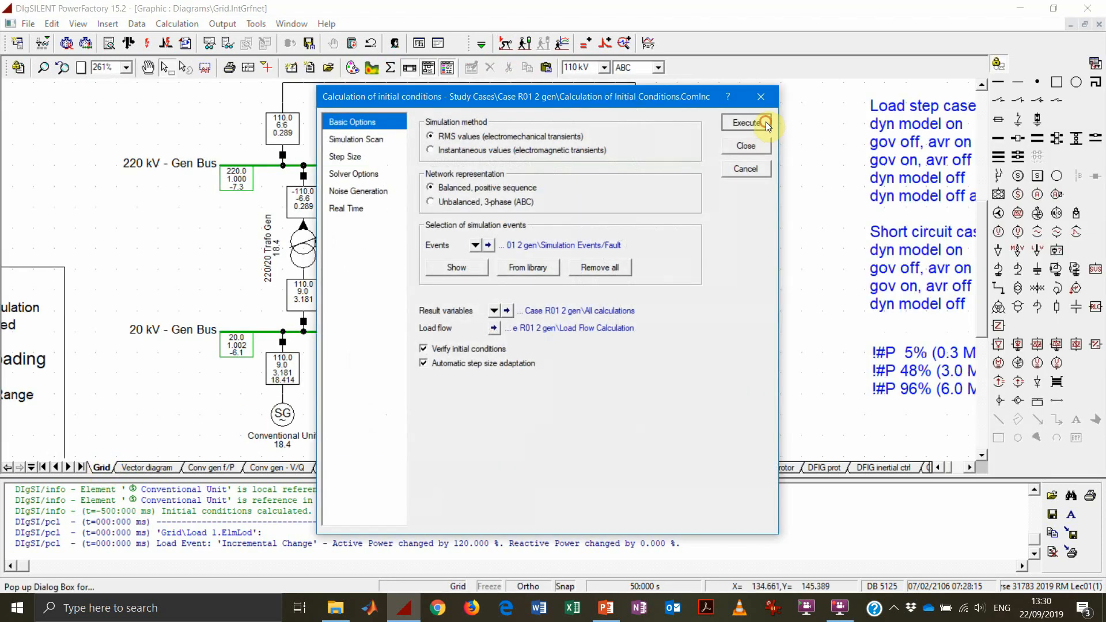
# Recalculate initial conditions with both generators and close the results list
pyautogui.click(745, 122)
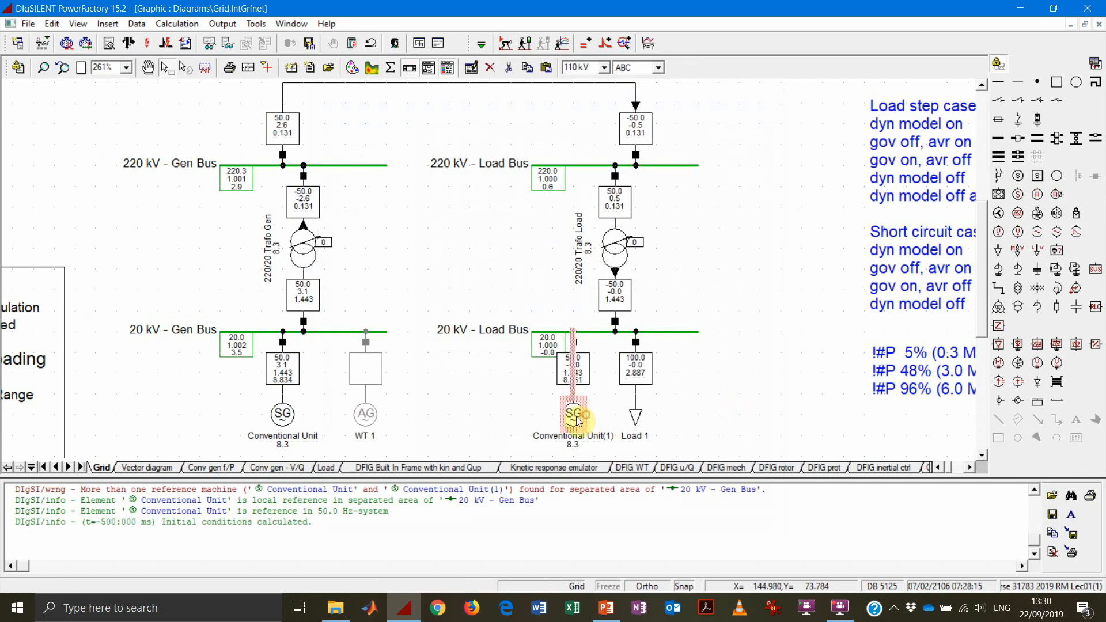
pyautogui.rightClick(575, 414)
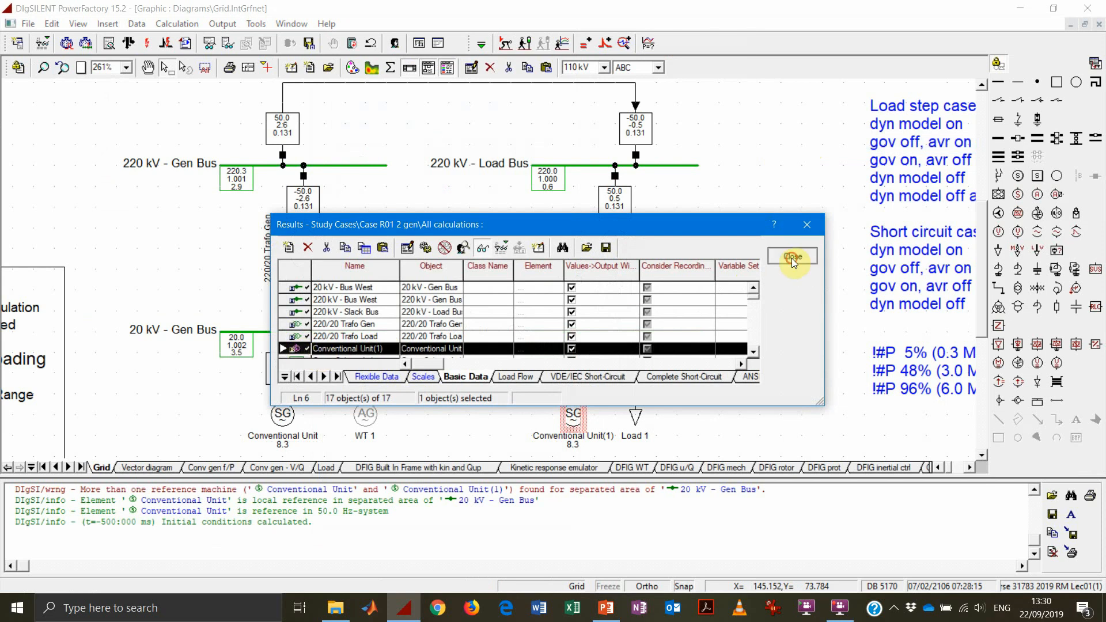
pyautogui.click(793, 257)
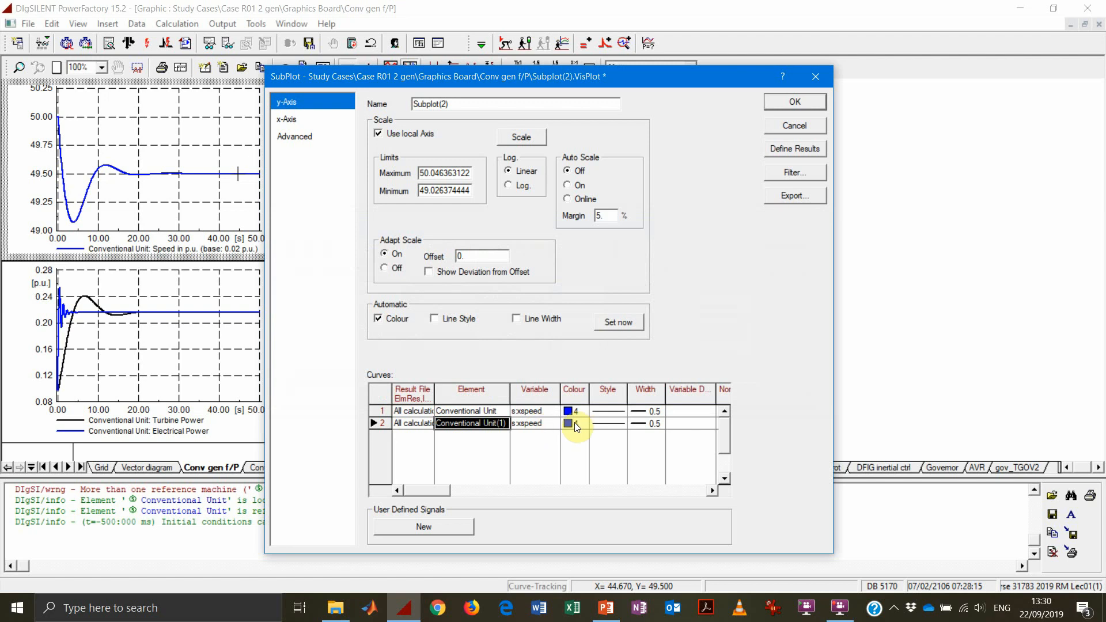
# Make the Conventional Unit(1) speed curve red in the speed subplot
pyautogui.click(568, 424)
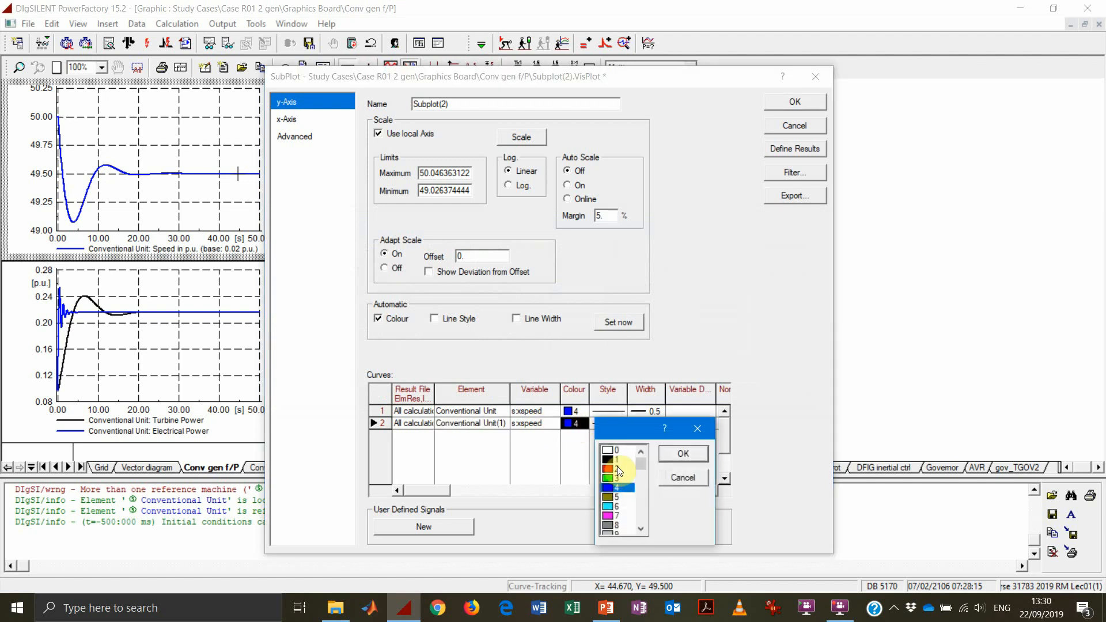
pyautogui.click(682, 454)
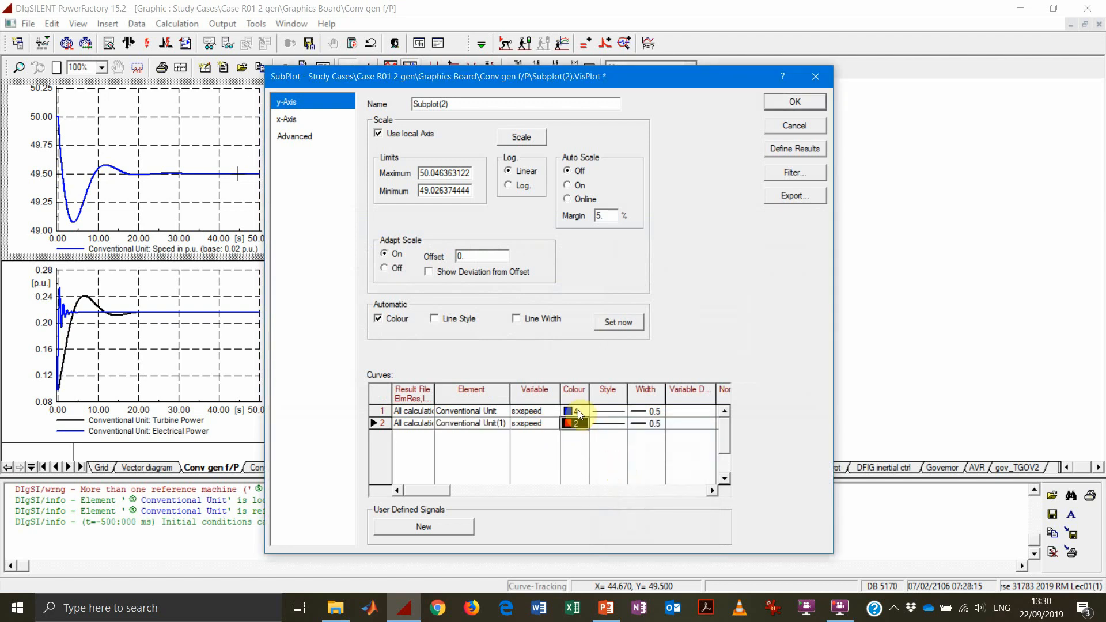
pyautogui.click(574, 410)
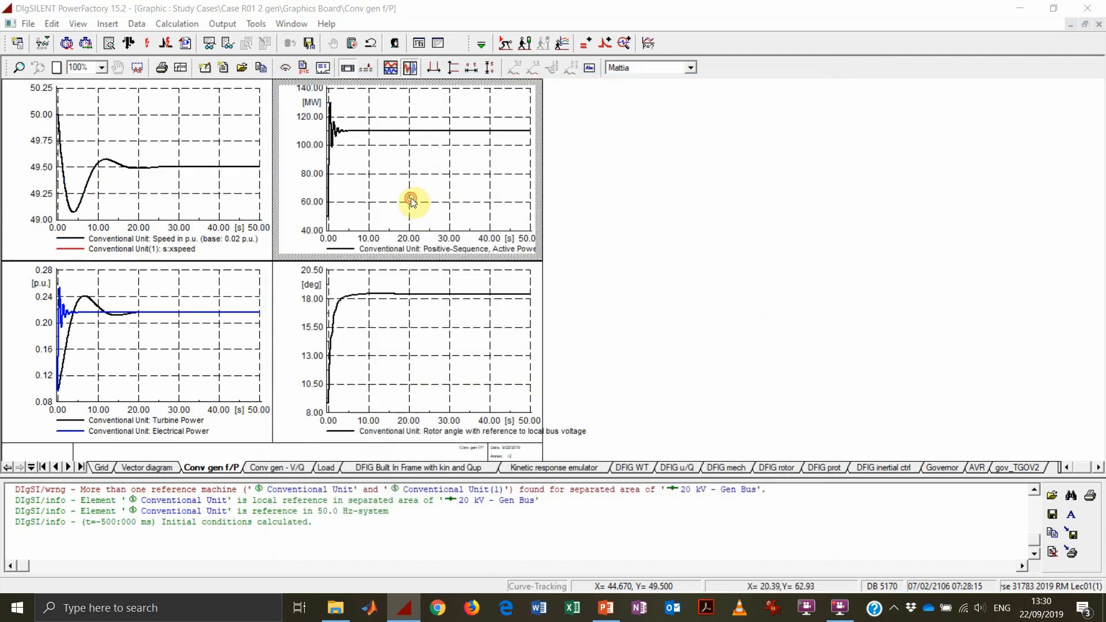
# Add Conventional Unit(1) s:P1 in red to the active power subplot
pyautogui.doubleClick(413, 202)
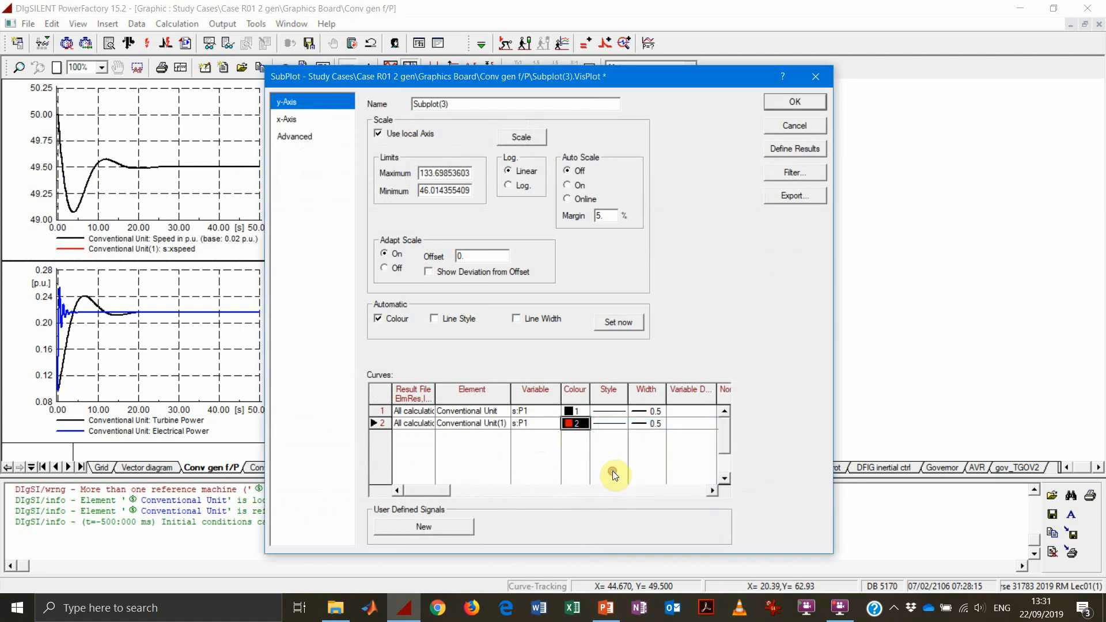
pyautogui.click(795, 101)
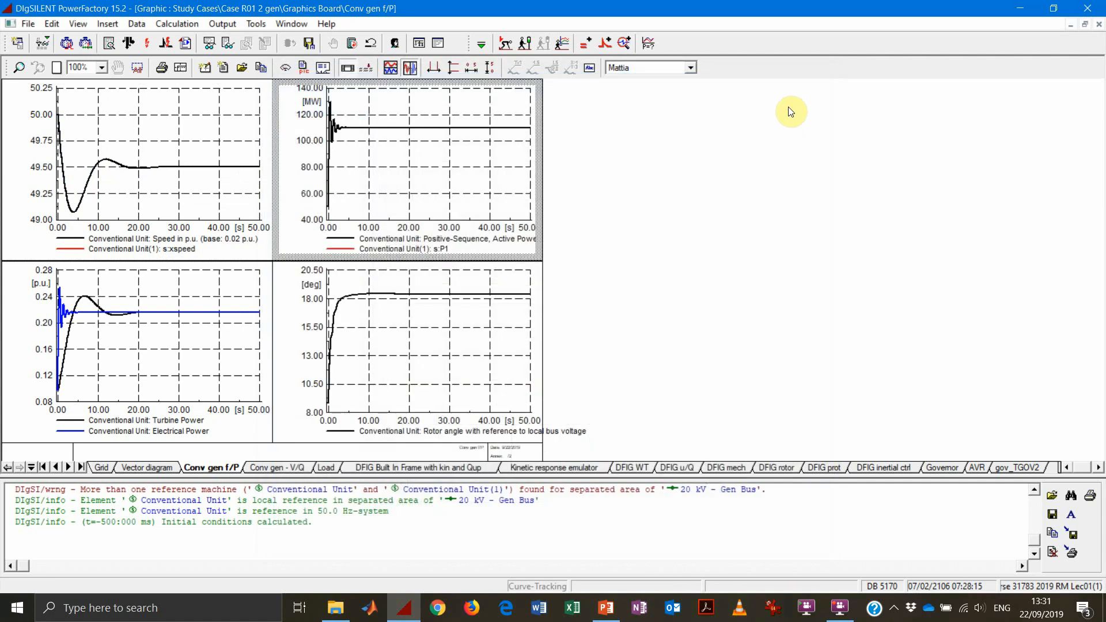
pyautogui.moveTo(217, 365)
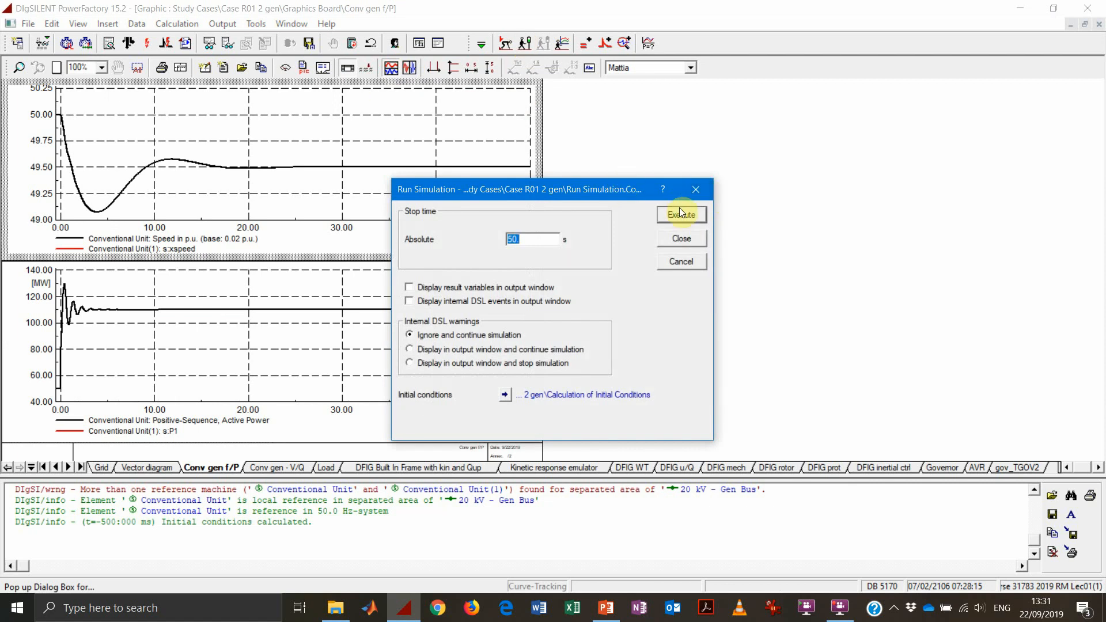
# Rerun the 50 s simulation so both units' speed and power curves appear
pyautogui.click(682, 215)
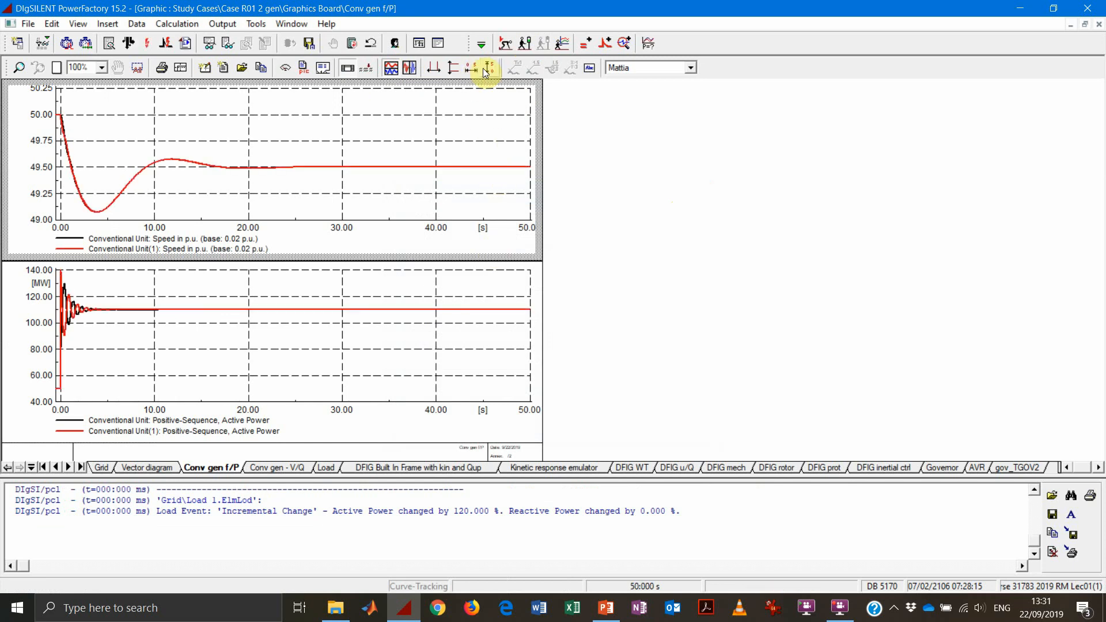
pyautogui.moveTo(498, 166)
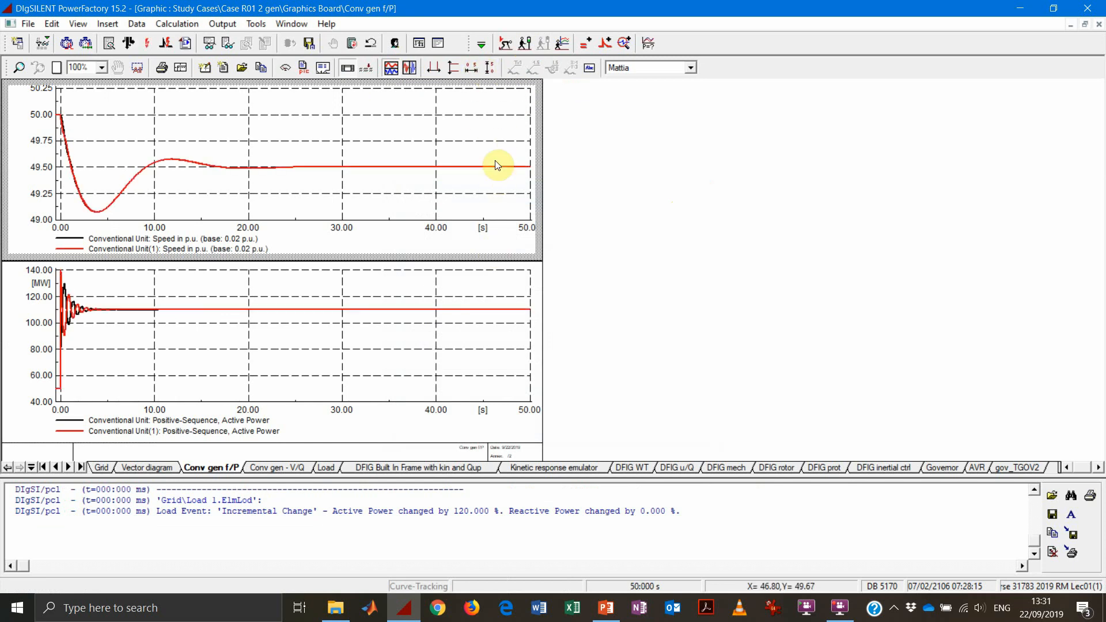
pyautogui.moveTo(470, 59)
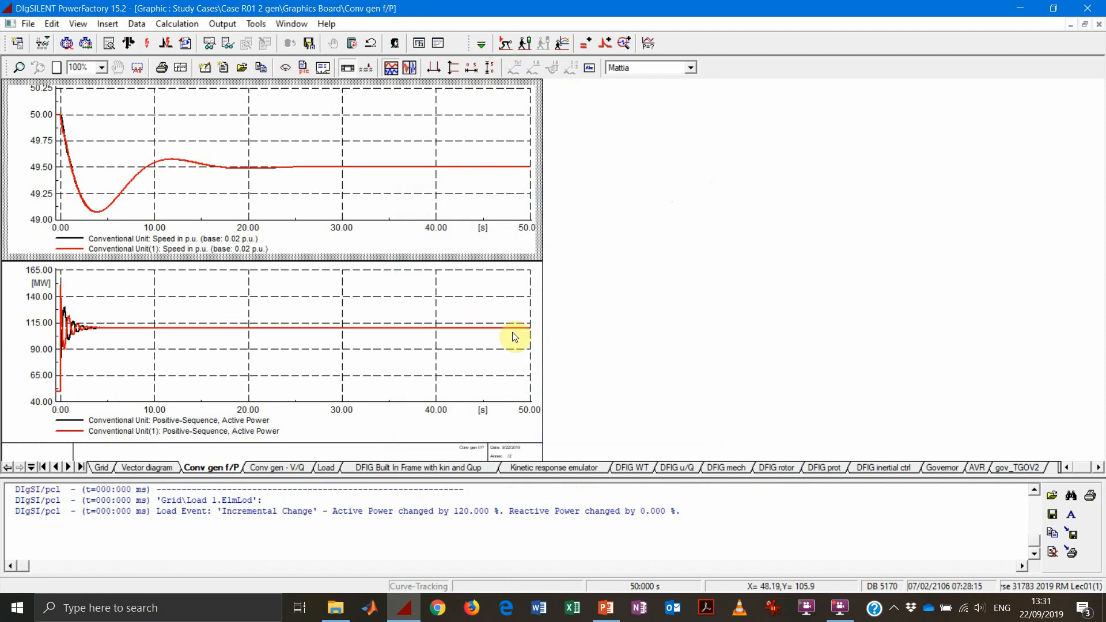
pyautogui.moveTo(501, 324)
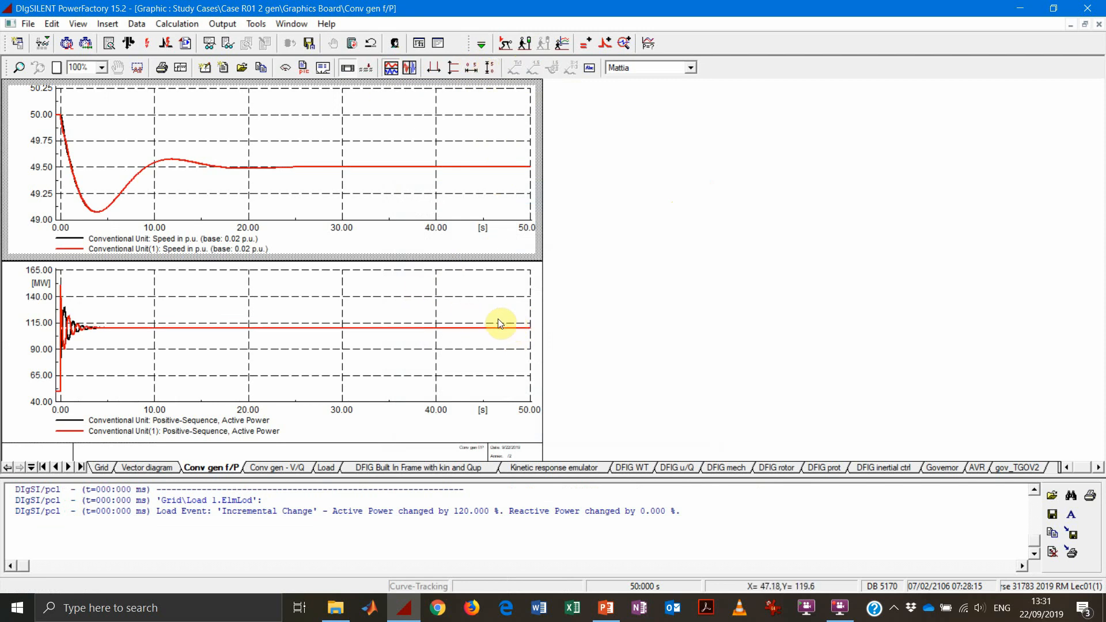
pyautogui.moveTo(487, 332)
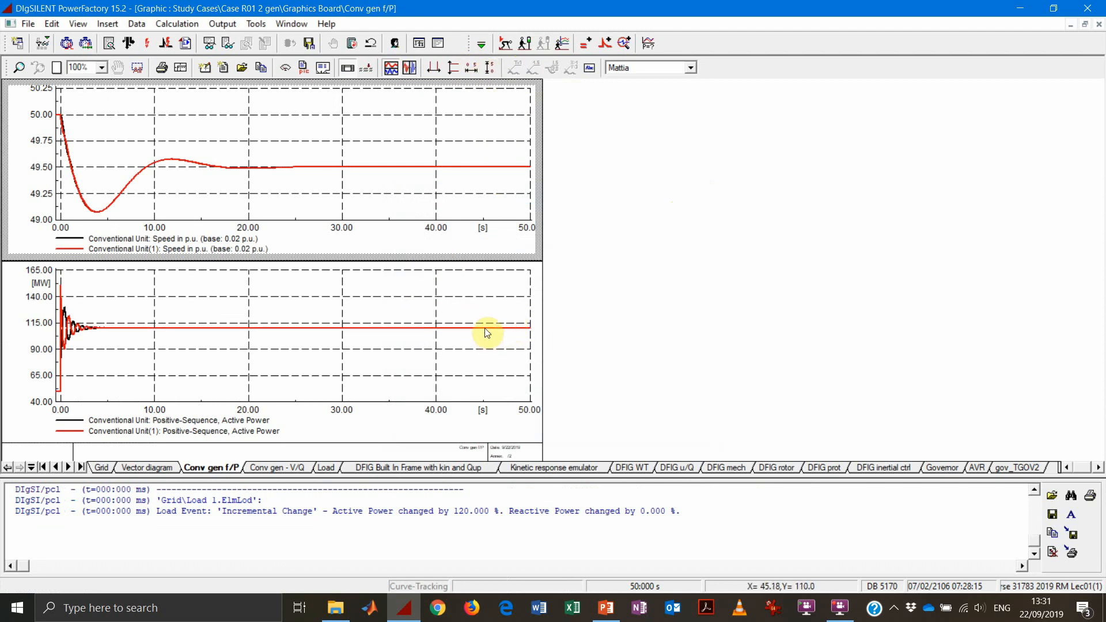
pyautogui.moveTo(500, 173)
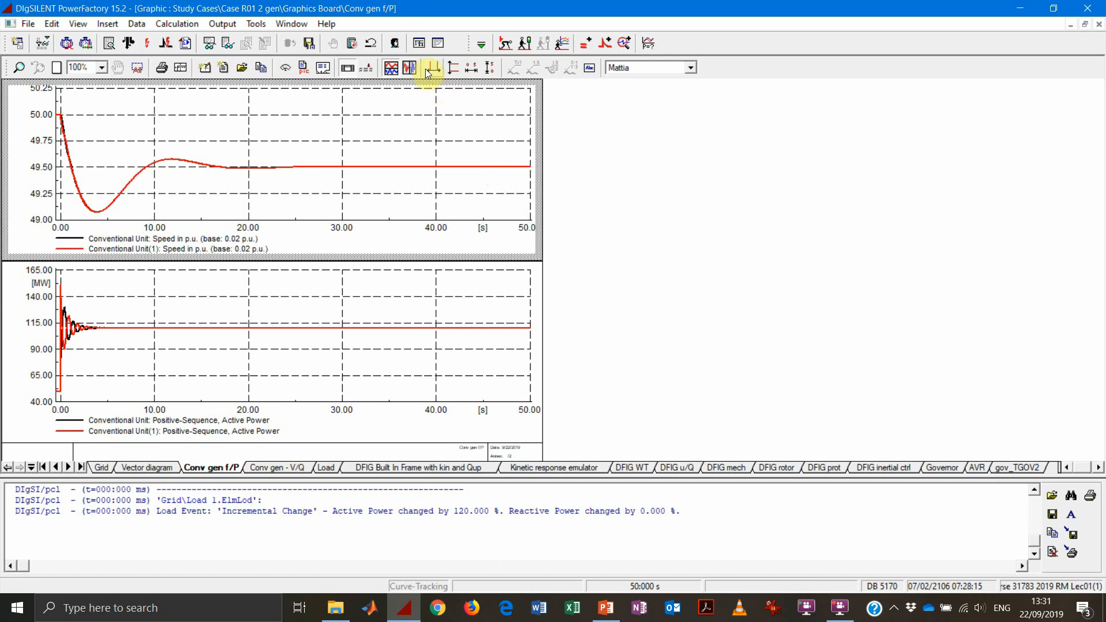
# Zoom both subplots' x-axis to -0.40 s to 1.60 s around the load step
pyautogui.click(408, 67)
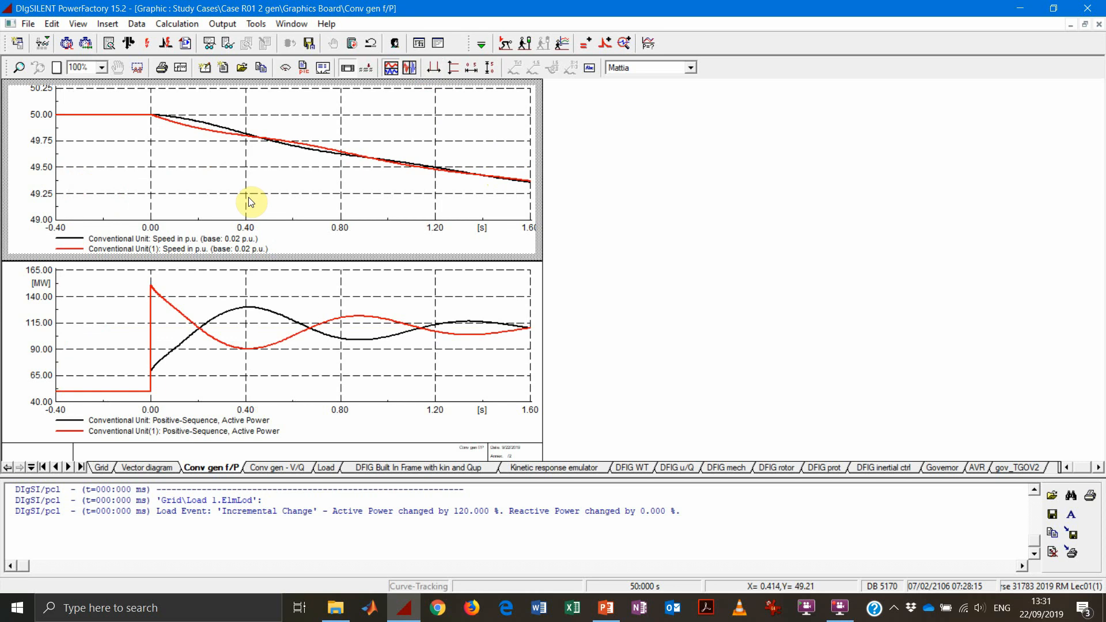
pyautogui.moveTo(219, 388)
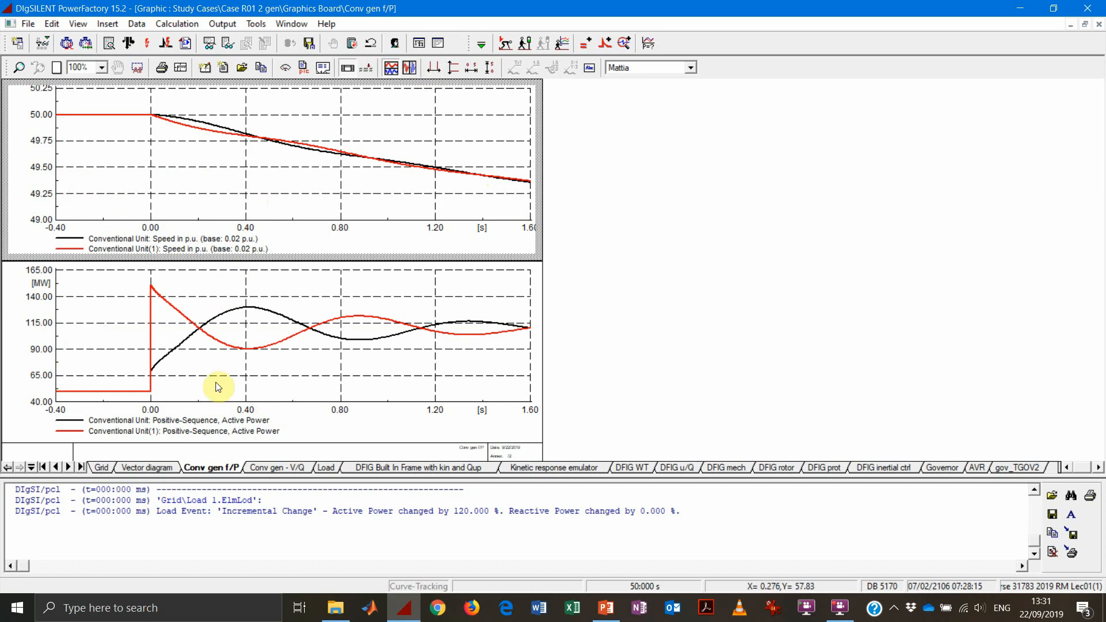
pyautogui.moveTo(154, 372)
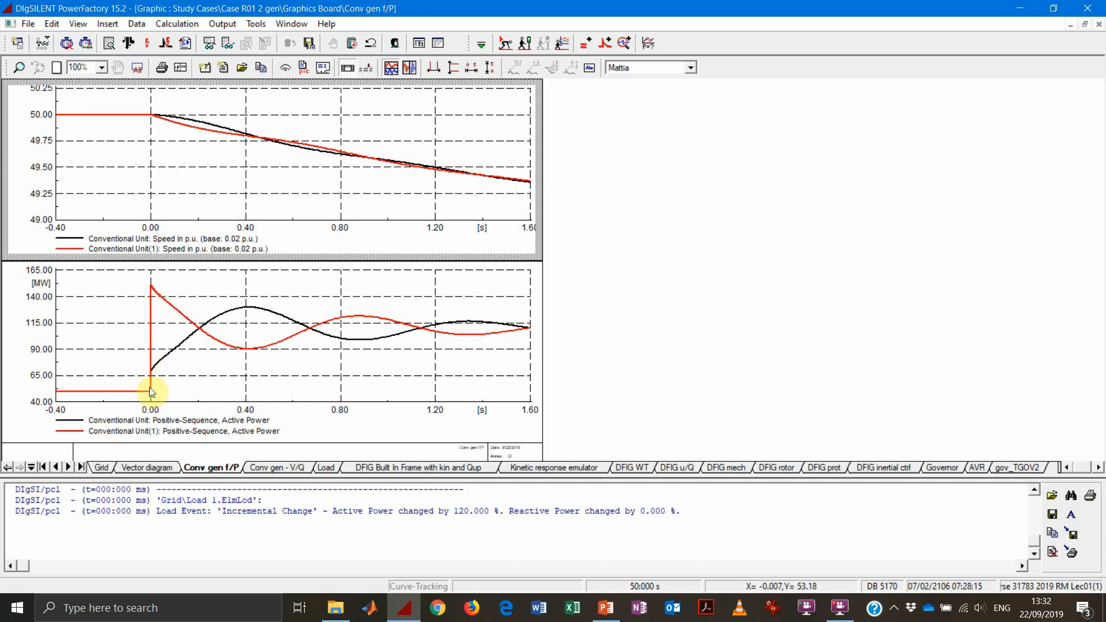
pyautogui.moveTo(161, 380)
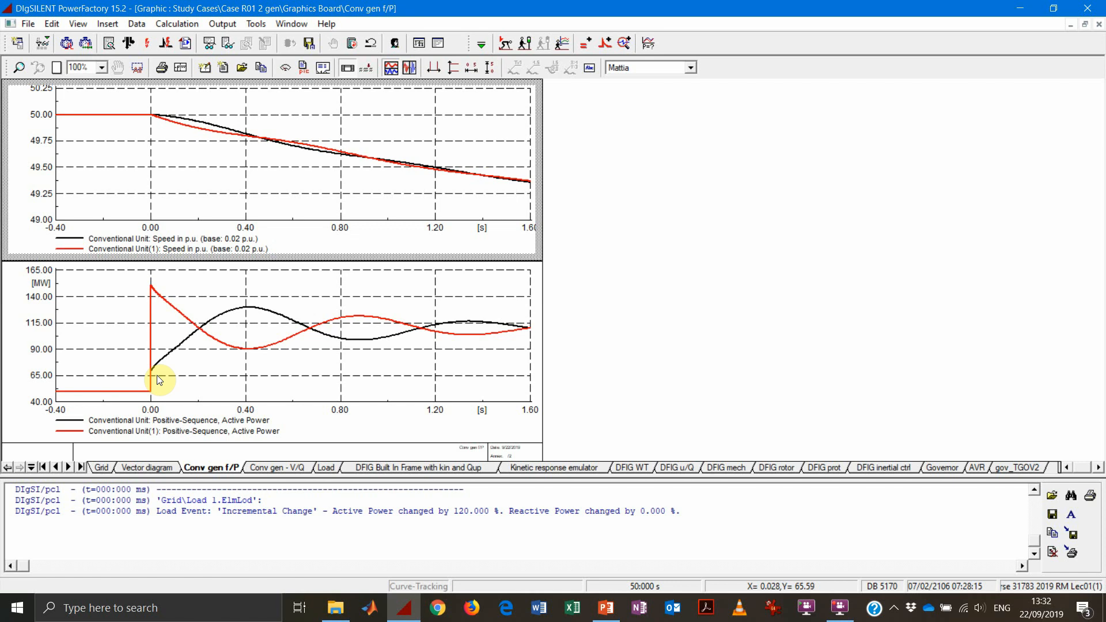
pyautogui.moveTo(152, 392)
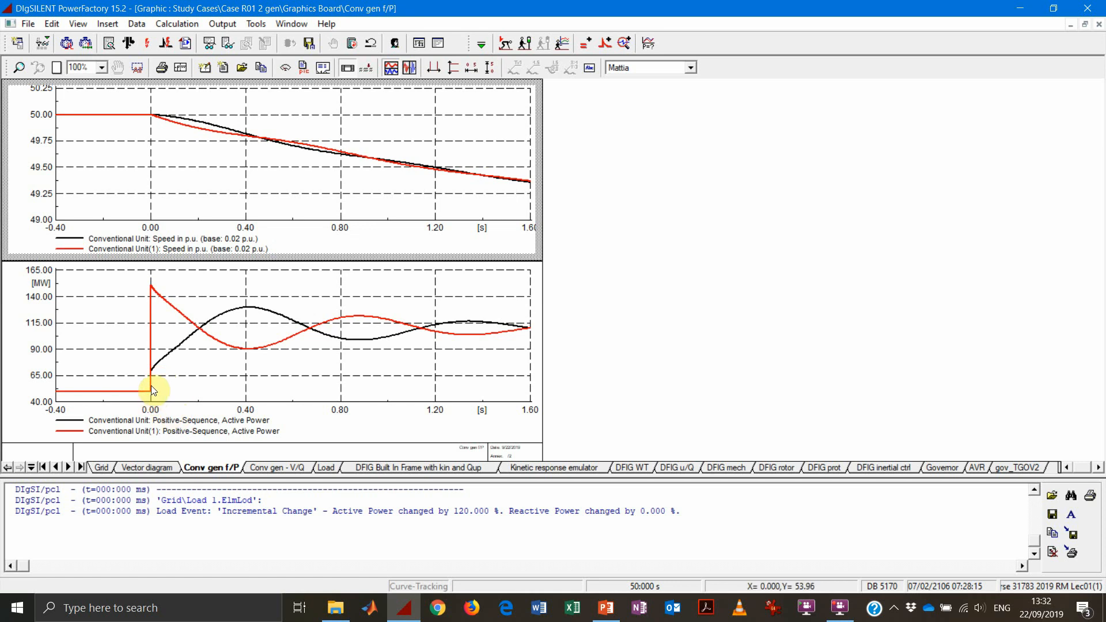
pyautogui.moveTo(161, 374)
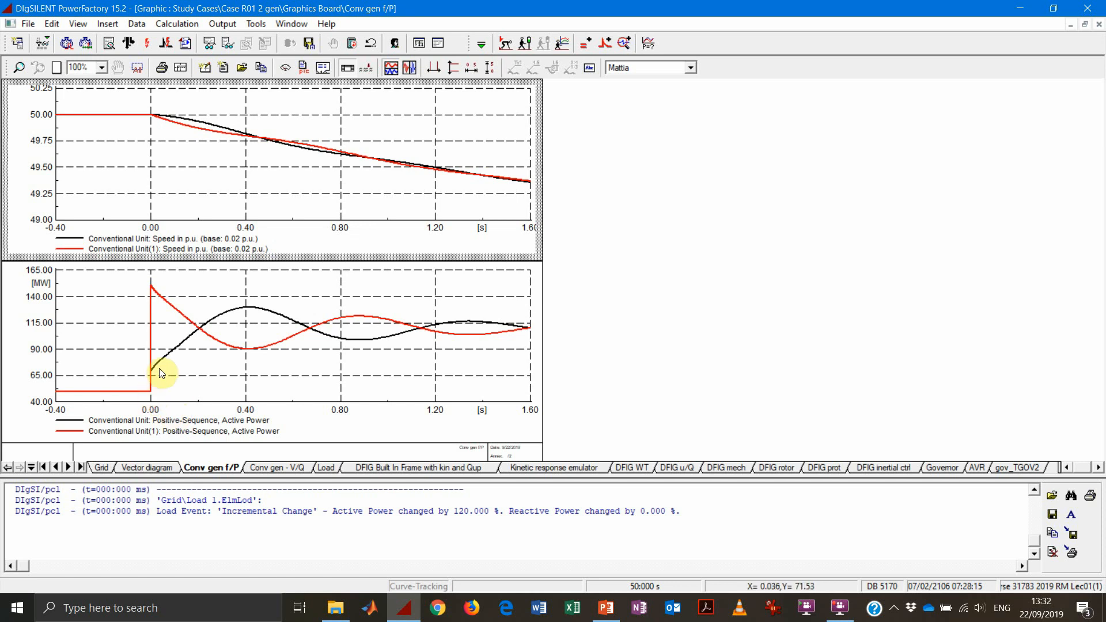
pyautogui.moveTo(148, 130)
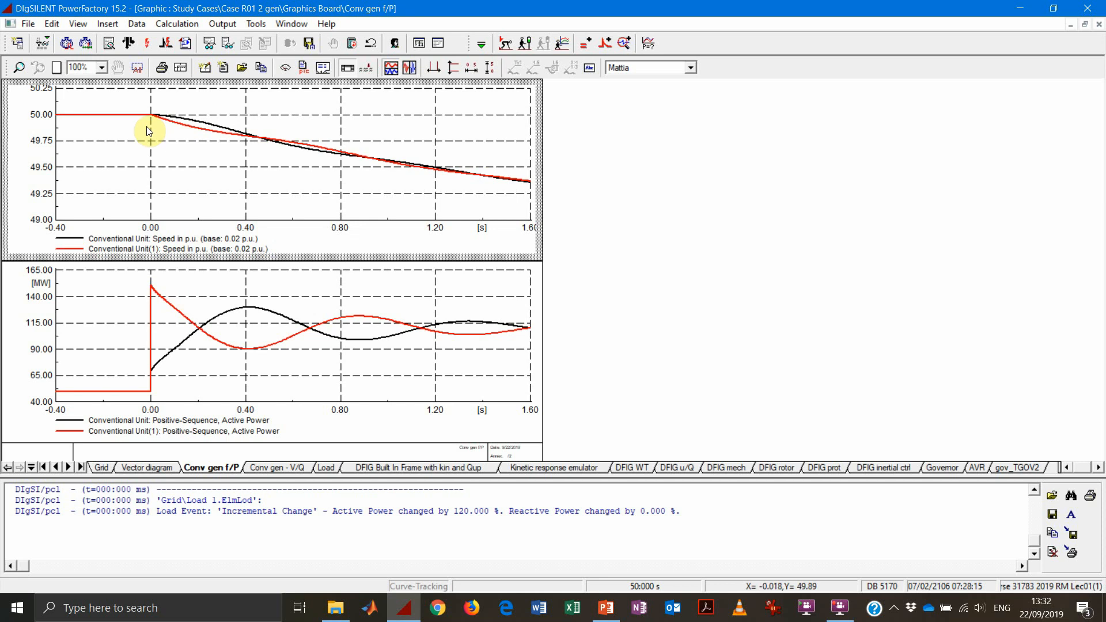
pyautogui.moveTo(183, 133)
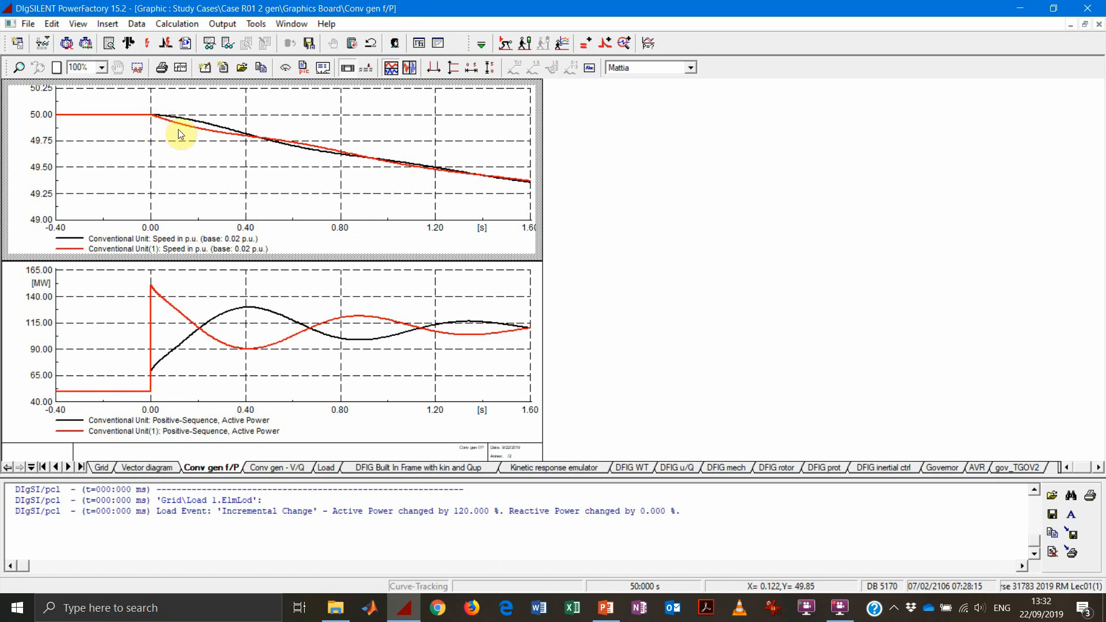
pyautogui.moveTo(215, 138)
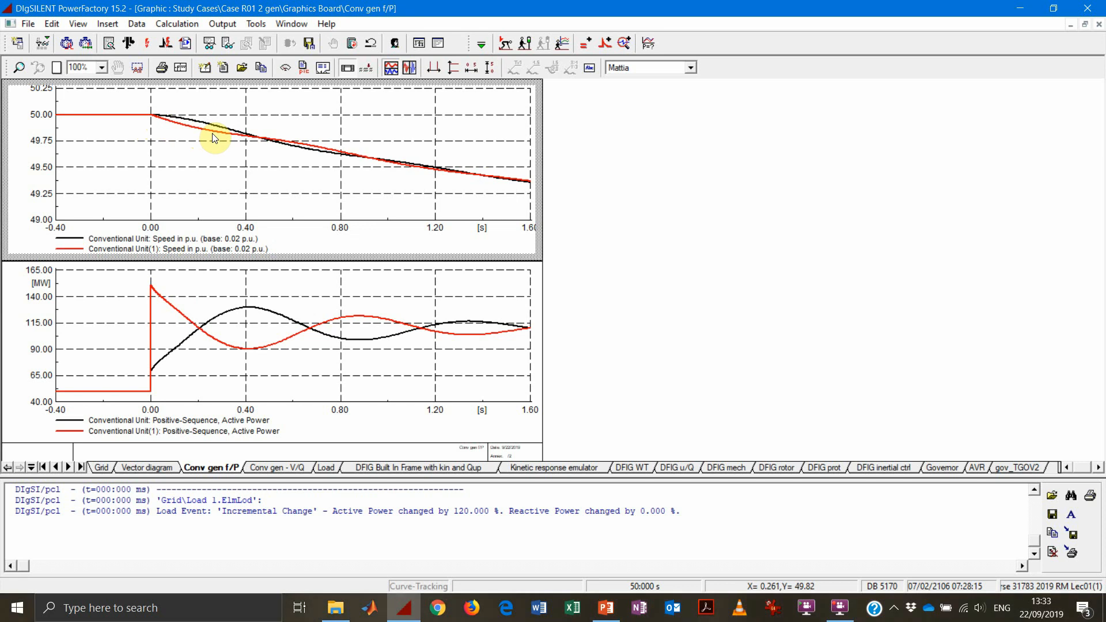
pyautogui.moveTo(227, 329)
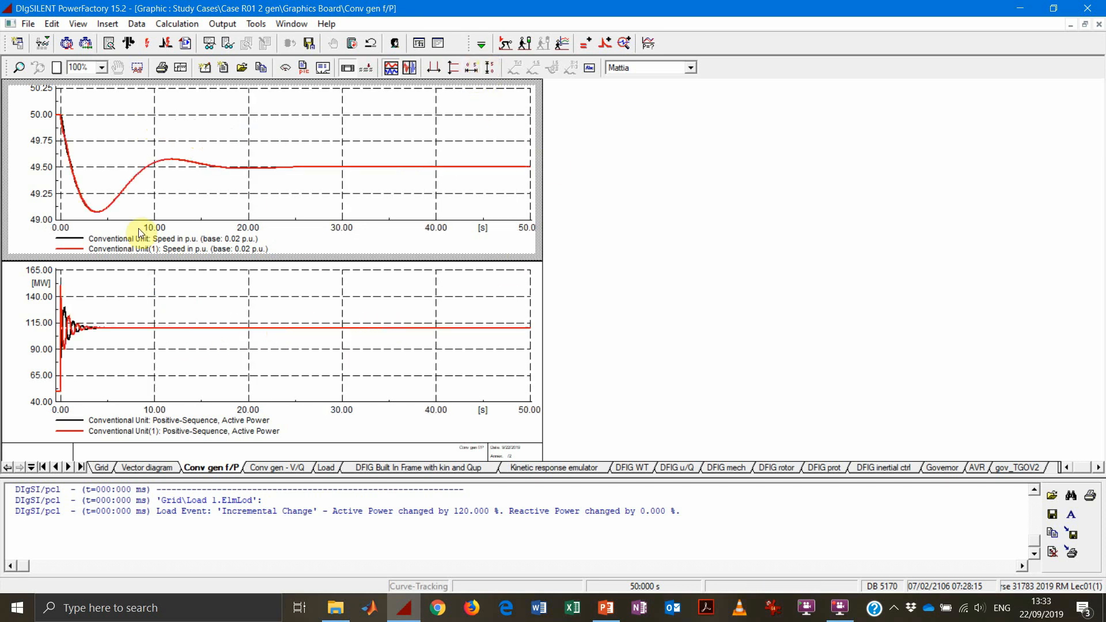
pyautogui.moveTo(136, 205)
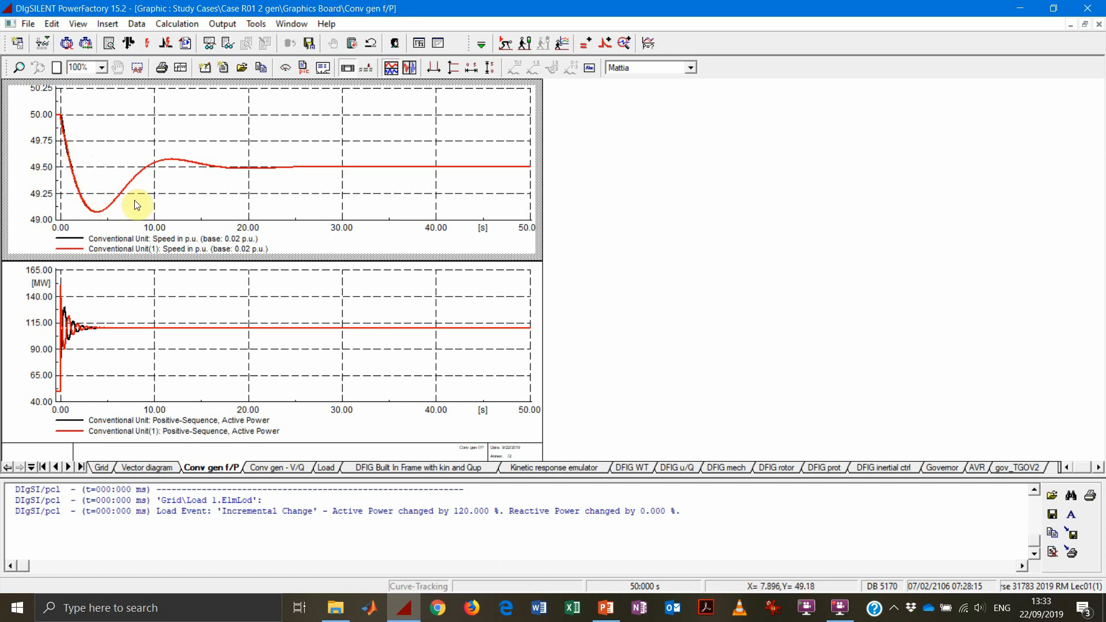
pyautogui.moveTo(137, 201)
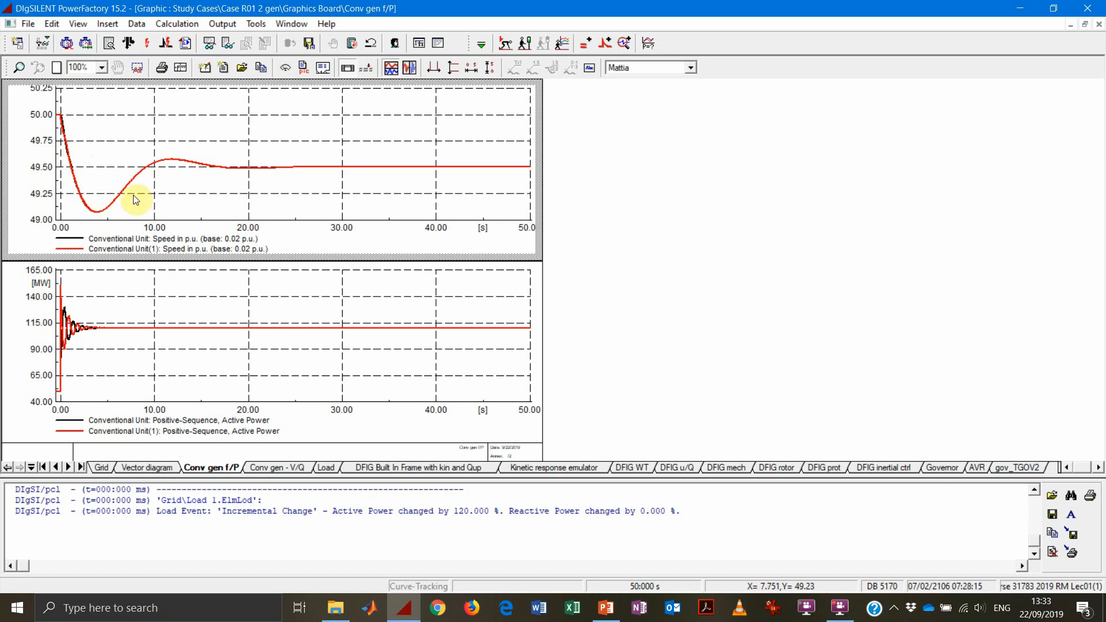
pyautogui.moveTo(366, 172)
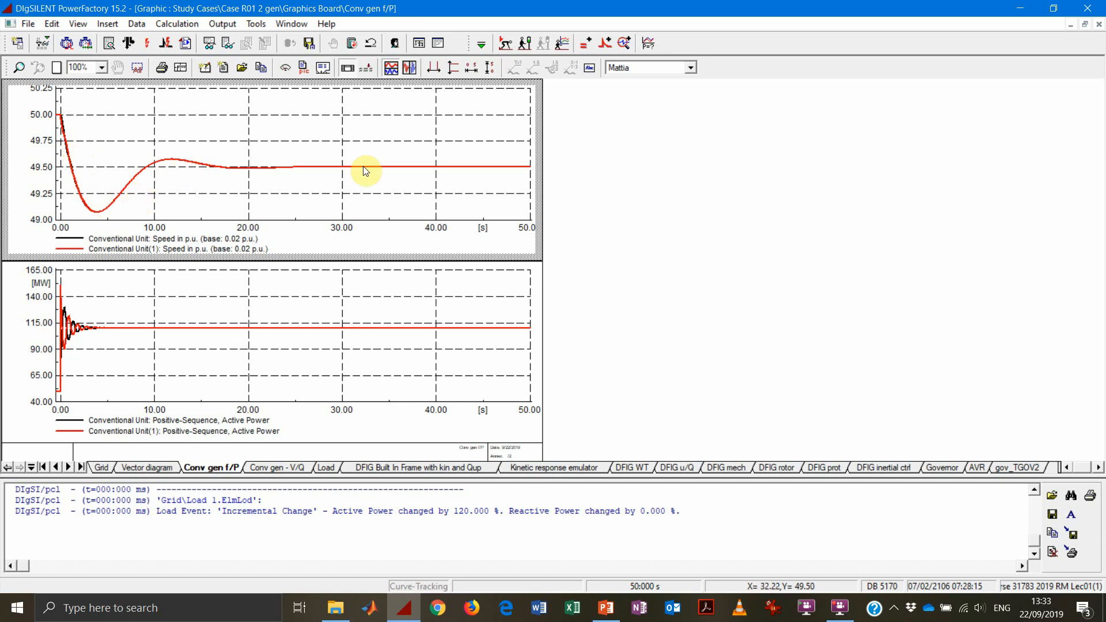
pyautogui.moveTo(389, 438)
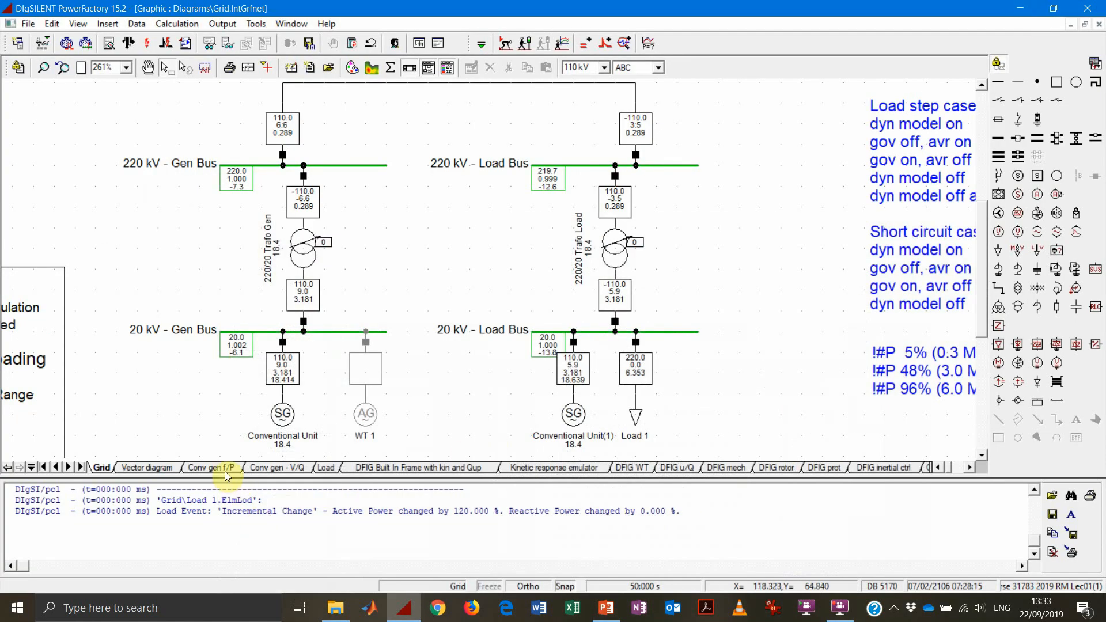
# Copy the Conv gen f/P plot page via its tab menu, creating Conv gen f/P(1)
pyautogui.click(210, 468)
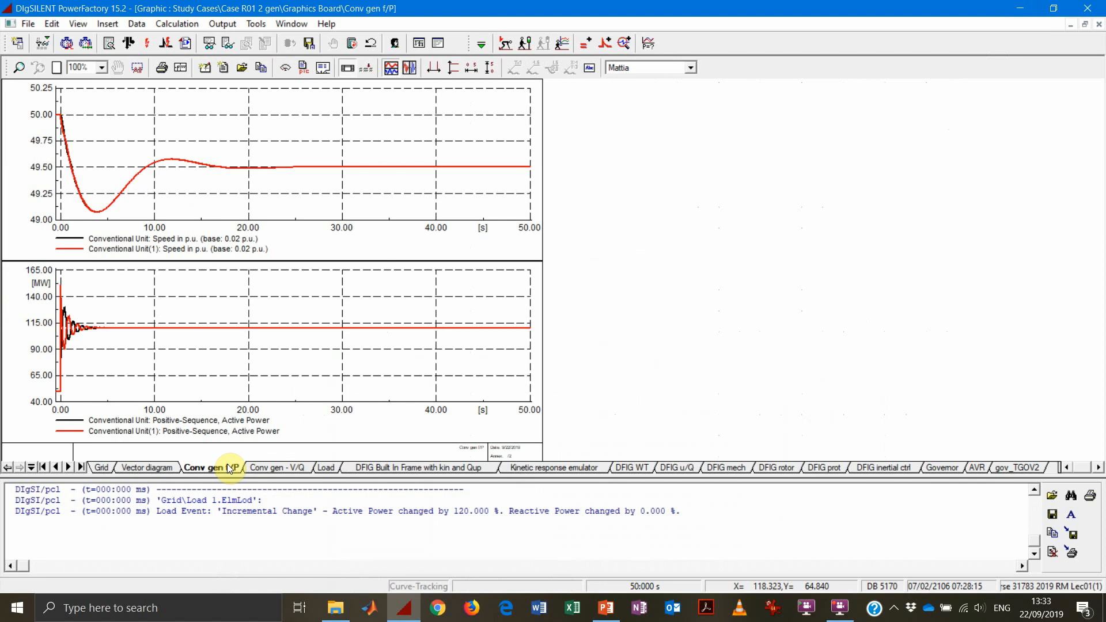
pyautogui.rightClick(224, 468)
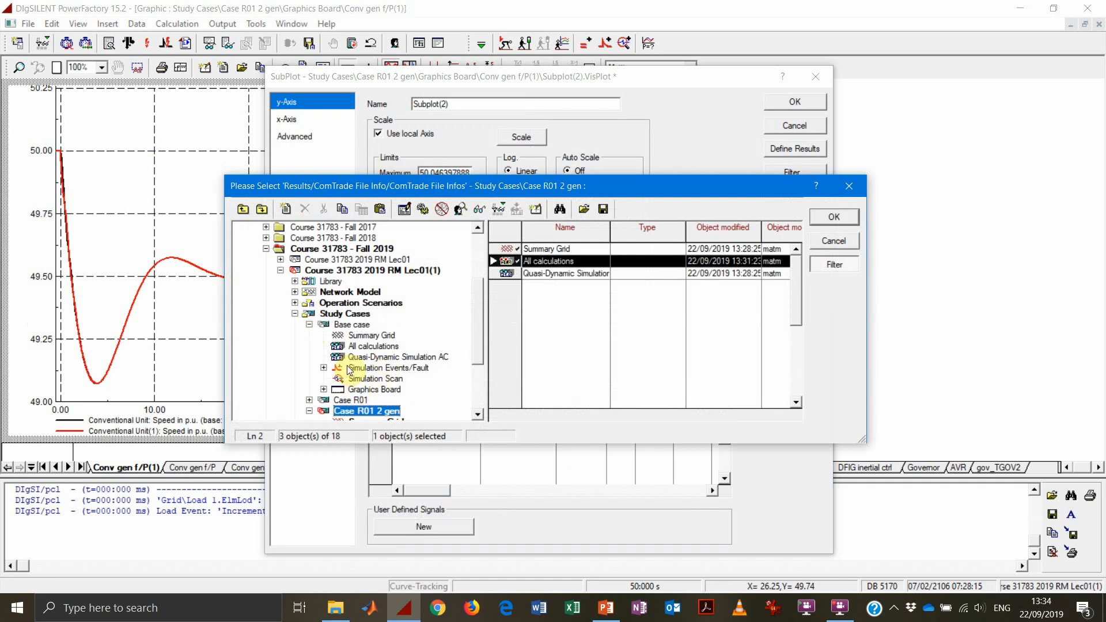
# Source the three s:xspeed curves from All calculations and colour curve 3 blue
pyautogui.click(374, 345)
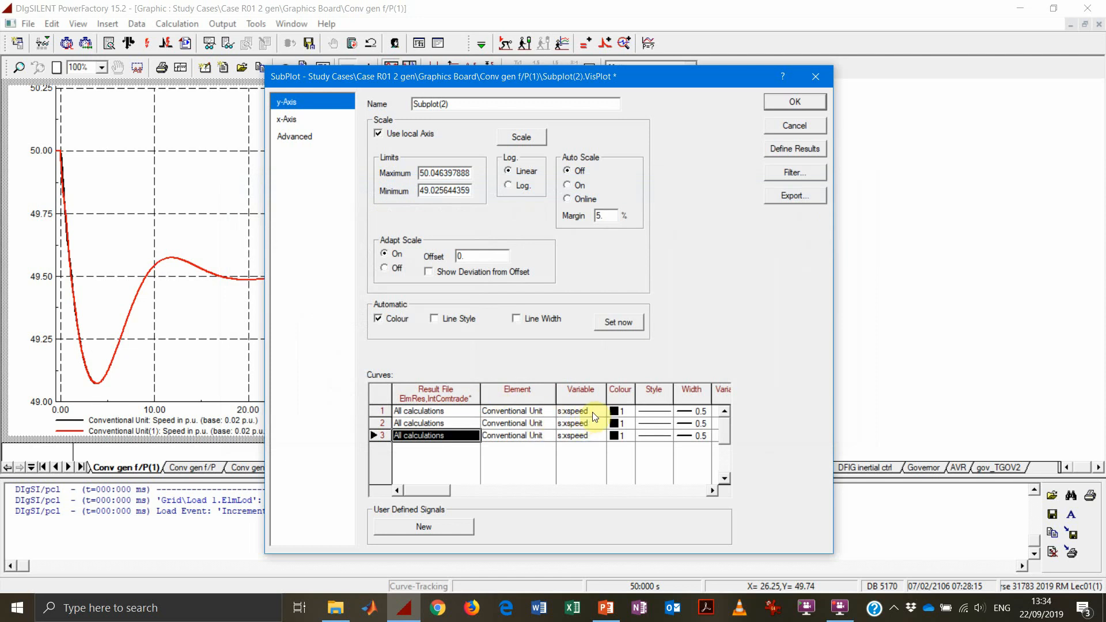
pyautogui.click(617, 423)
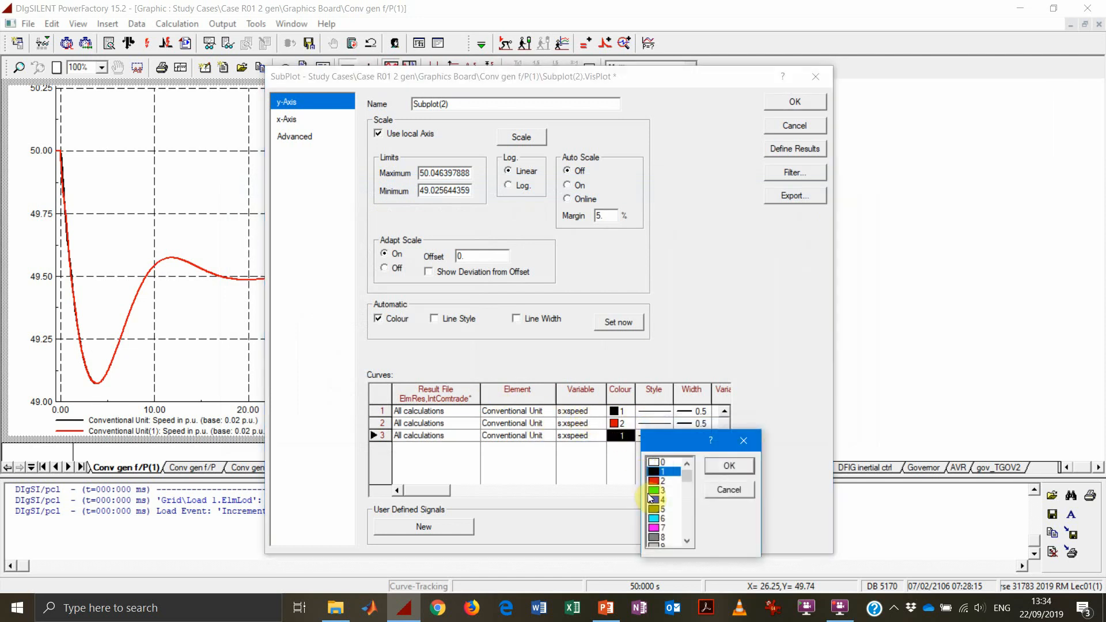
pyautogui.click(729, 466)
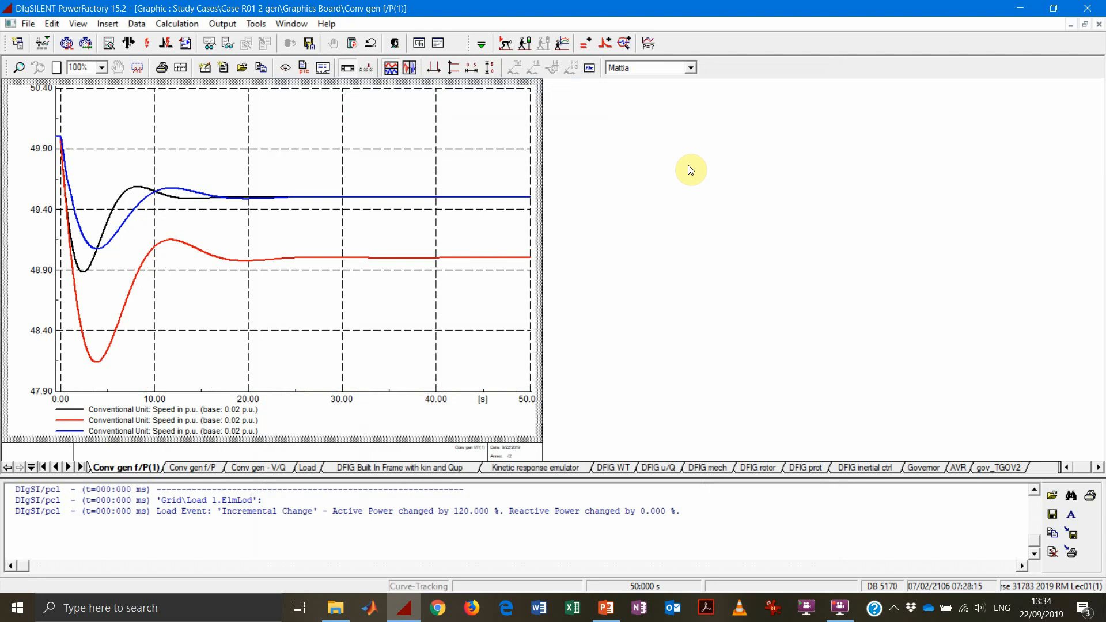
pyautogui.moveTo(92, 260)
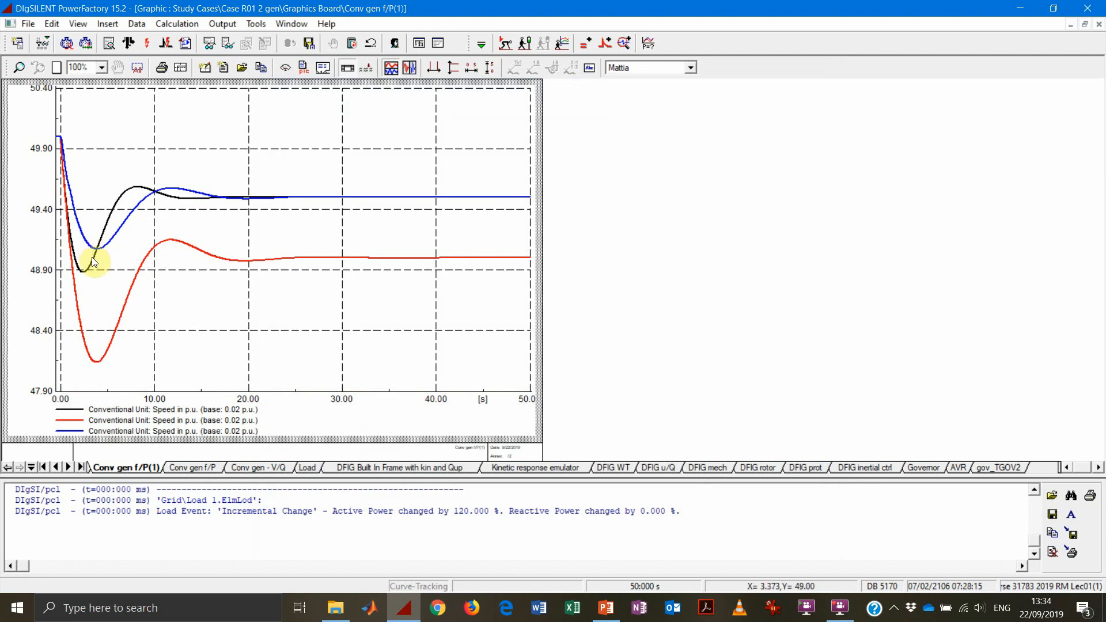
pyautogui.moveTo(119, 441)
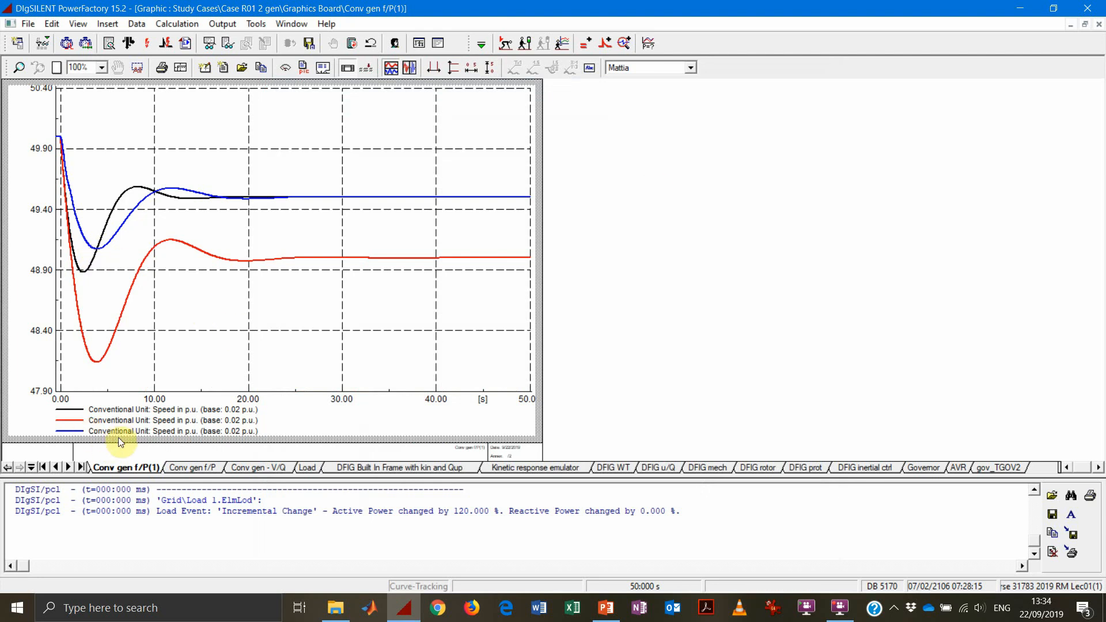
pyautogui.moveTo(86, 244)
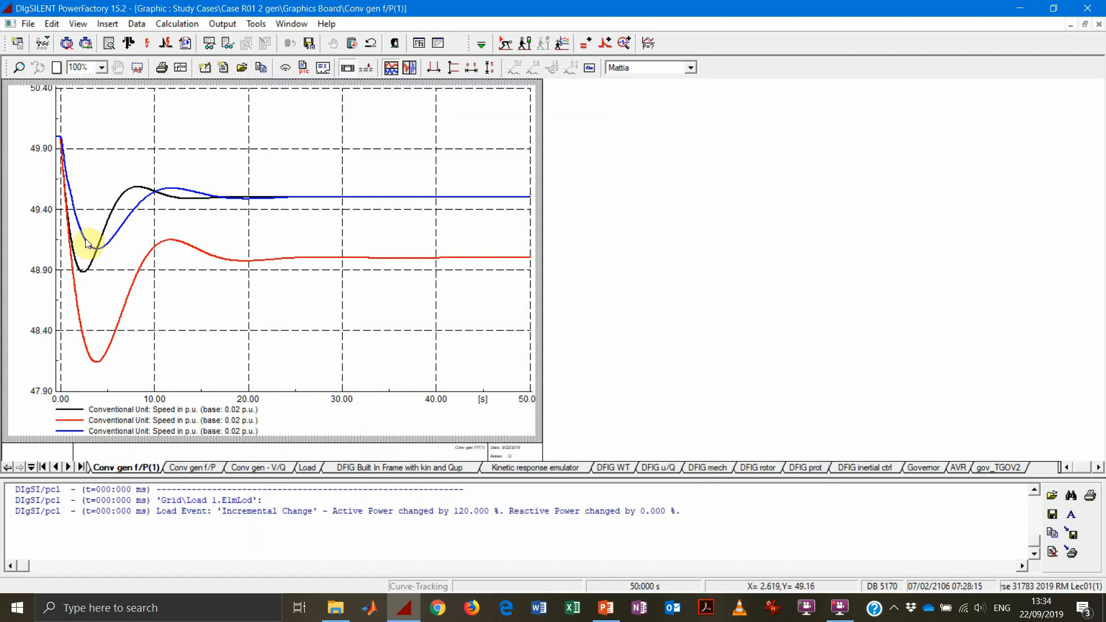
pyautogui.moveTo(87, 246)
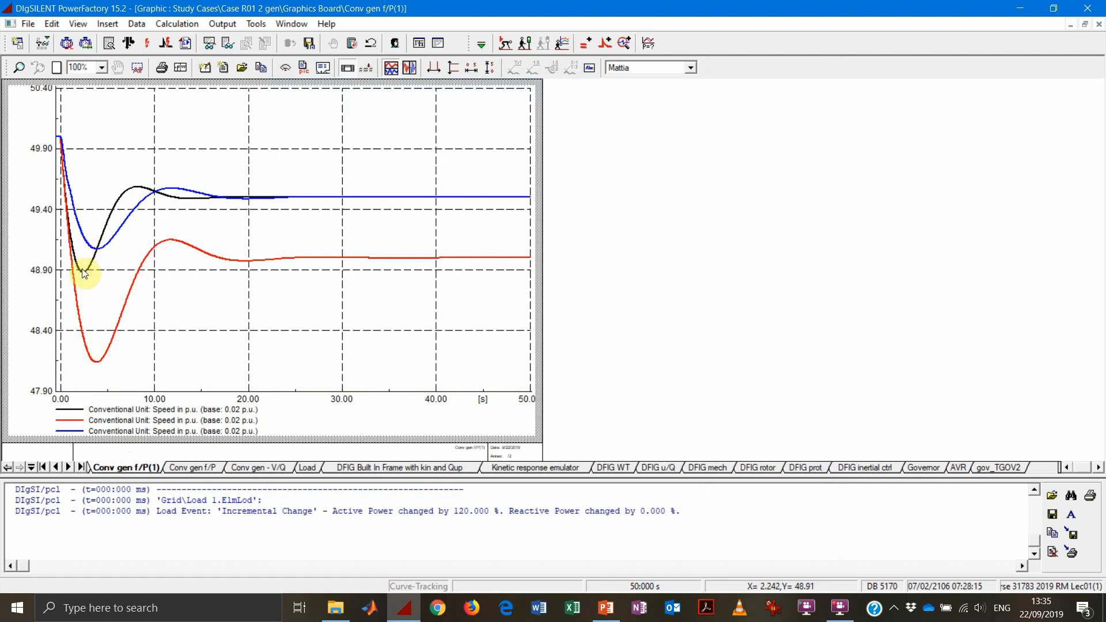
pyautogui.moveTo(83, 279)
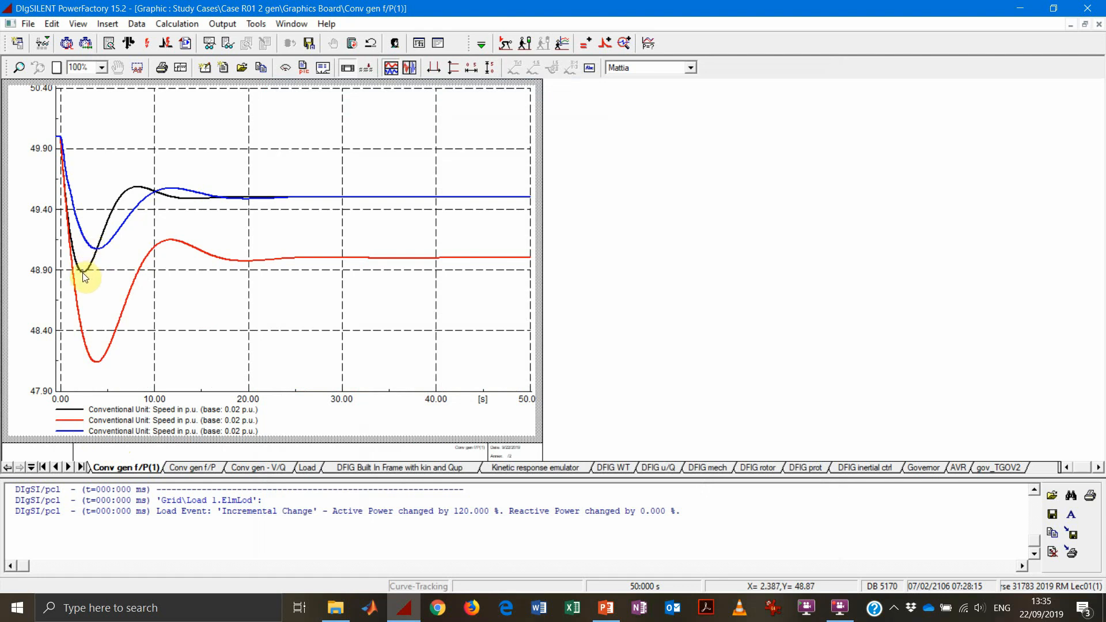
pyautogui.moveTo(88, 263)
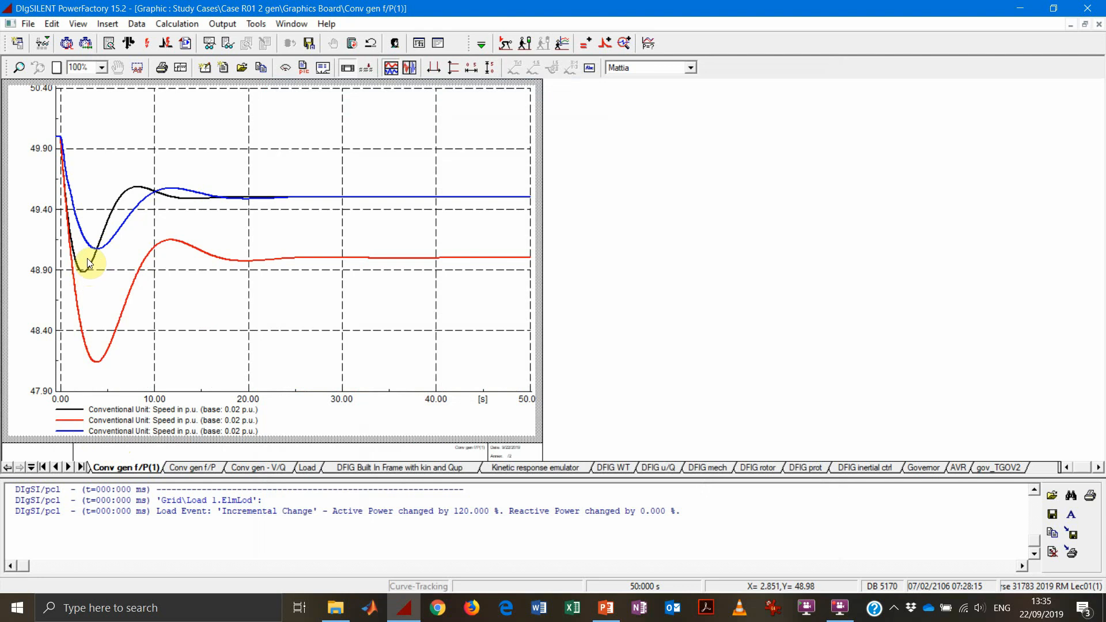
pyautogui.moveTo(87, 277)
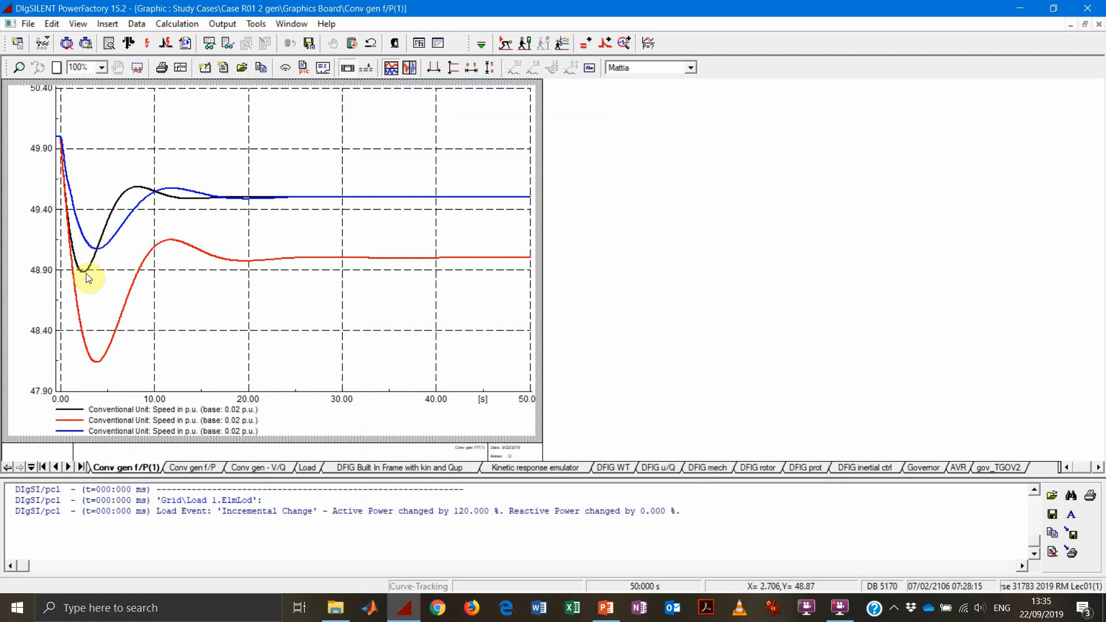
pyautogui.moveTo(92, 438)
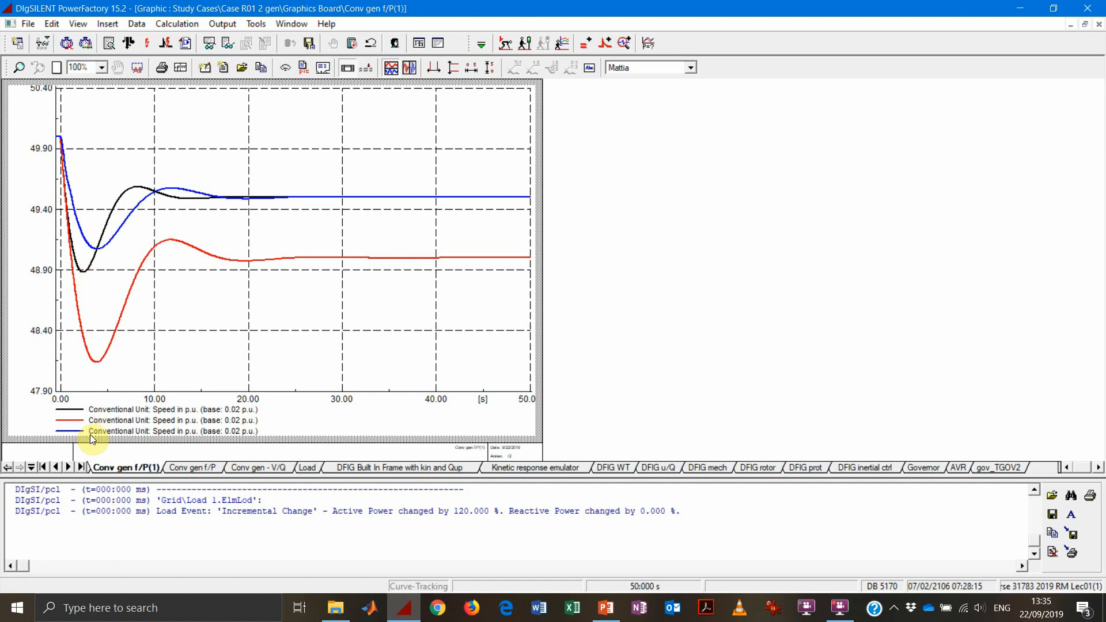
pyautogui.moveTo(106, 253)
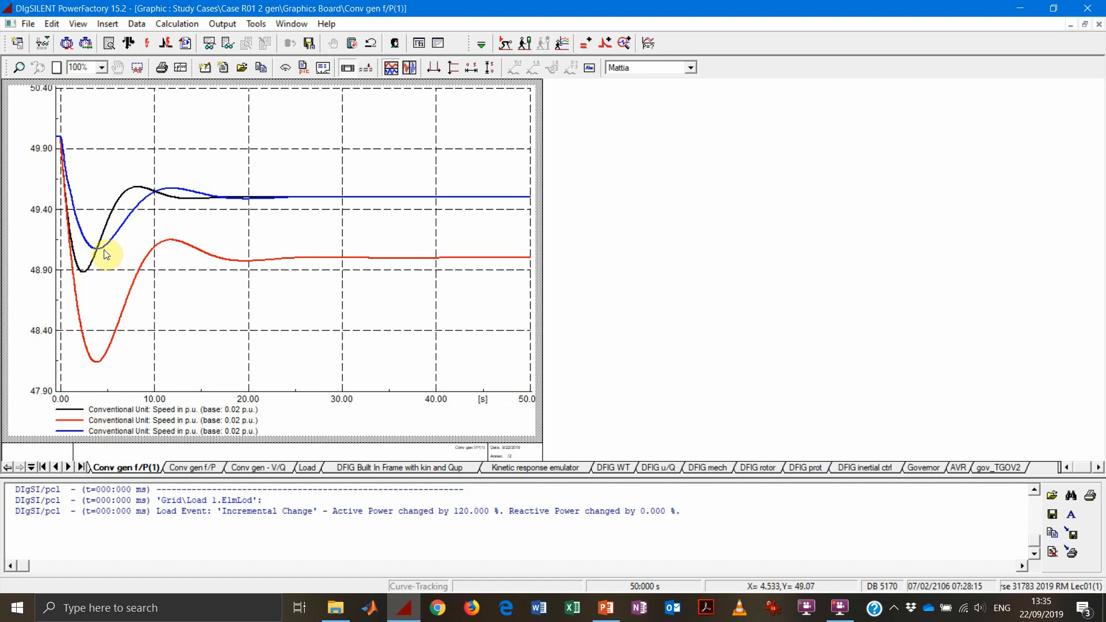
pyautogui.moveTo(108, 250)
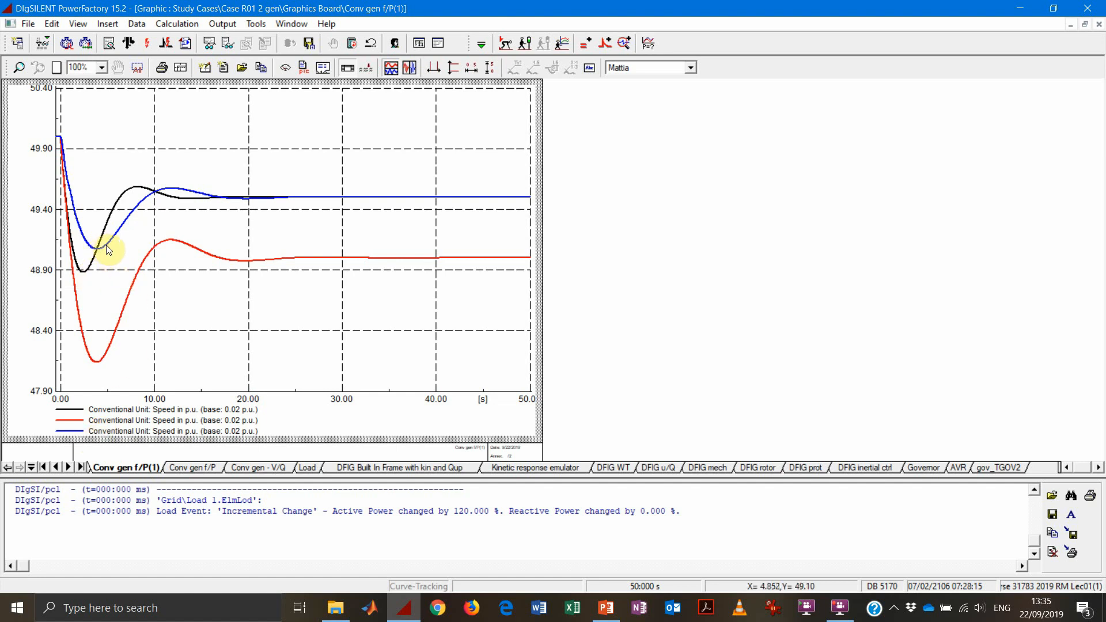
pyautogui.moveTo(446, 205)
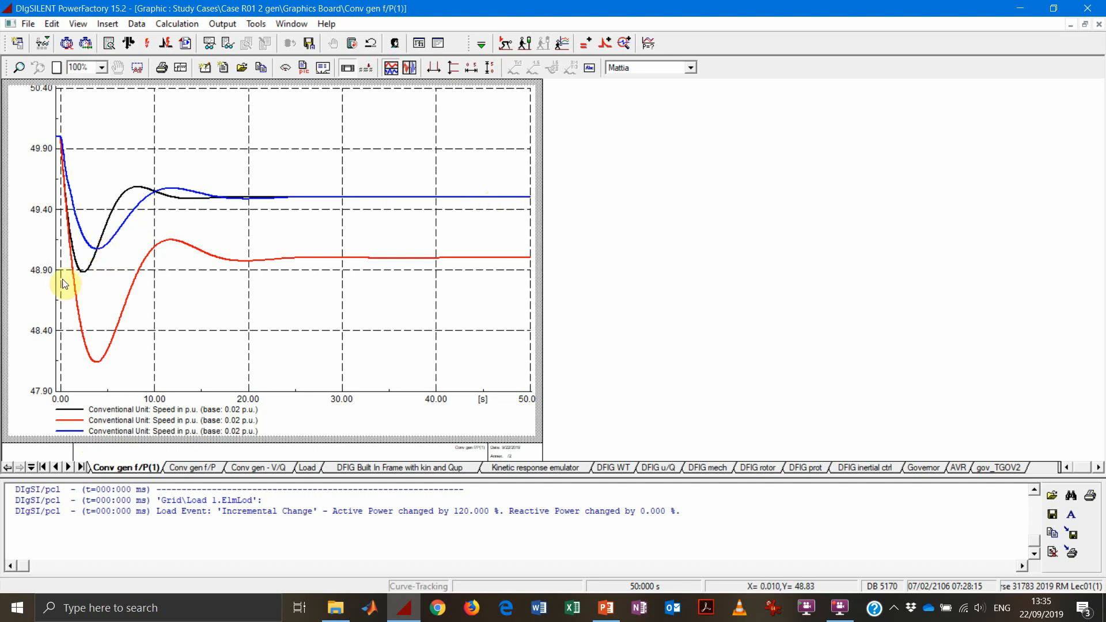
pyautogui.moveTo(87, 233)
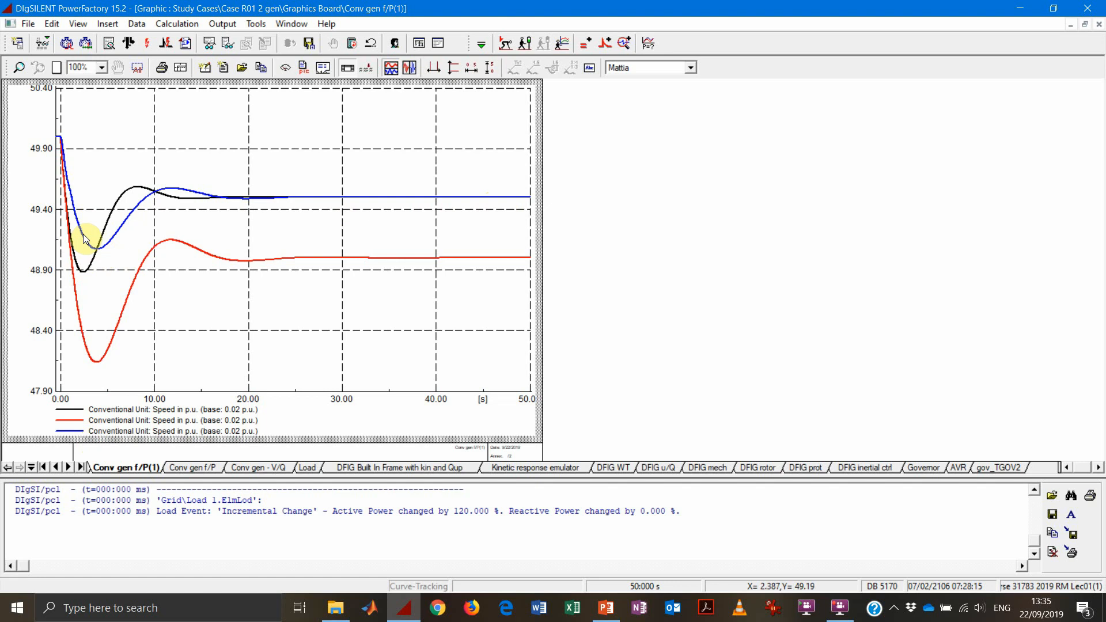
pyautogui.moveTo(63, 225)
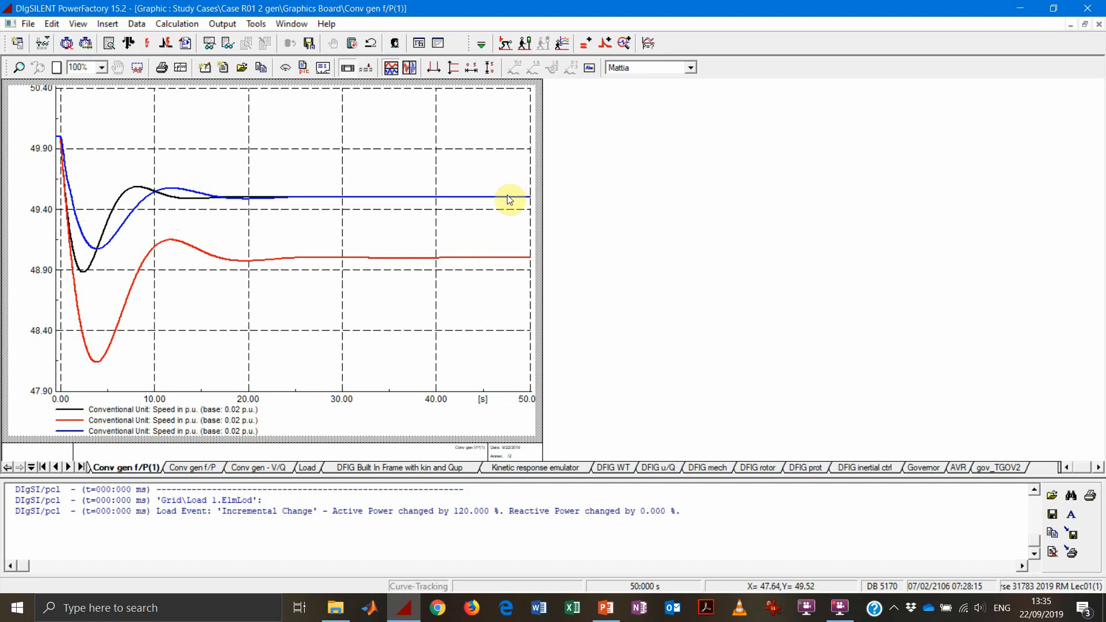
pyautogui.moveTo(498, 235)
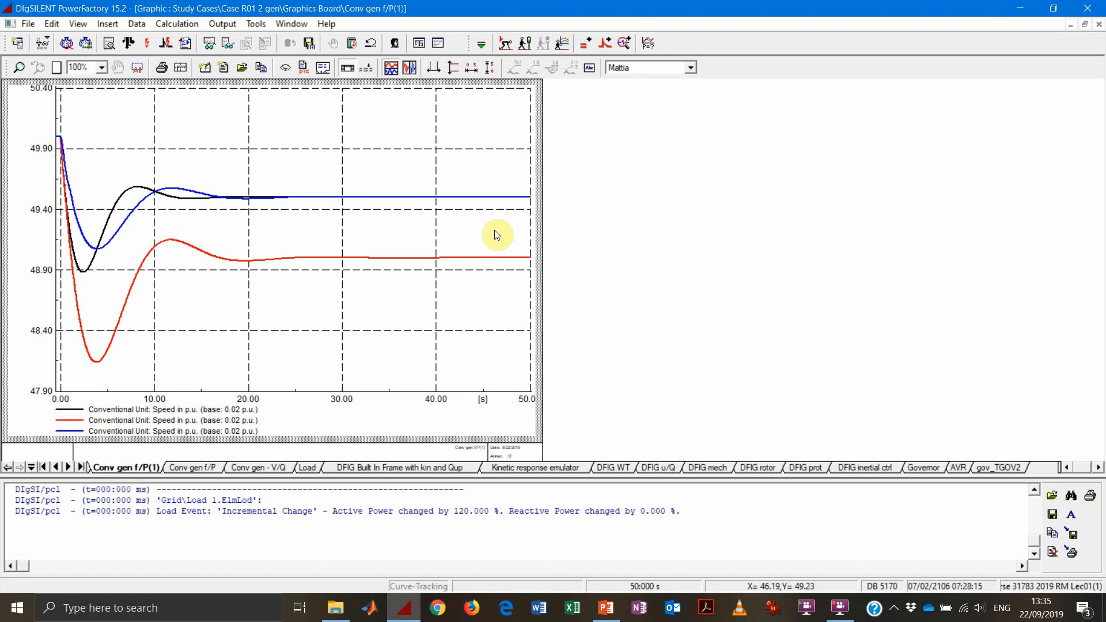
pyautogui.moveTo(65, 201)
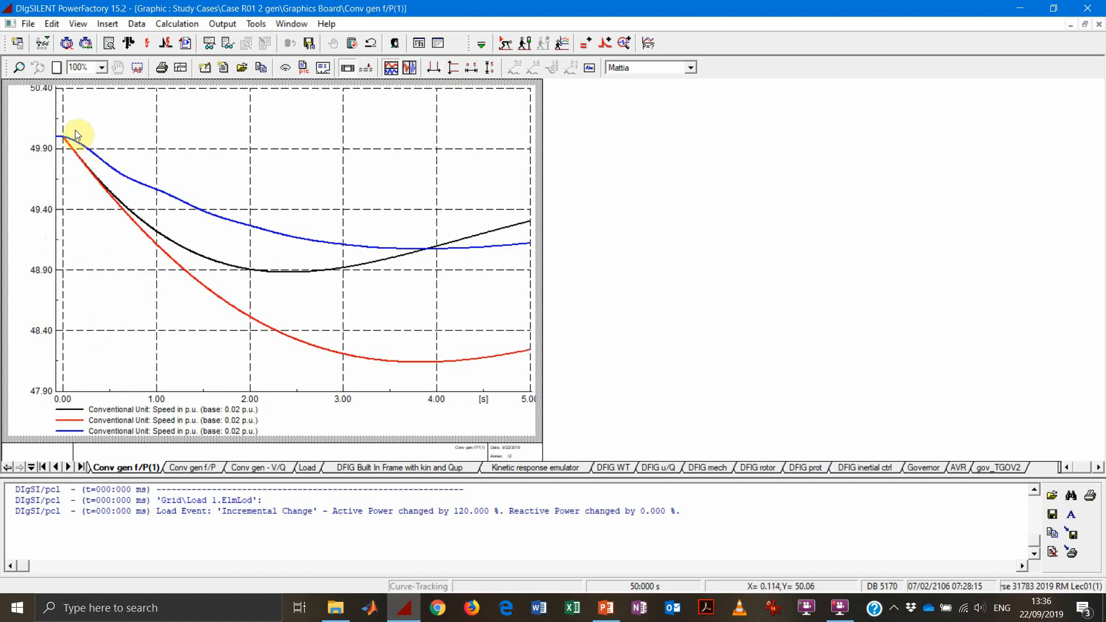
pyautogui.moveTo(60, 136)
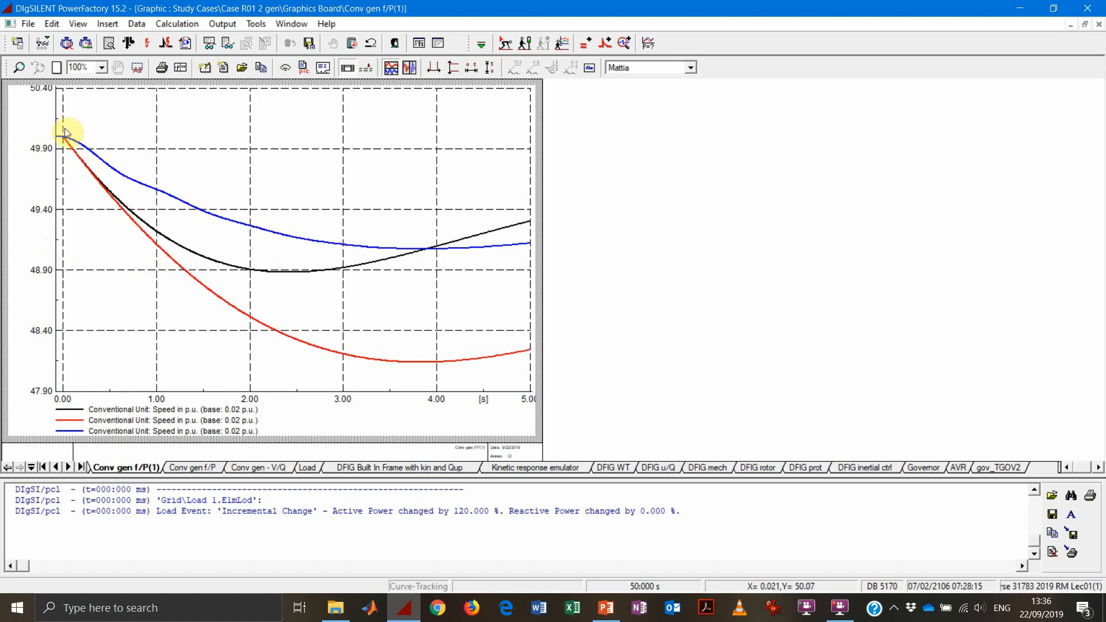
pyautogui.moveTo(106, 190)
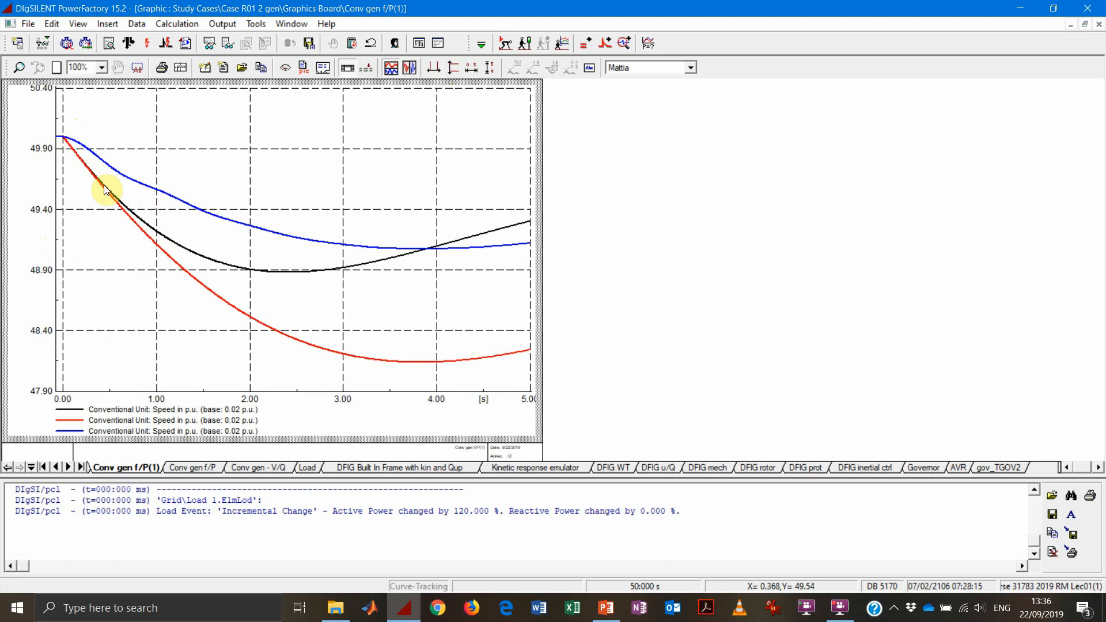
pyautogui.moveTo(94, 201)
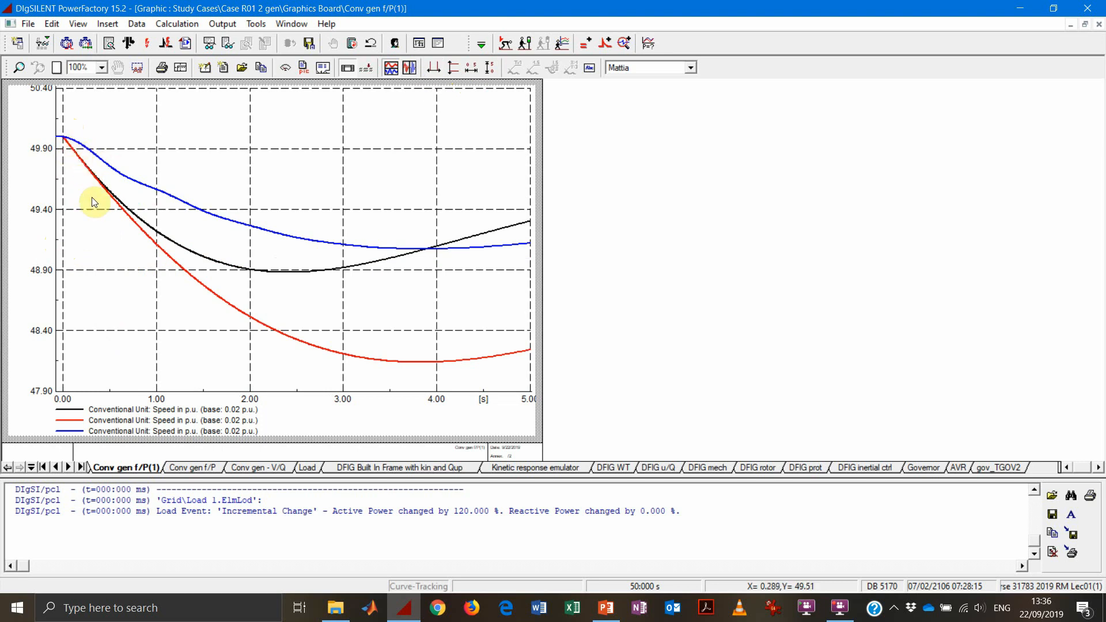
pyautogui.moveTo(110, 175)
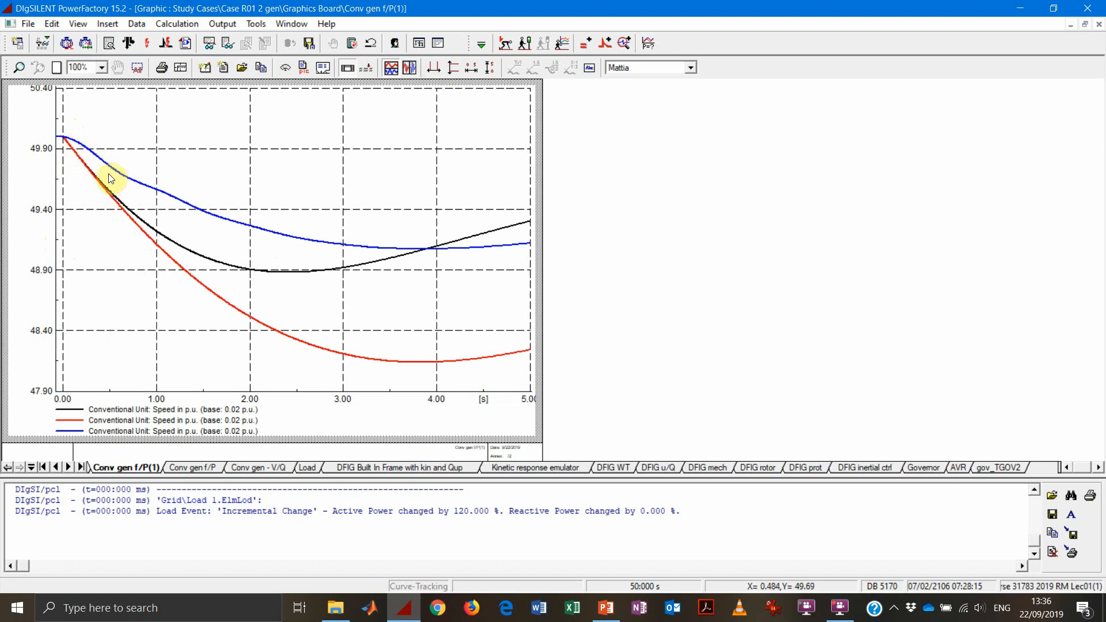
pyautogui.moveTo(121, 196)
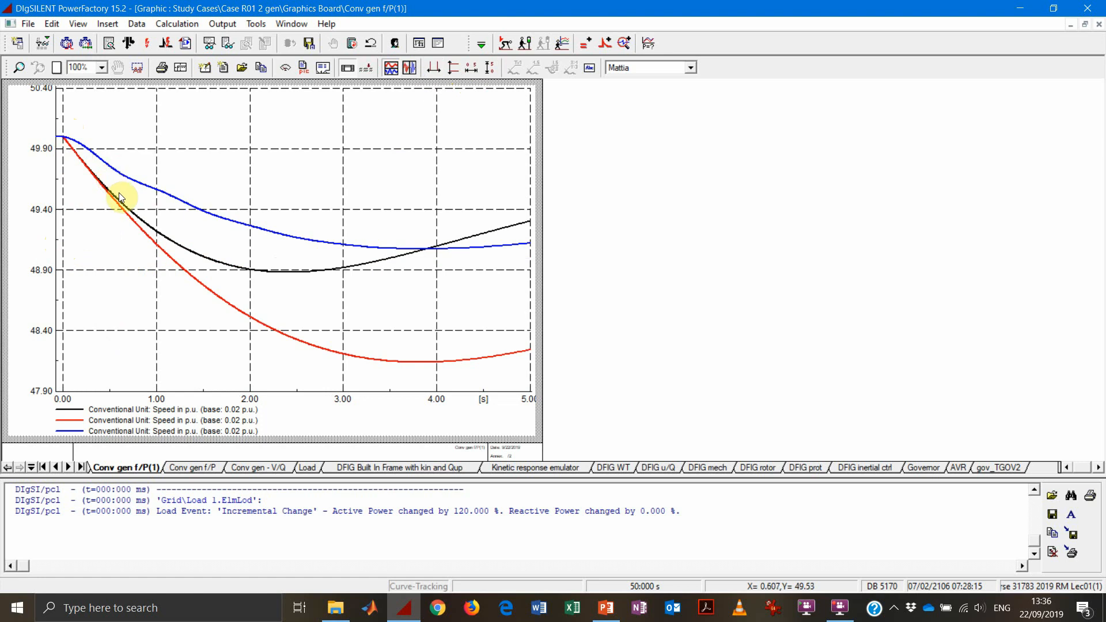
pyautogui.moveTo(194, 256)
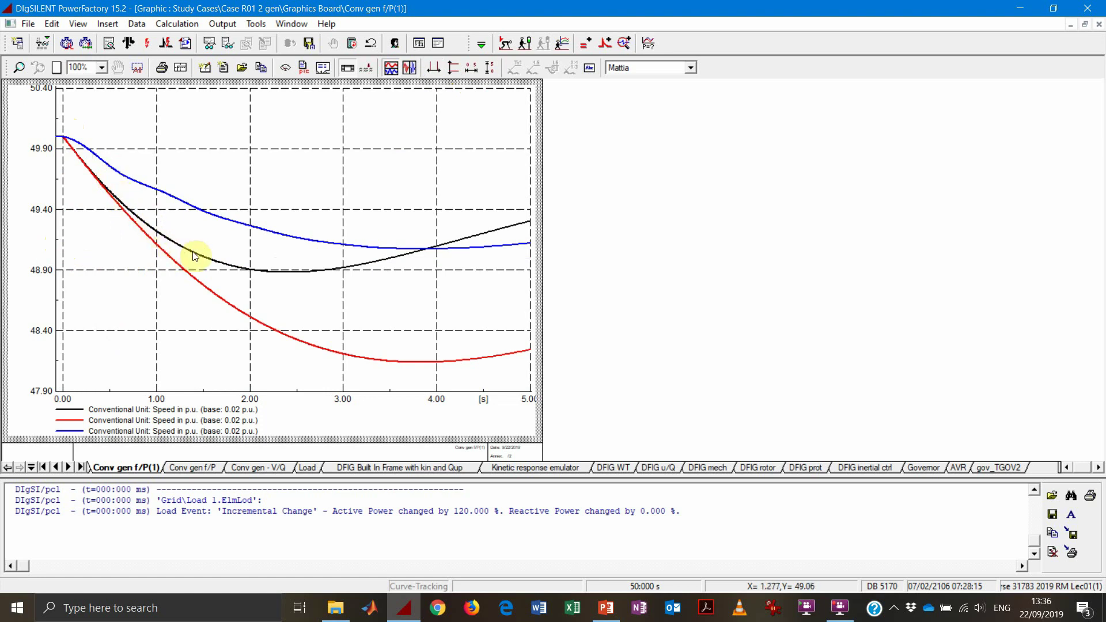
pyautogui.moveTo(252, 277)
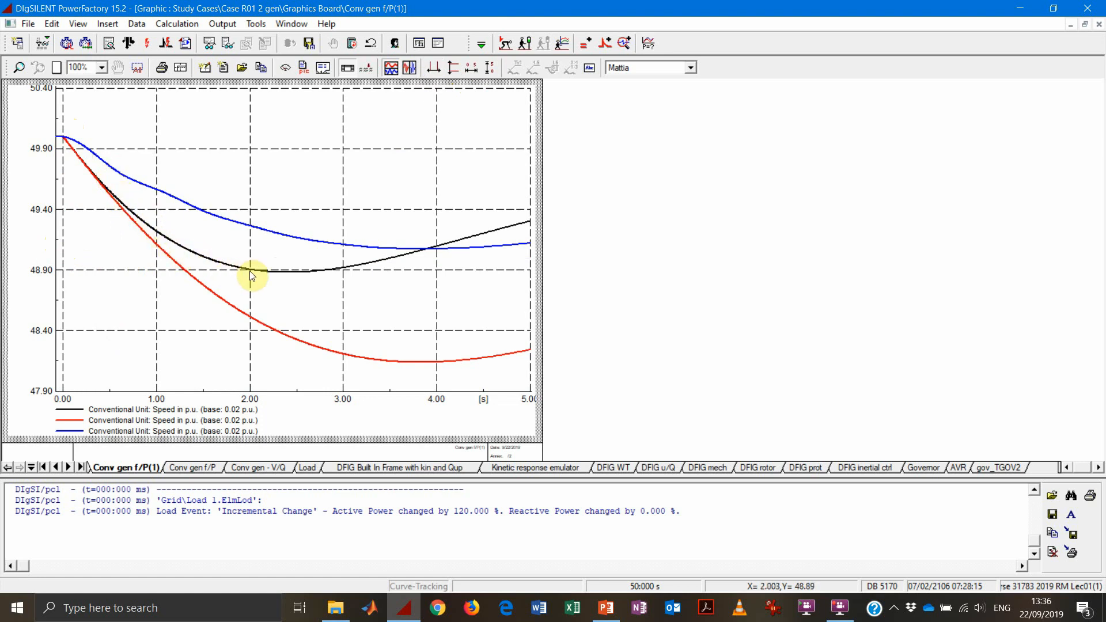
pyautogui.moveTo(936, 533)
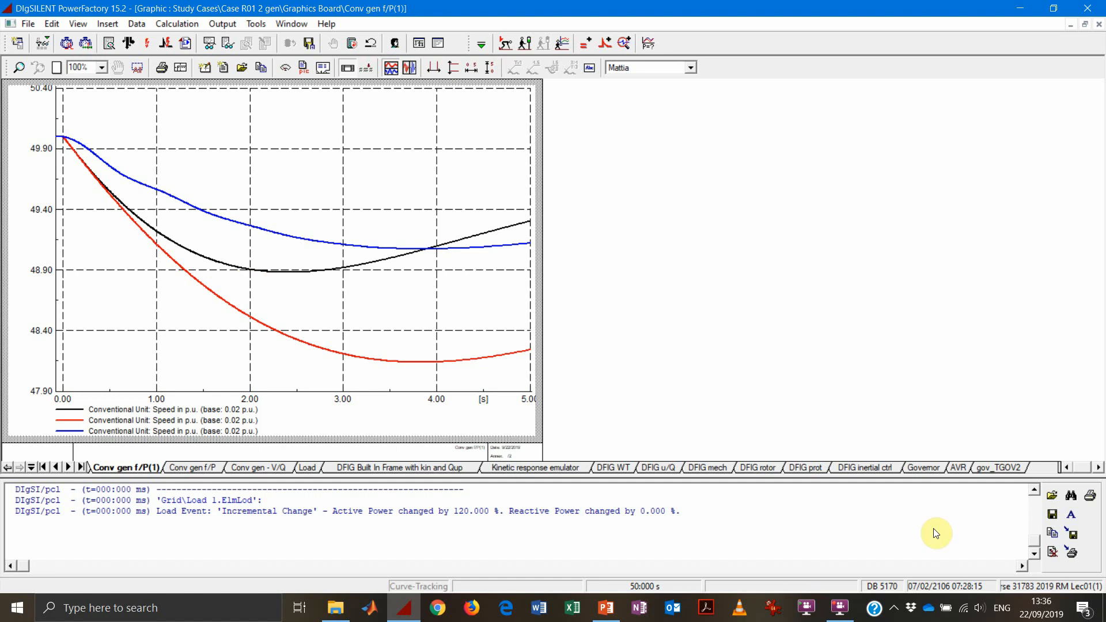